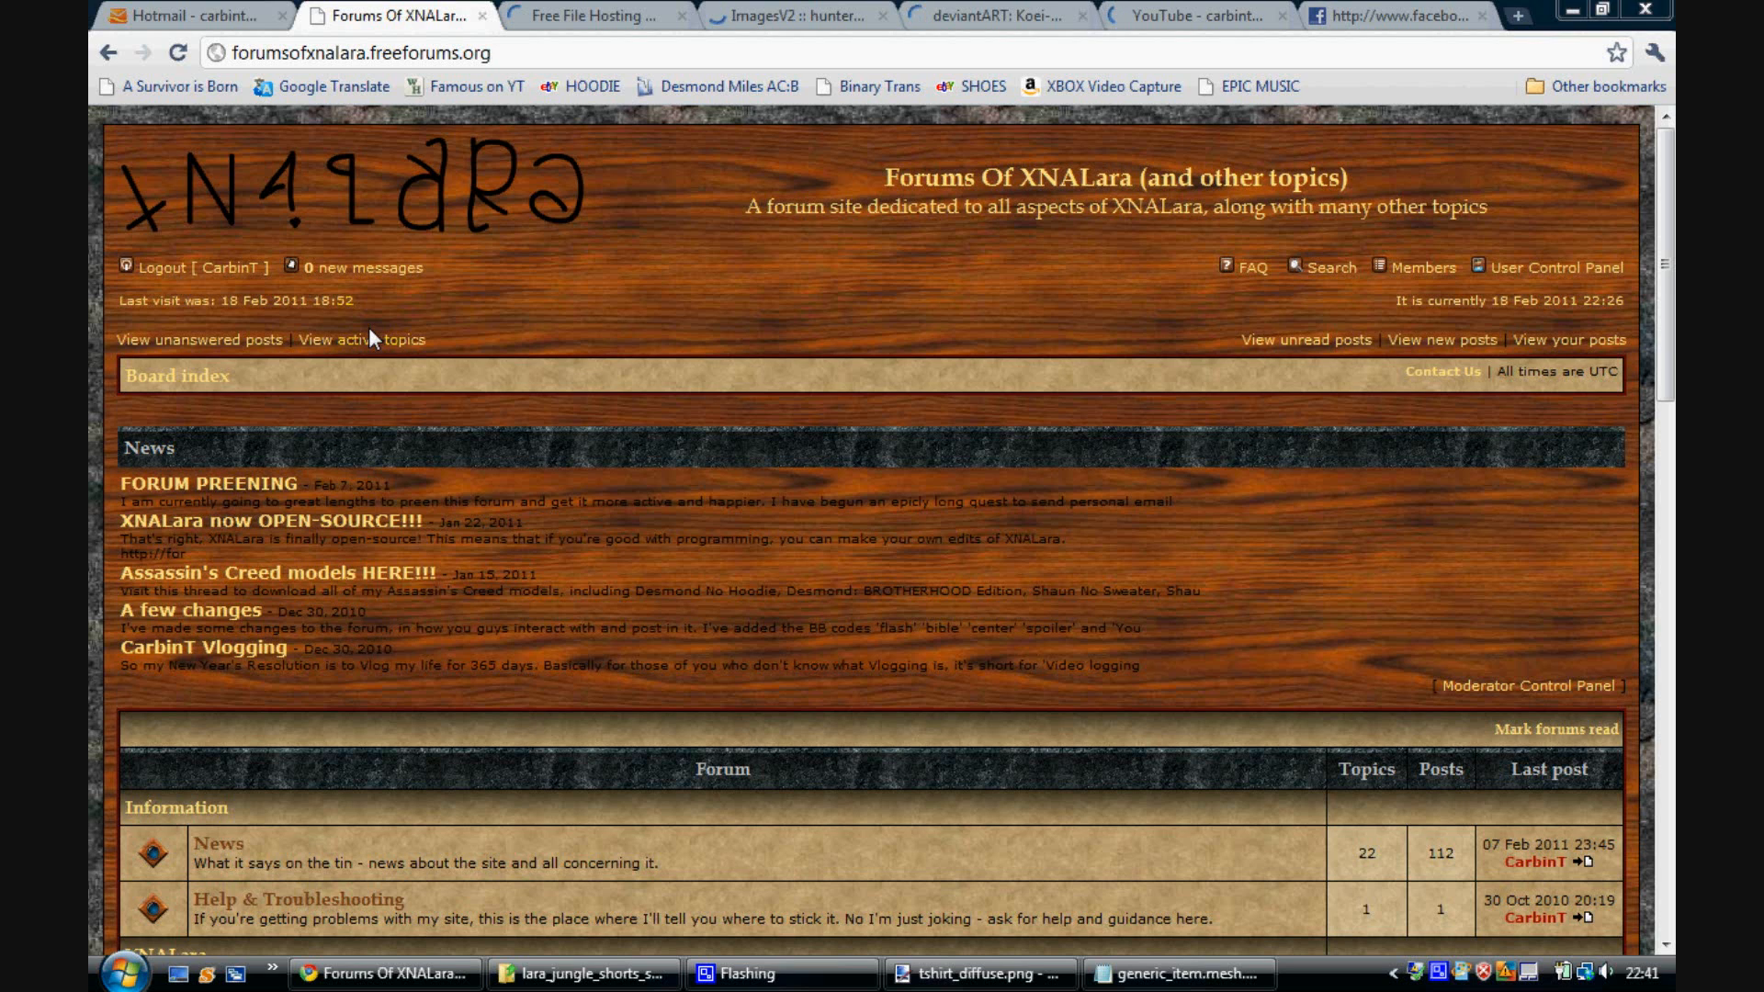
pyautogui.moveTo(376, 333)
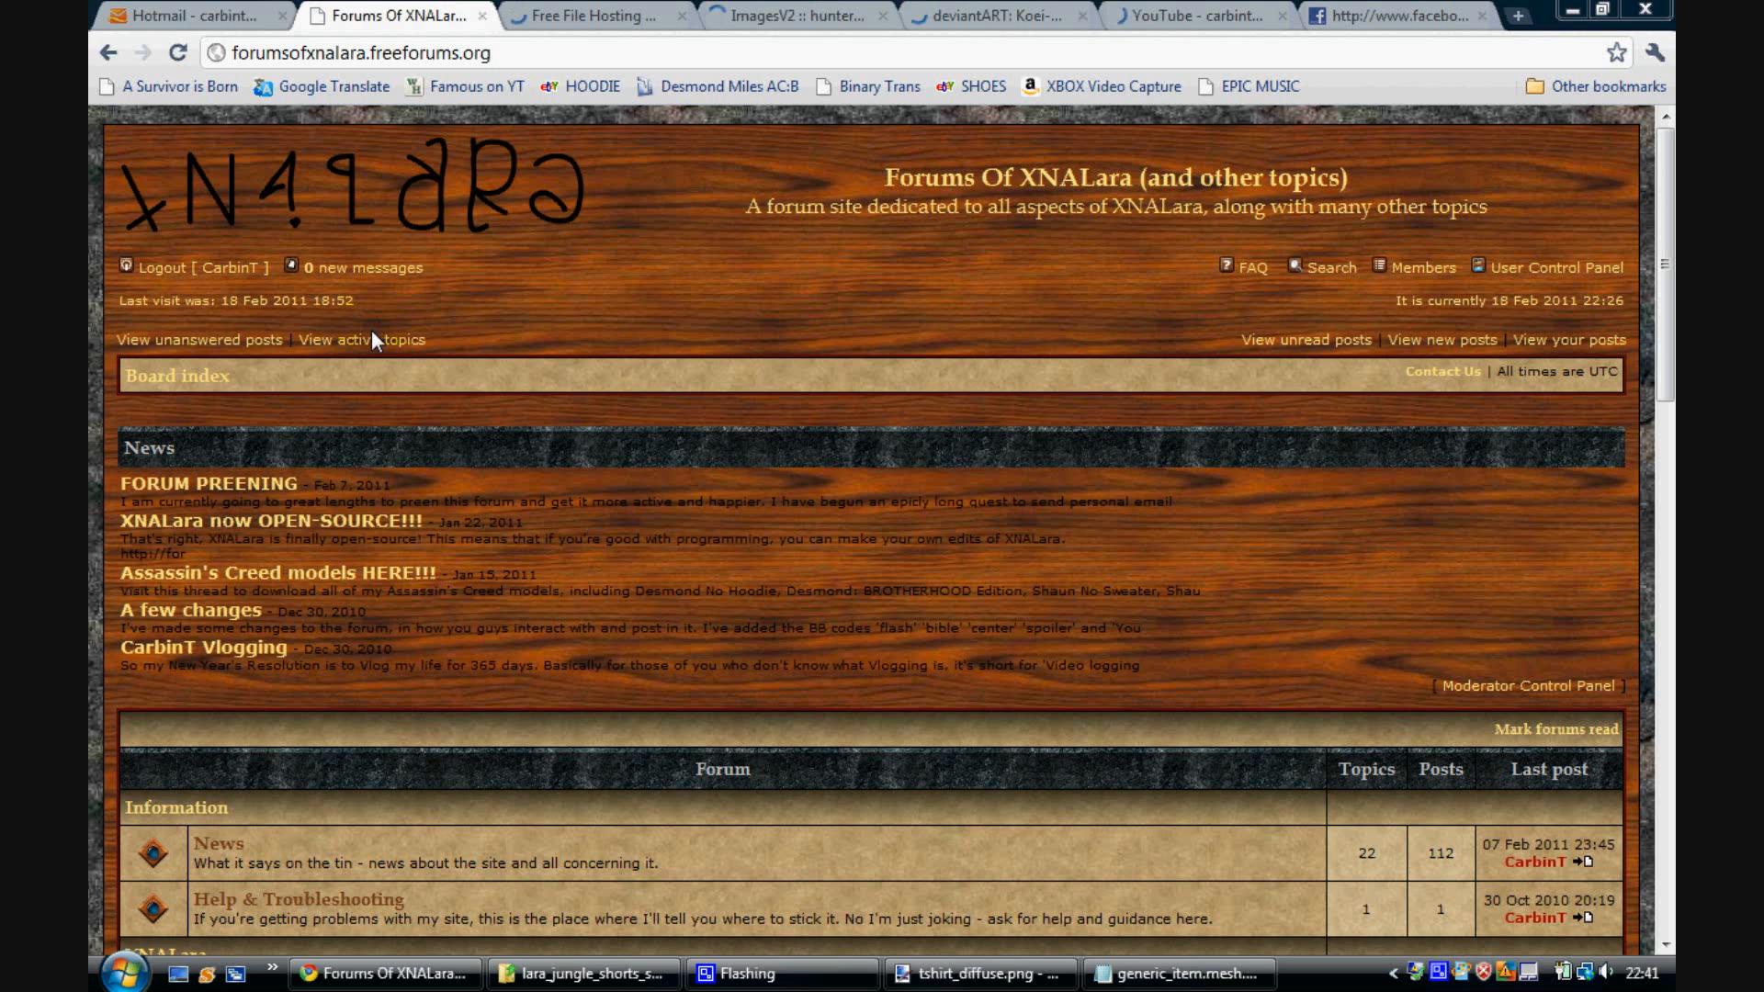
pyautogui.moveTo(821, 343)
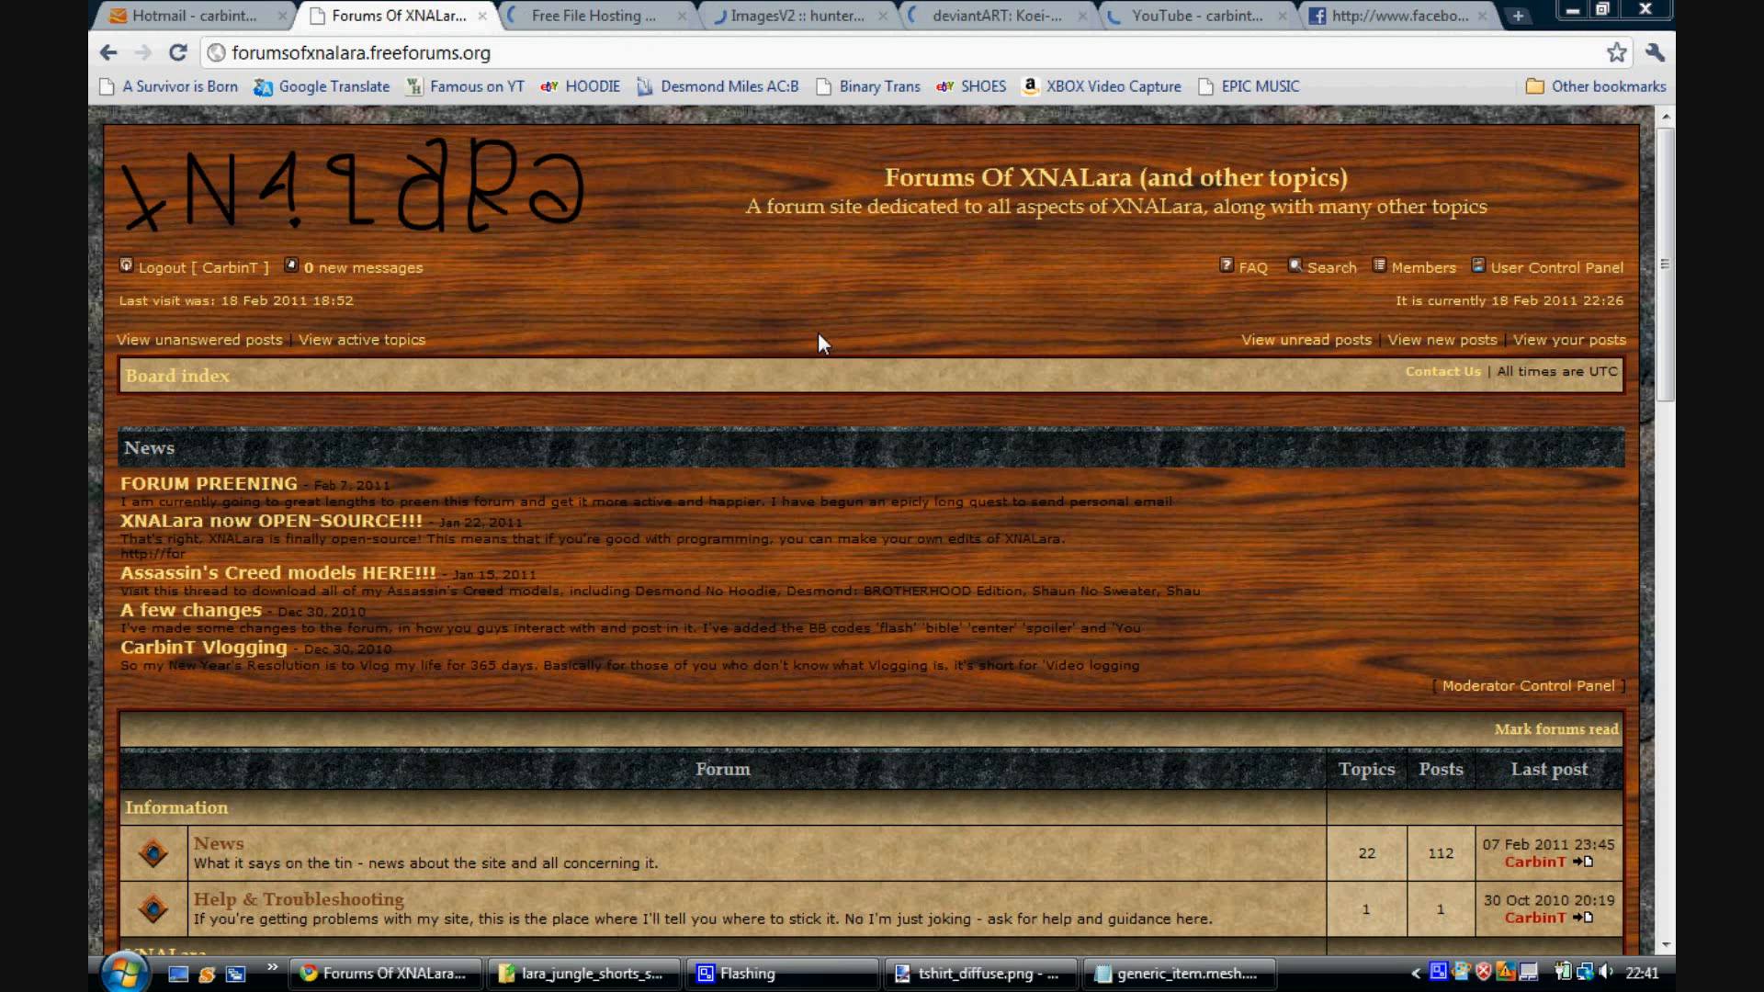
pyautogui.moveTo(837, 341)
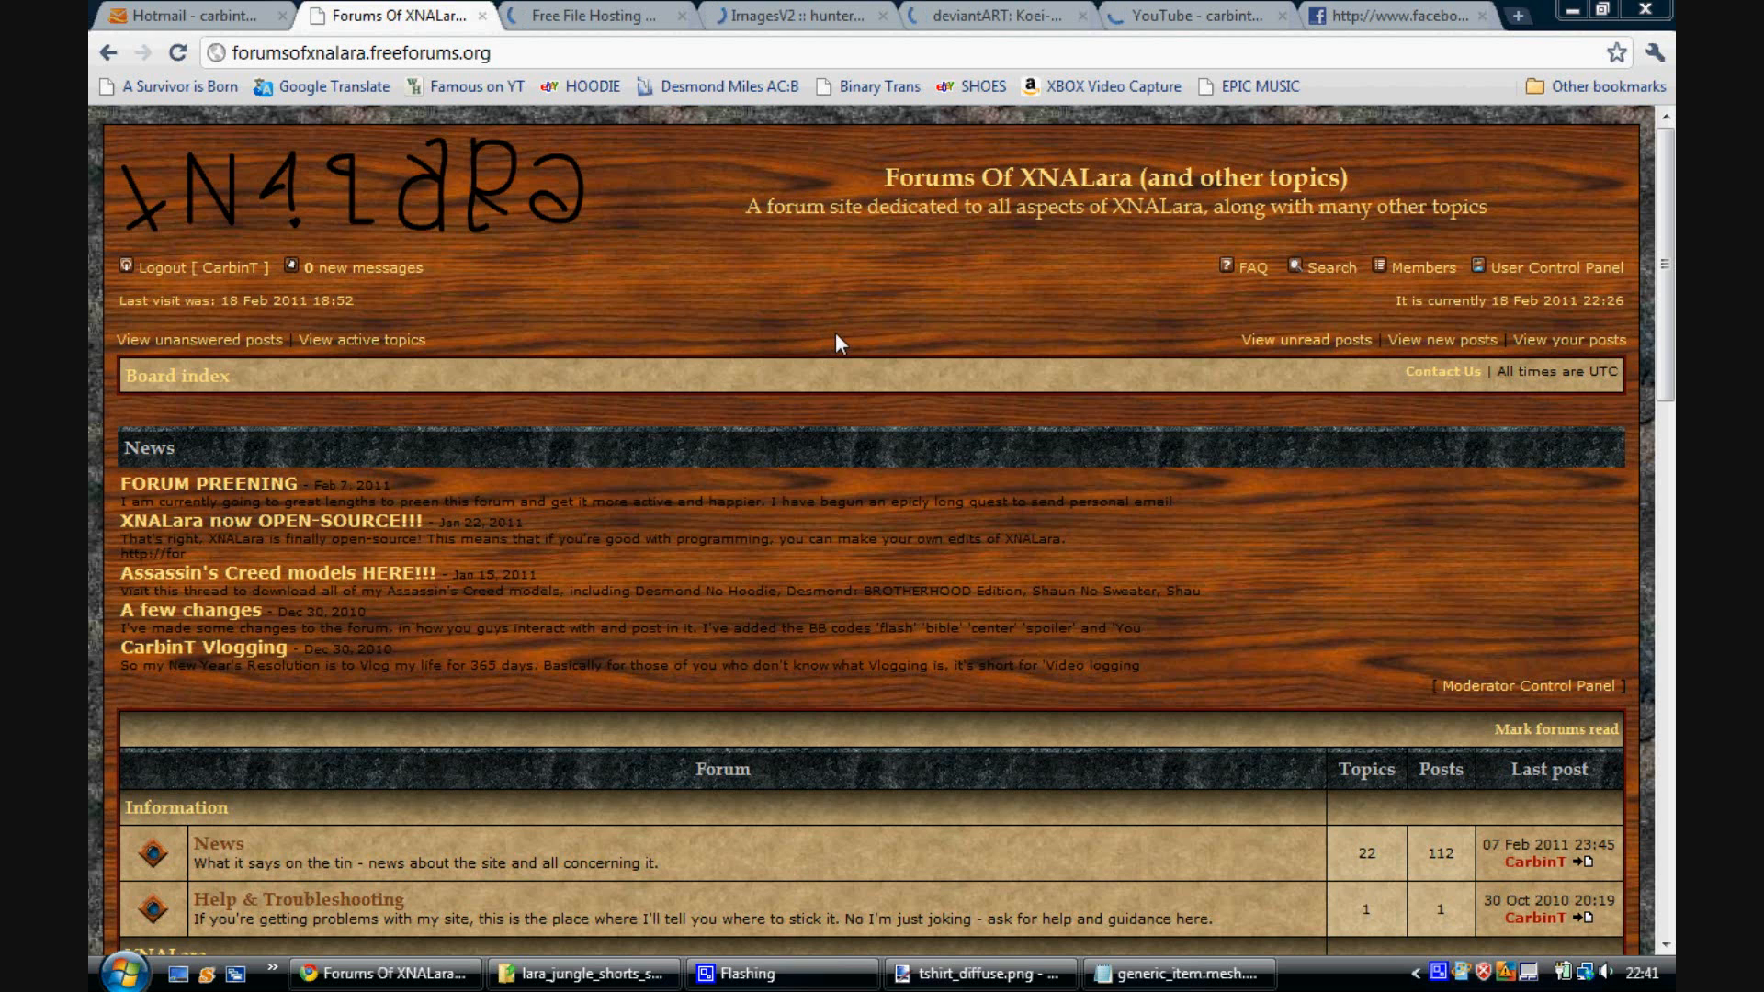
# Step: Open generic_item.mesh.ascii from the lara_jungle_shorts_shiny folder in Notepad
pyautogui.click(584, 973)
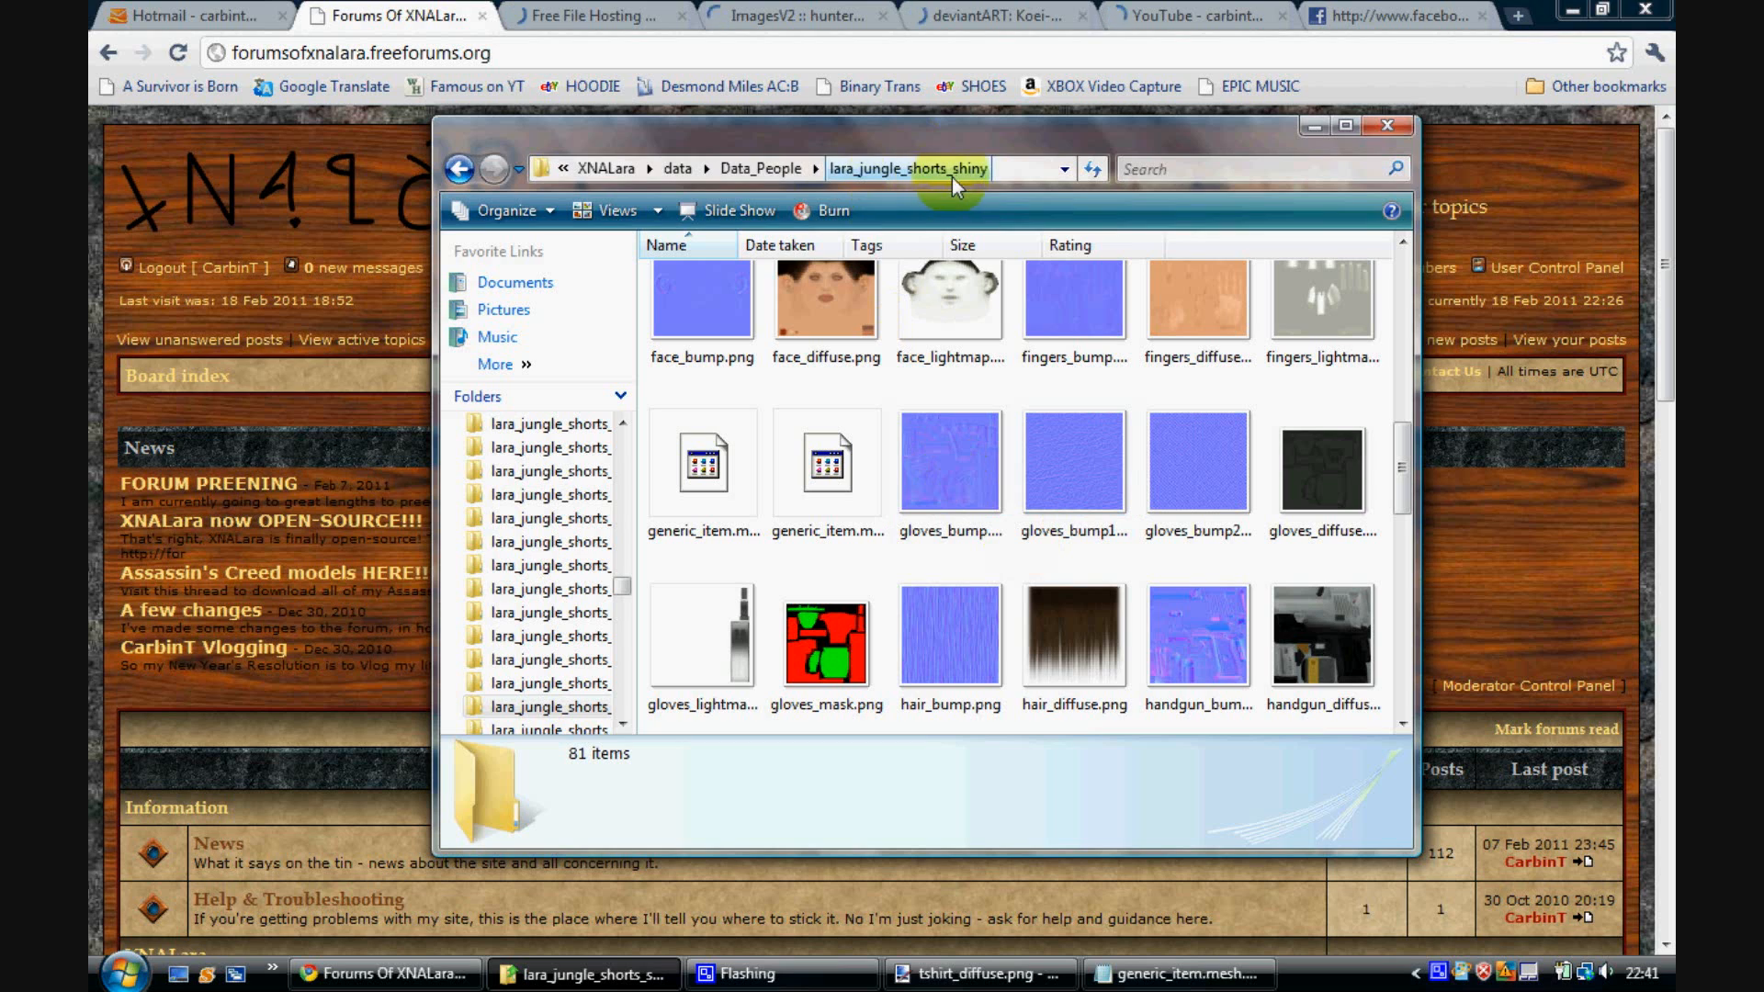
pyautogui.moveTo(1012, 731)
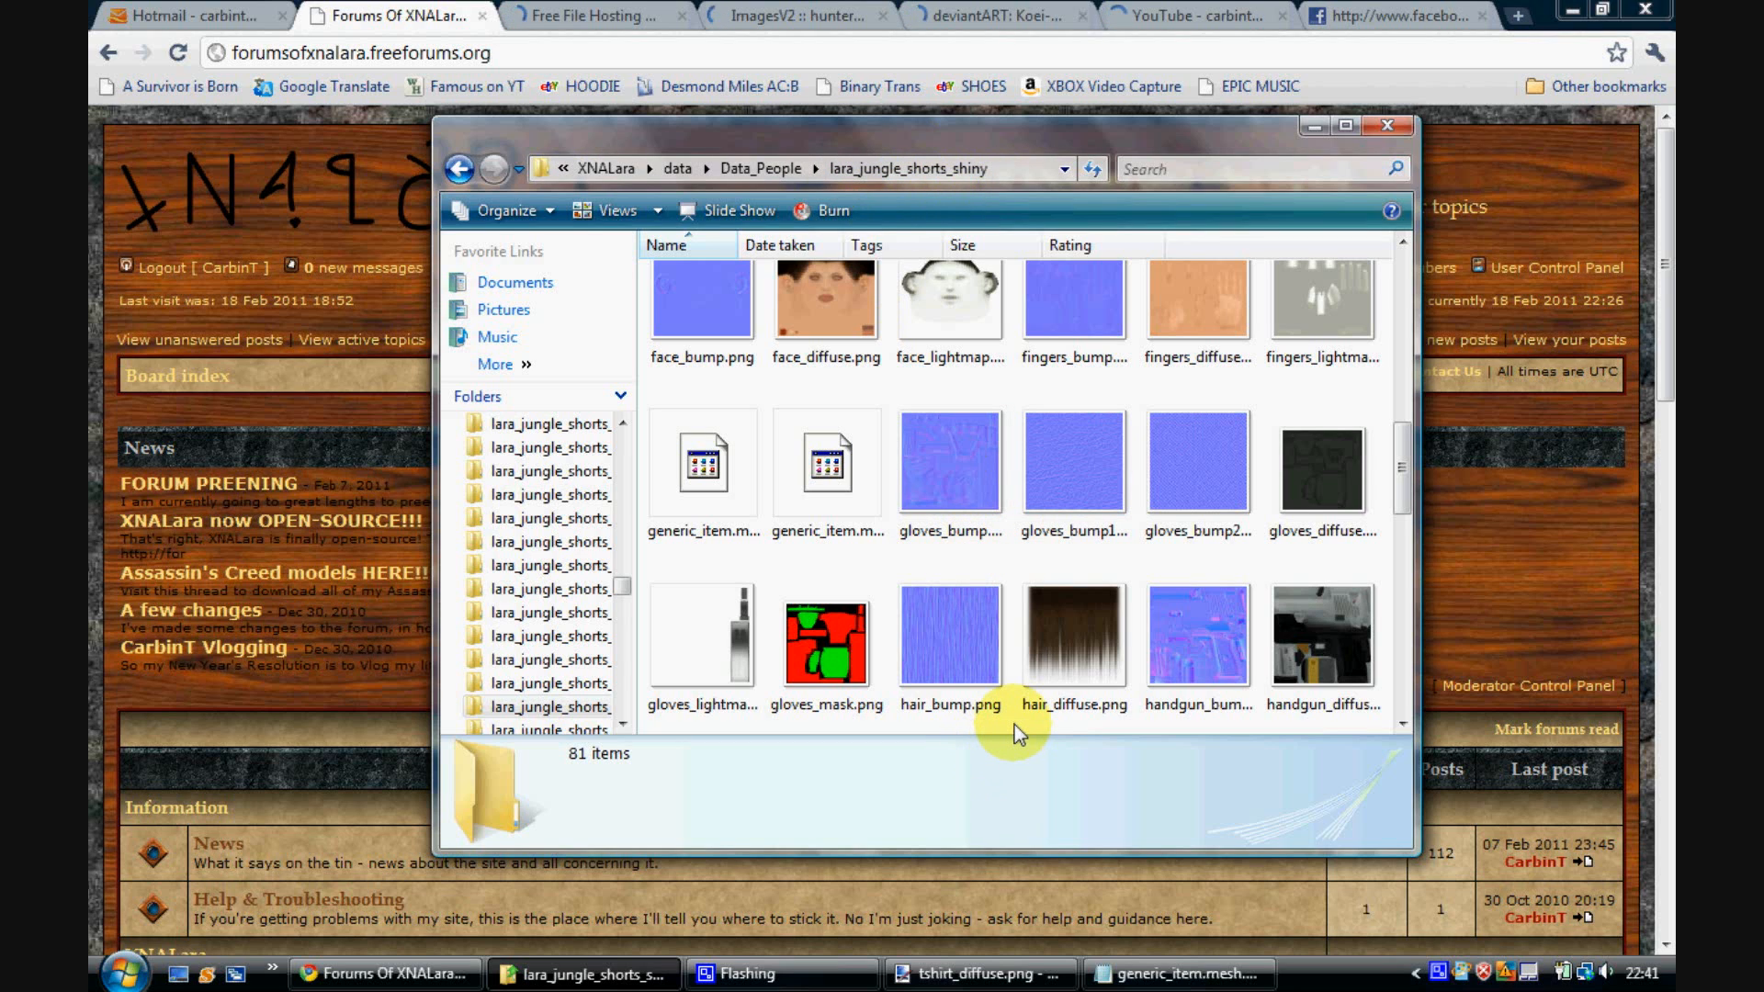
pyautogui.click(827, 461)
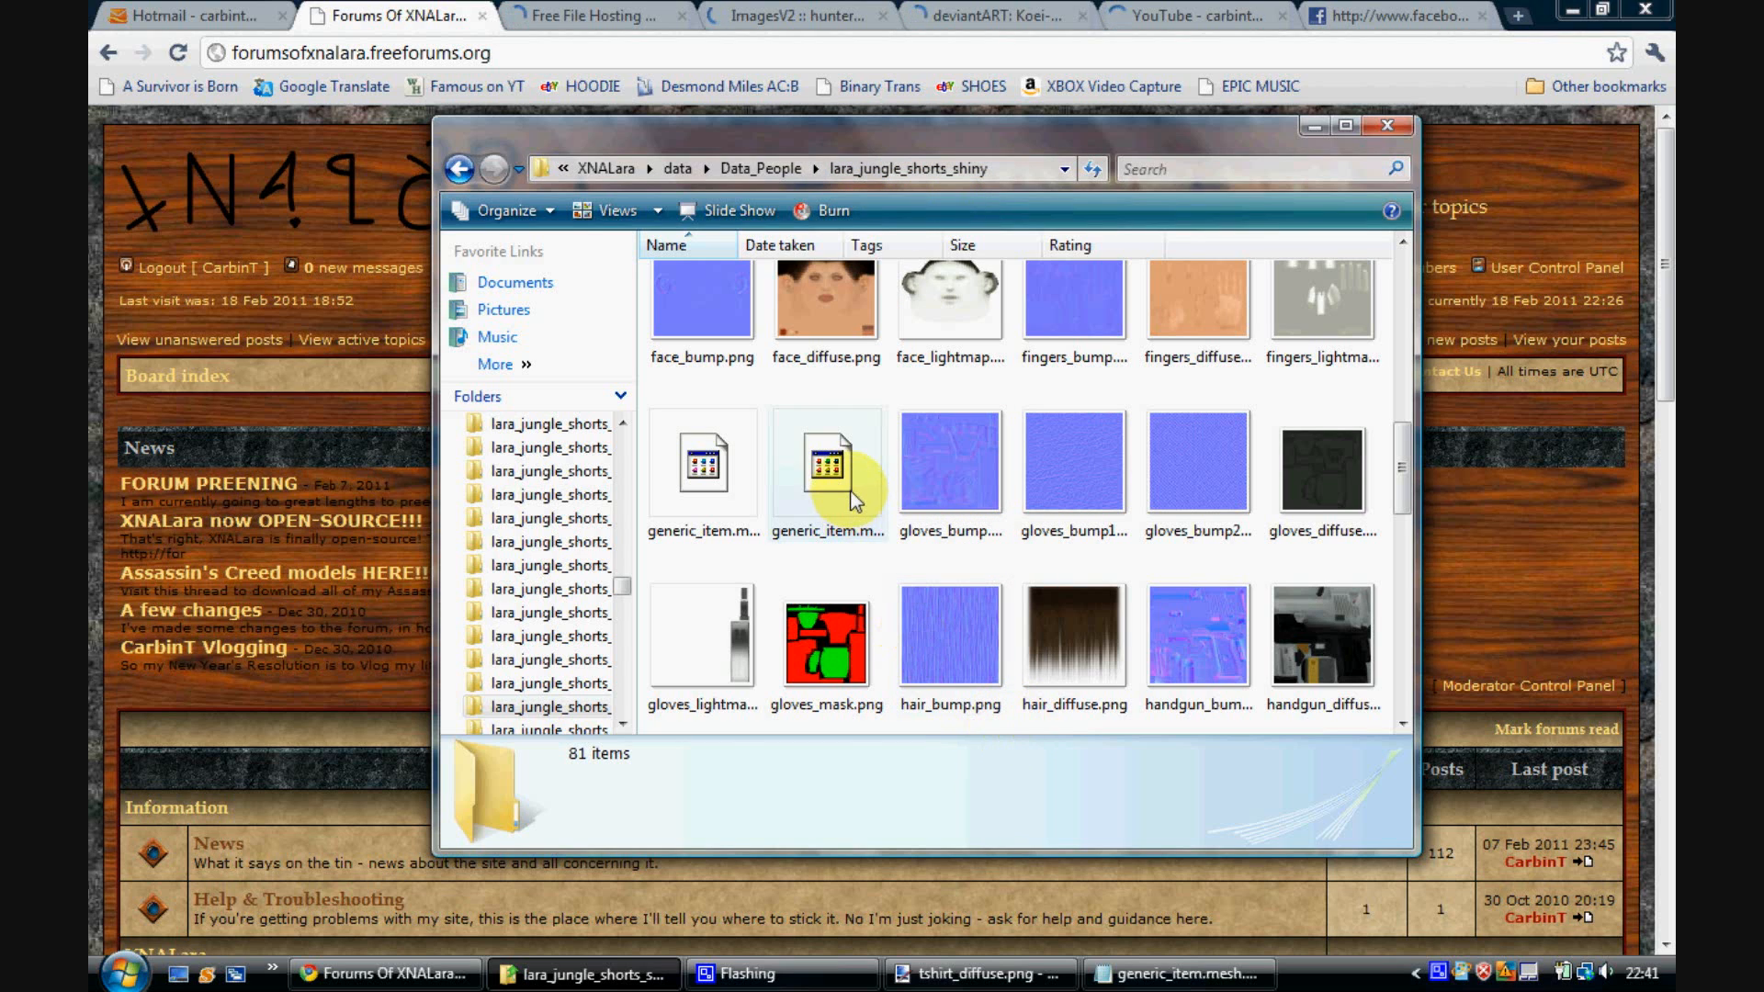
pyautogui.click(700, 462)
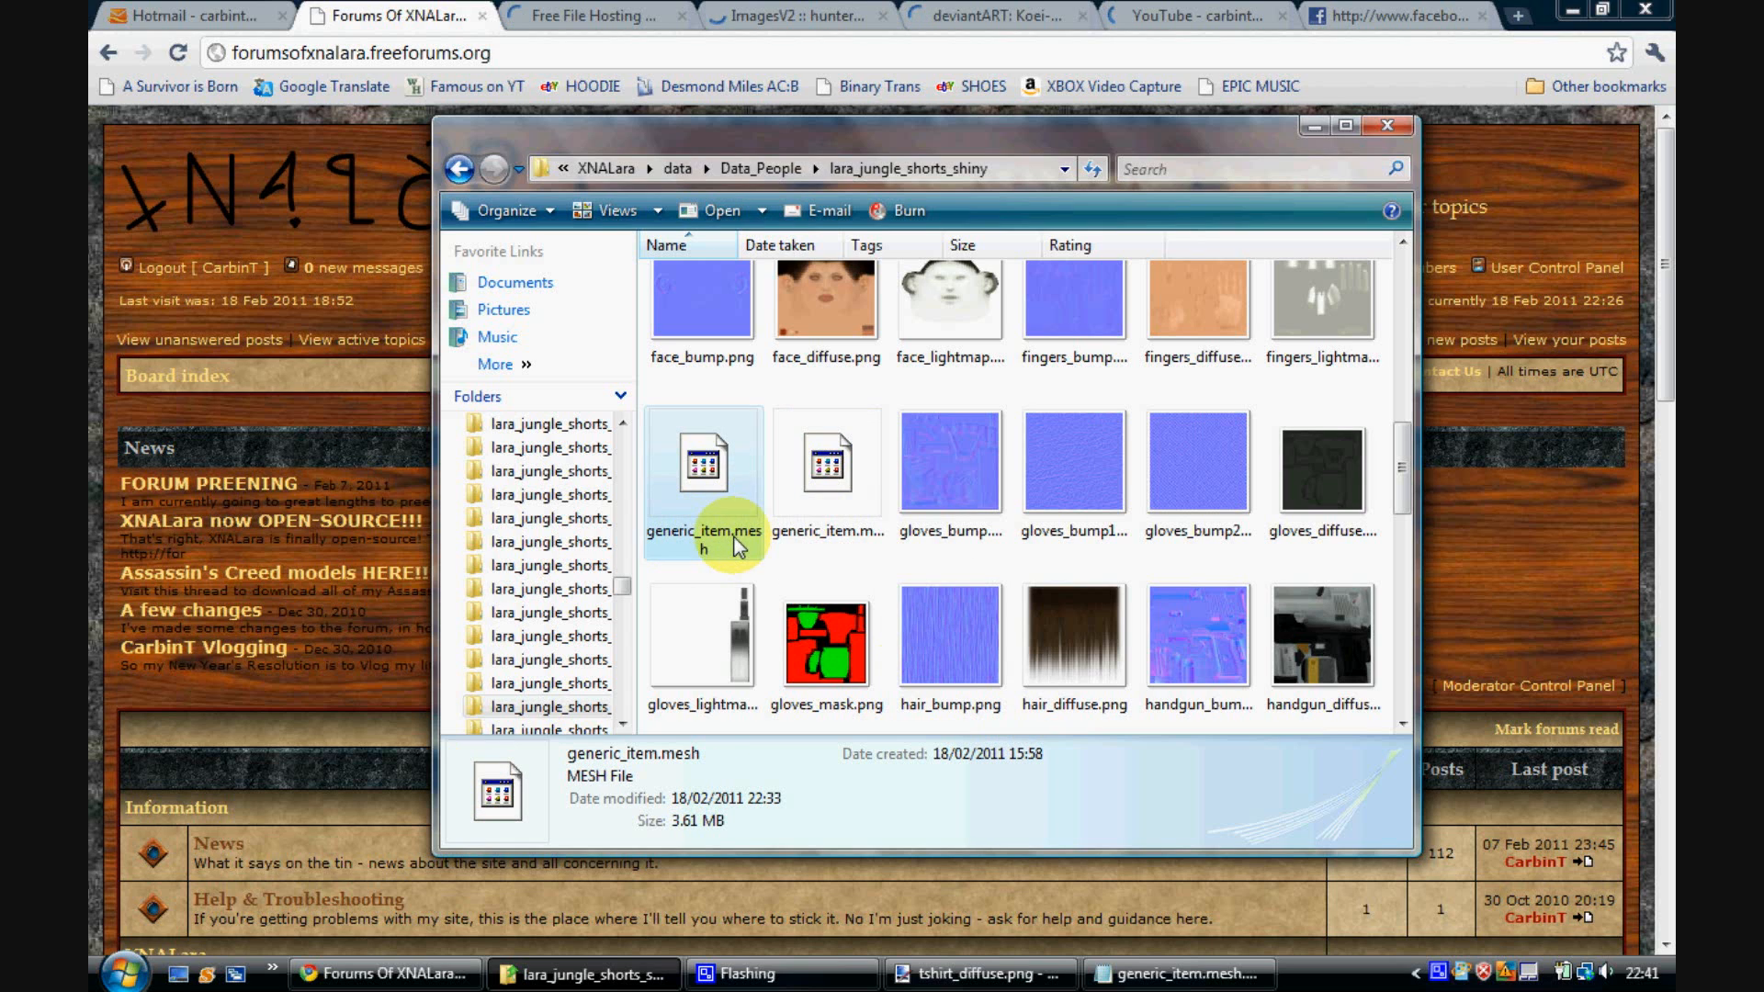
pyautogui.click(826, 461)
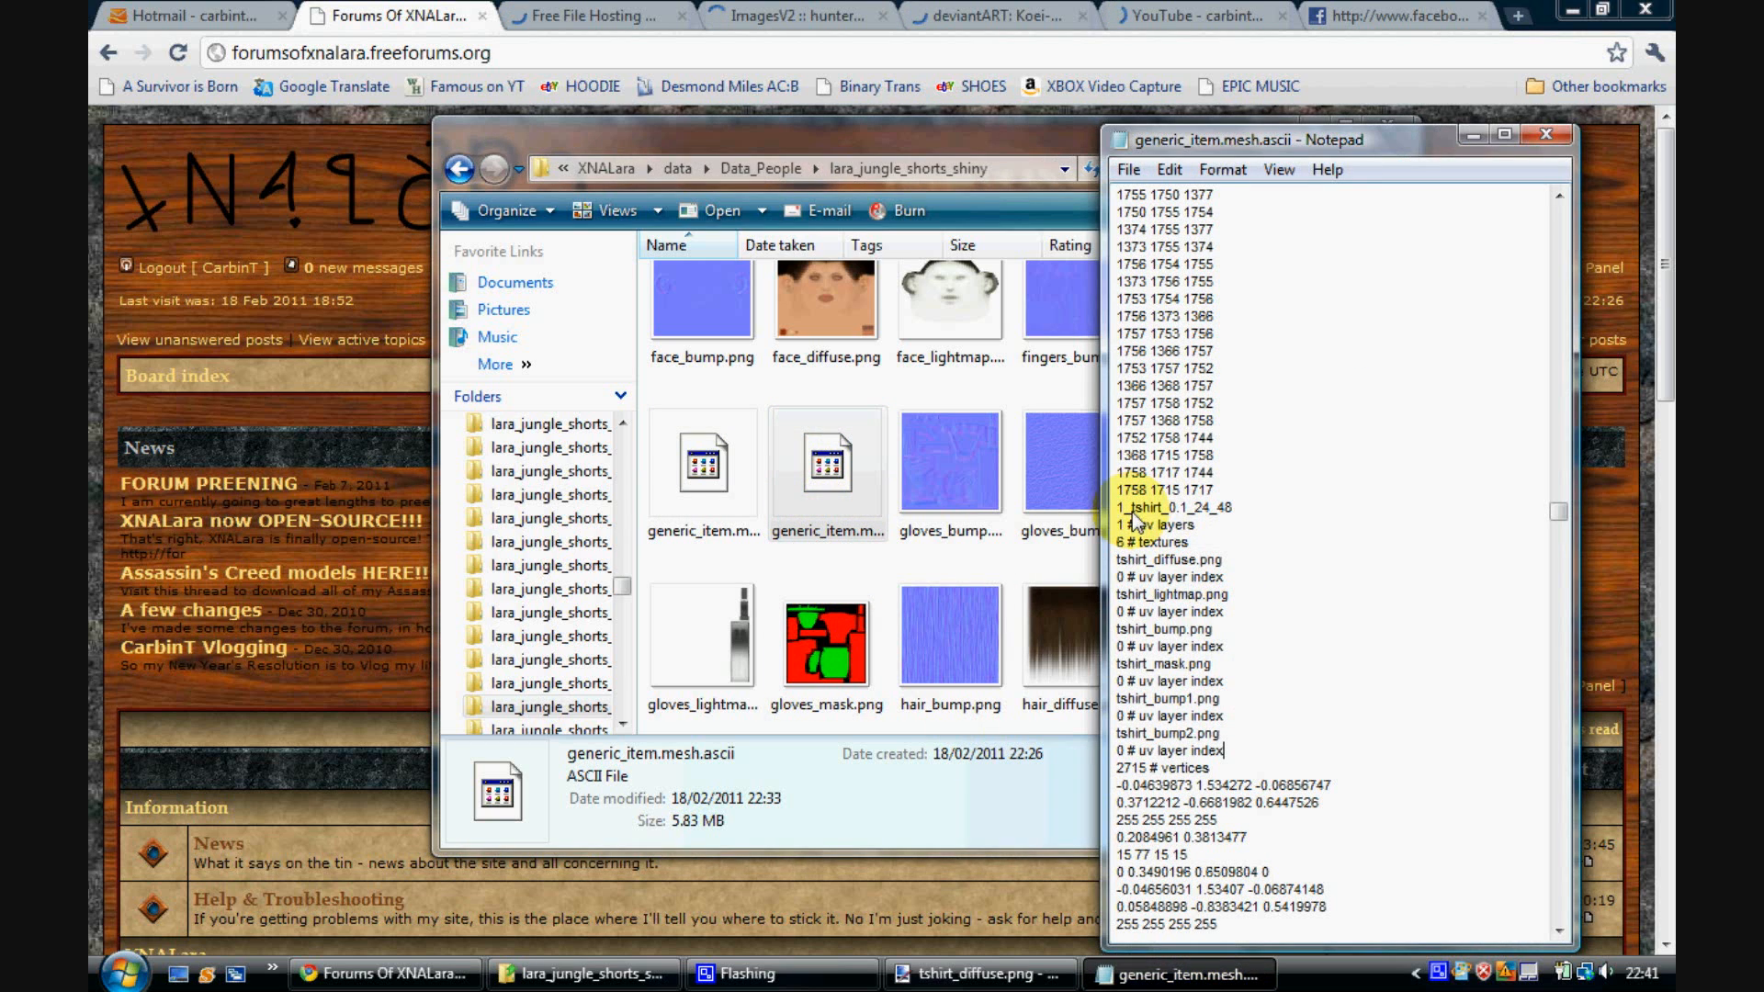
# Step: Select the t-shirt mesh name line to rename it to 22_tshirt_2_24_48
pyautogui.doubleClick(1169, 507)
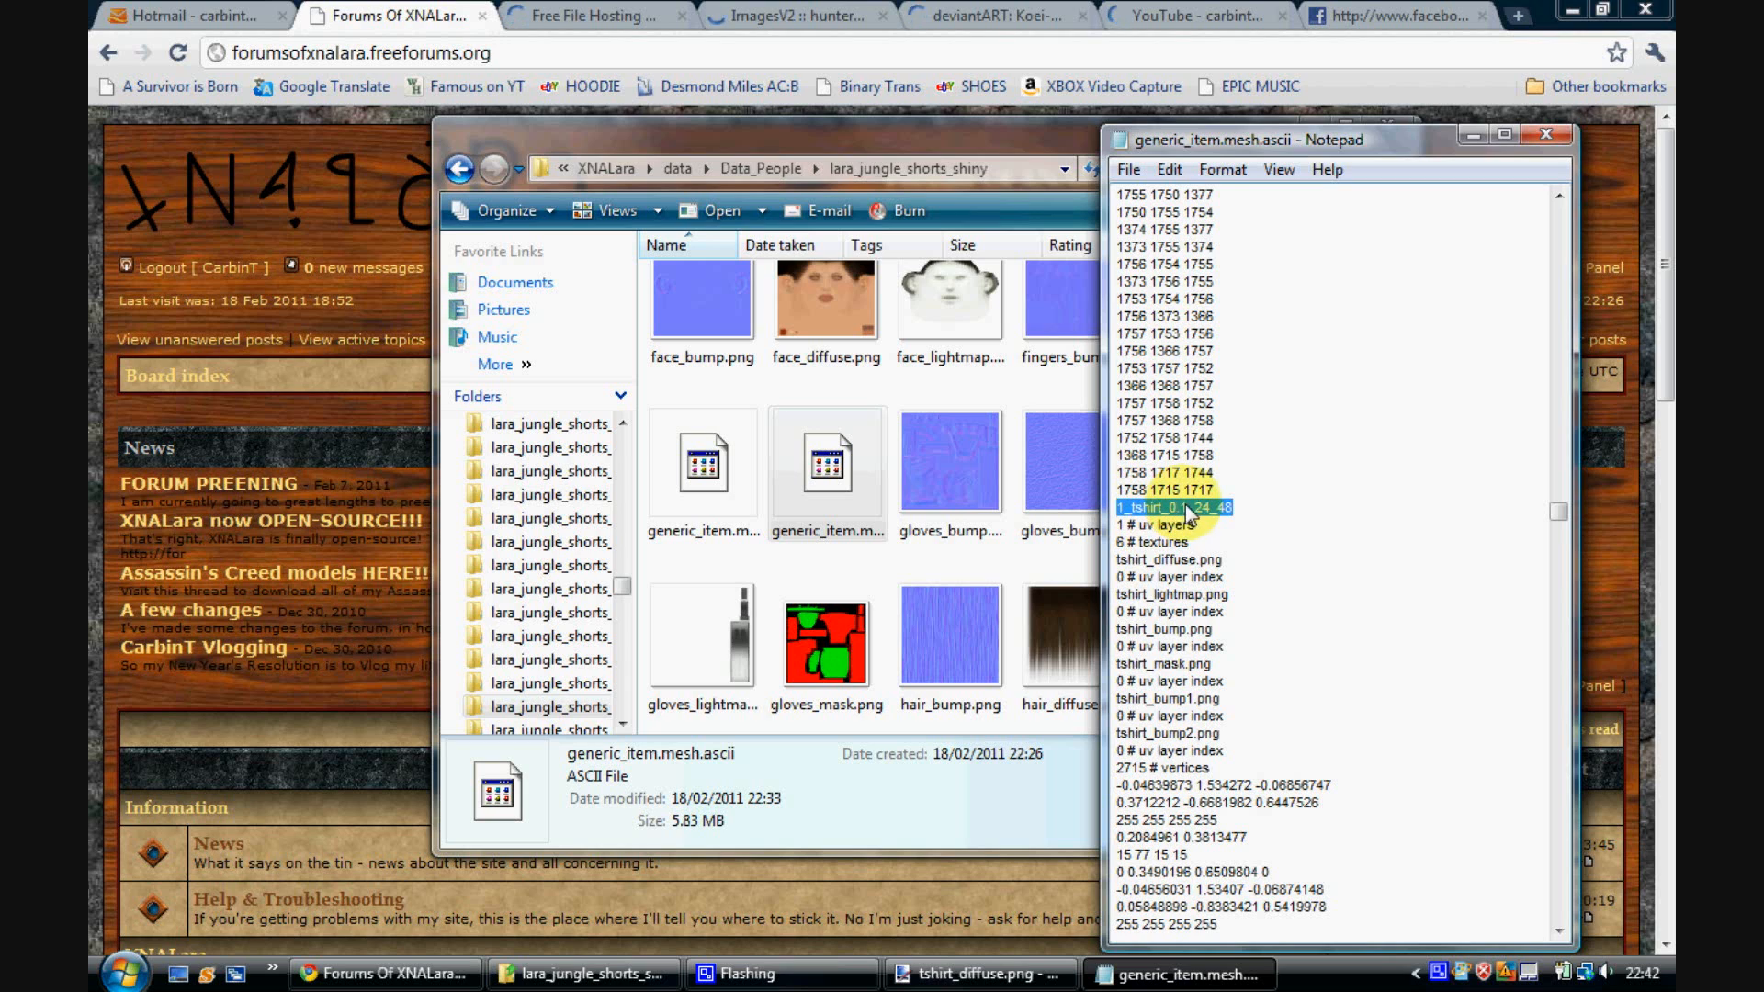
pyautogui.moveTo(1243, 517)
pyautogui.write('22')
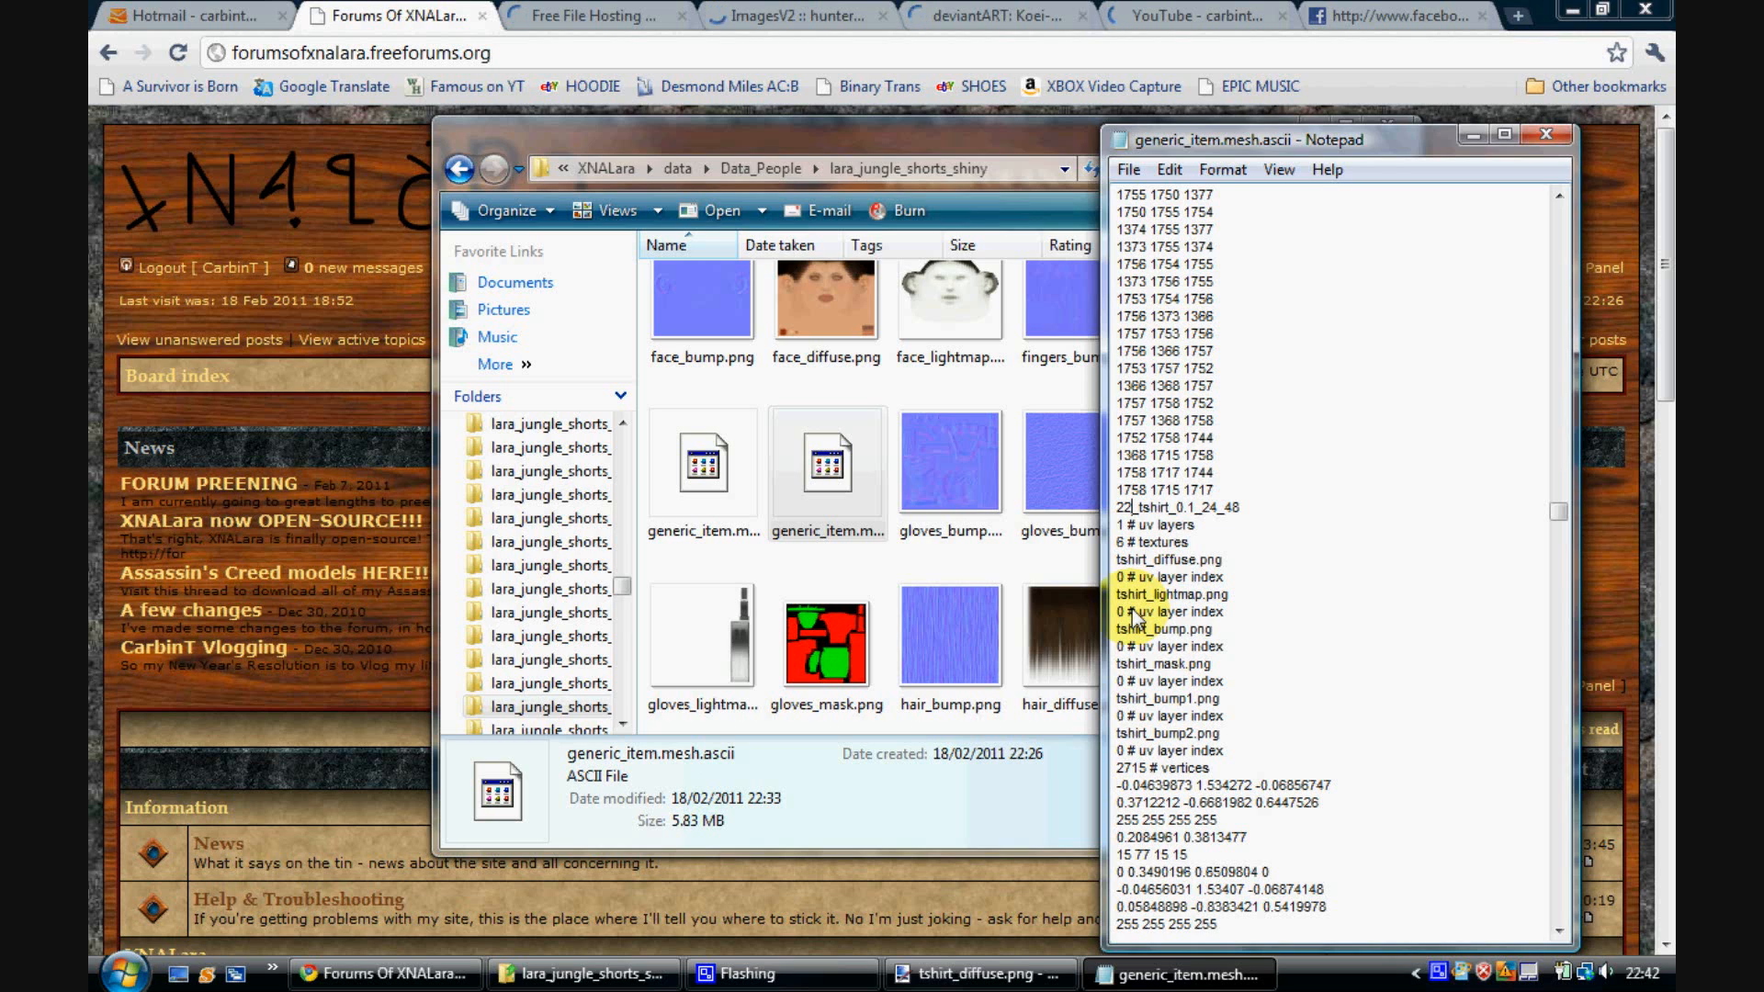
pyautogui.moveTo(1192, 529)
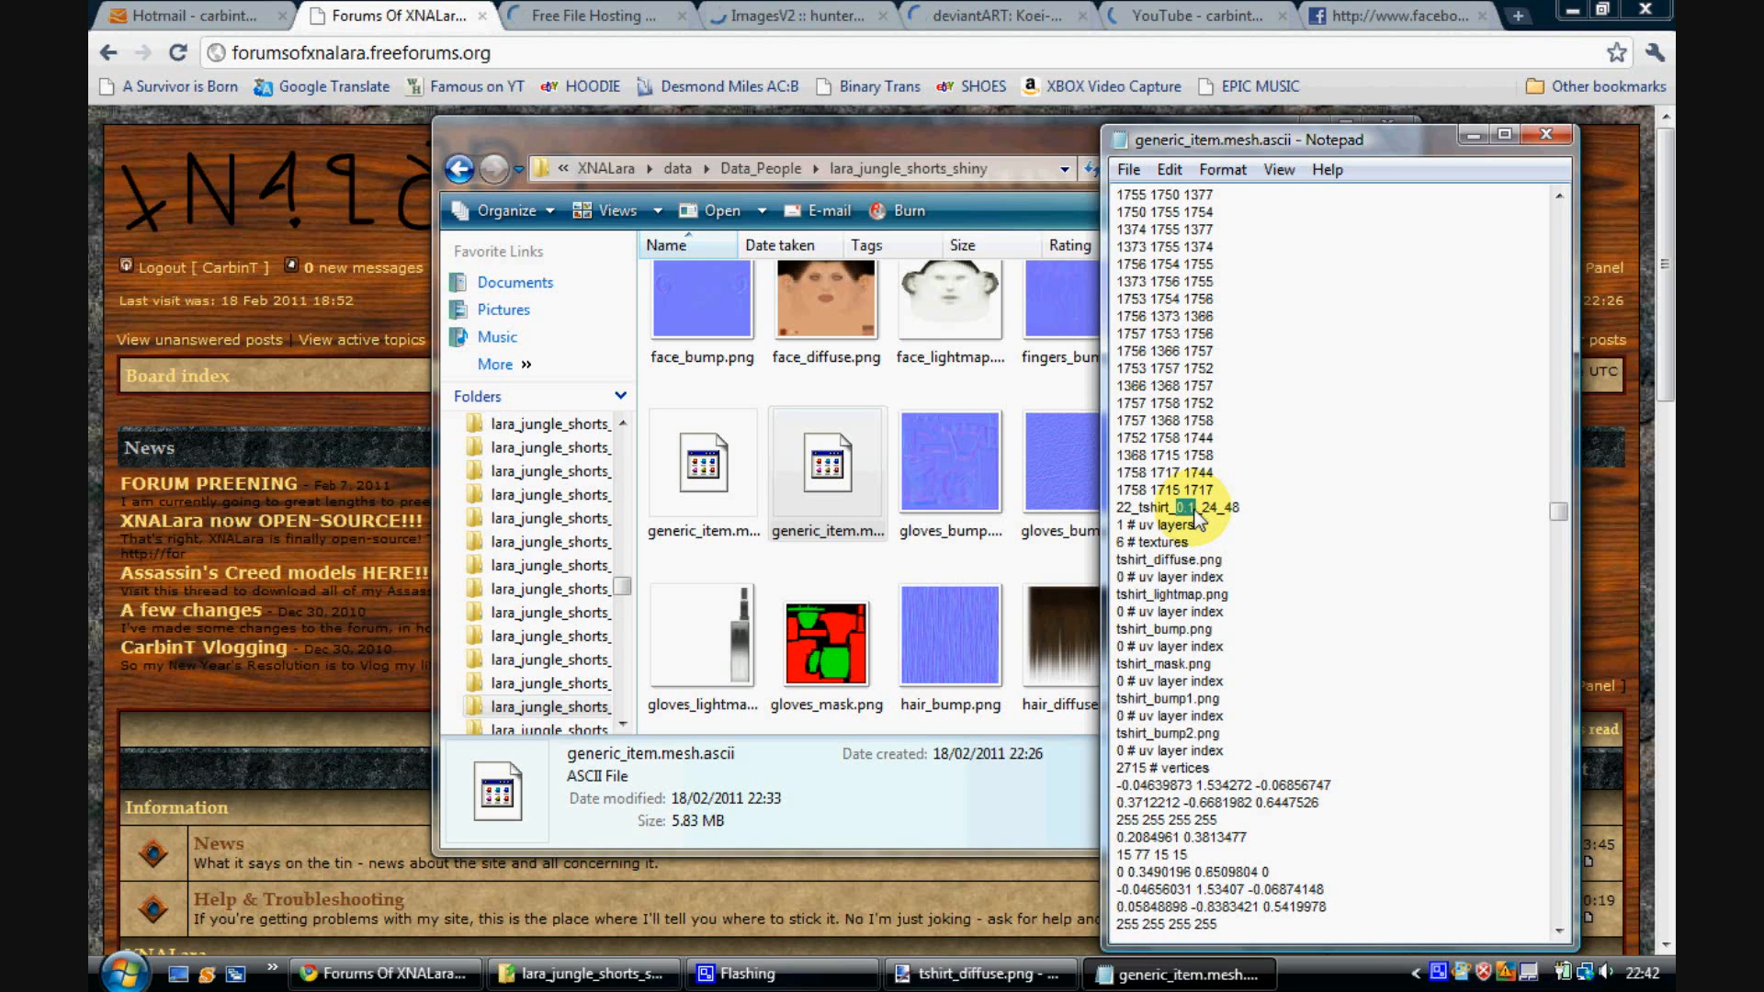
pyautogui.moveTo(1234, 566)
pyautogui.write('2')
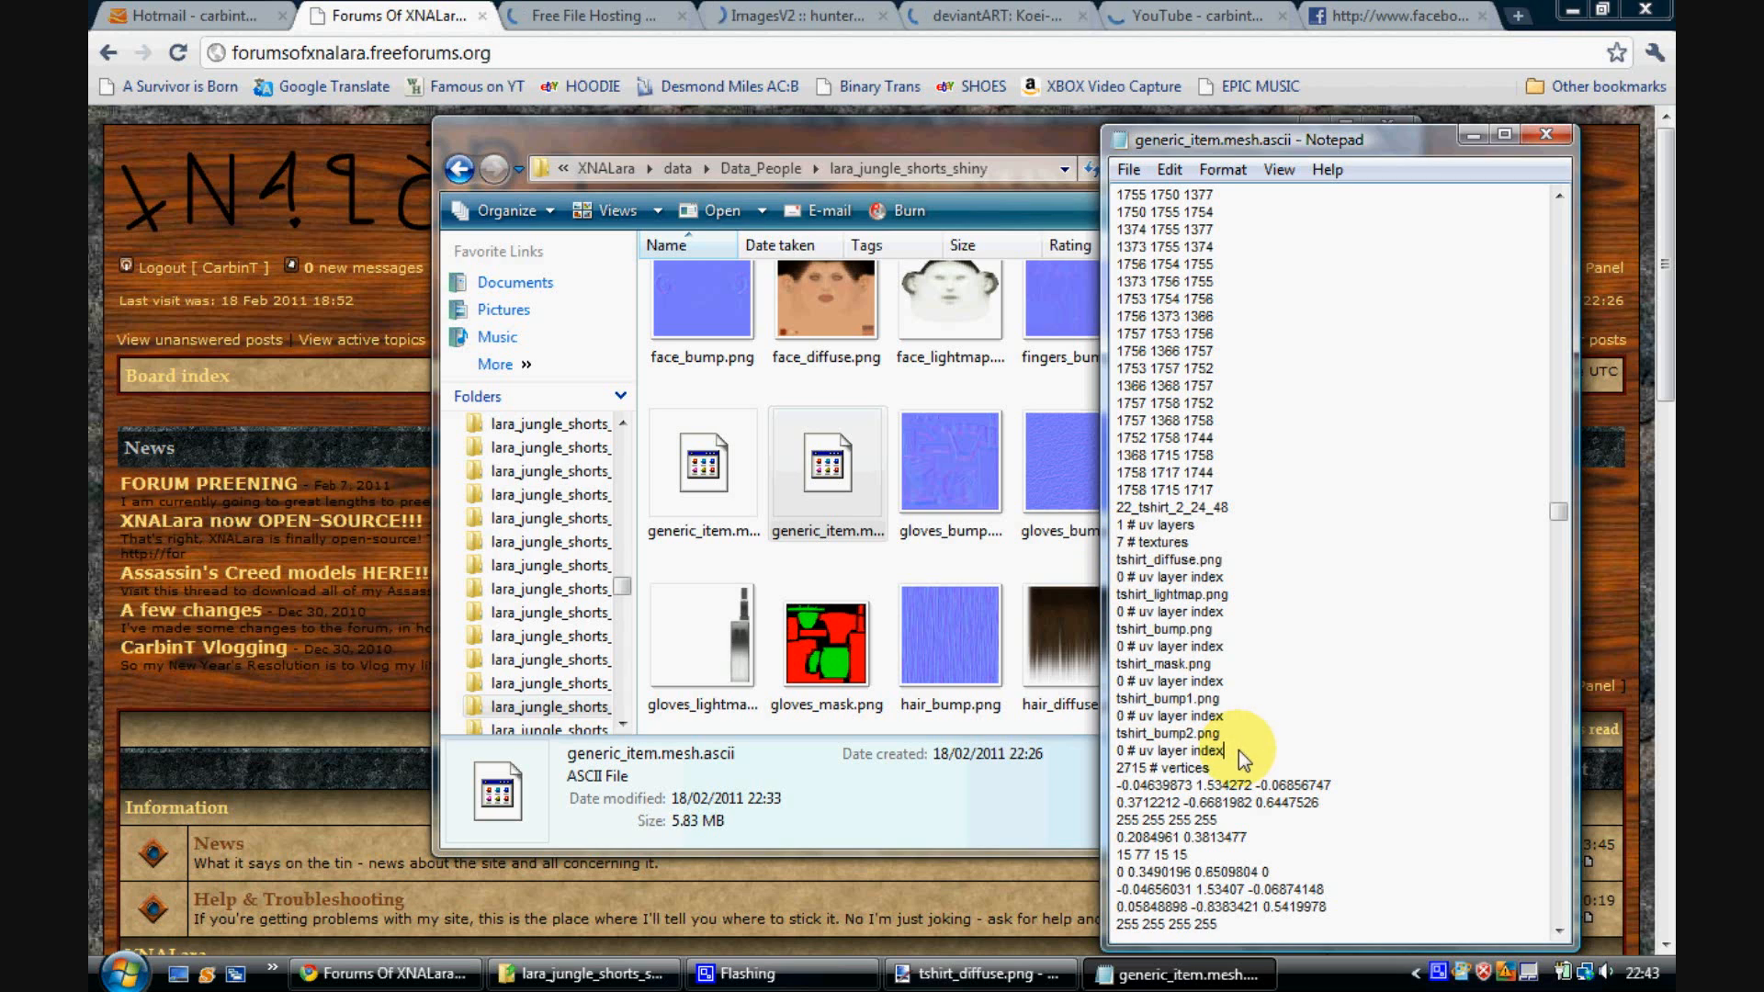
# Step: Add a tshirt_specular.png texture entry with uv layer index 0 after the last texture
pyautogui.doubleClick(1164, 733)
pyautogui.write('tshirt')
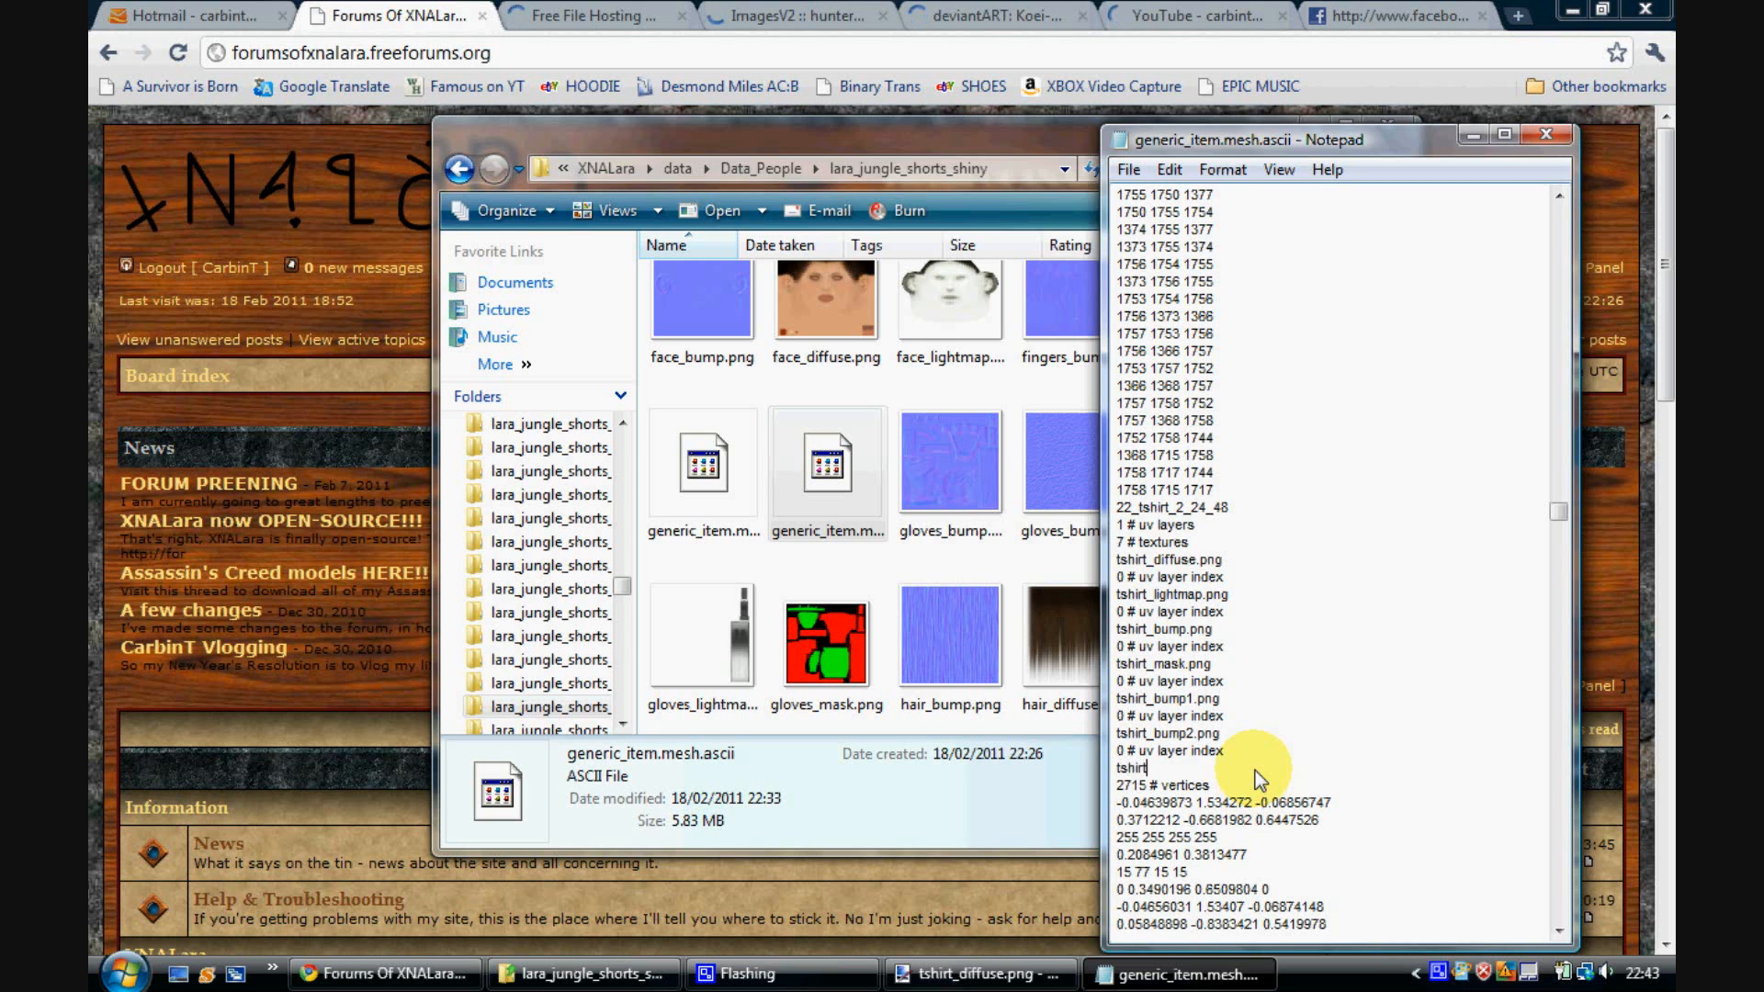
pyautogui.write('_')
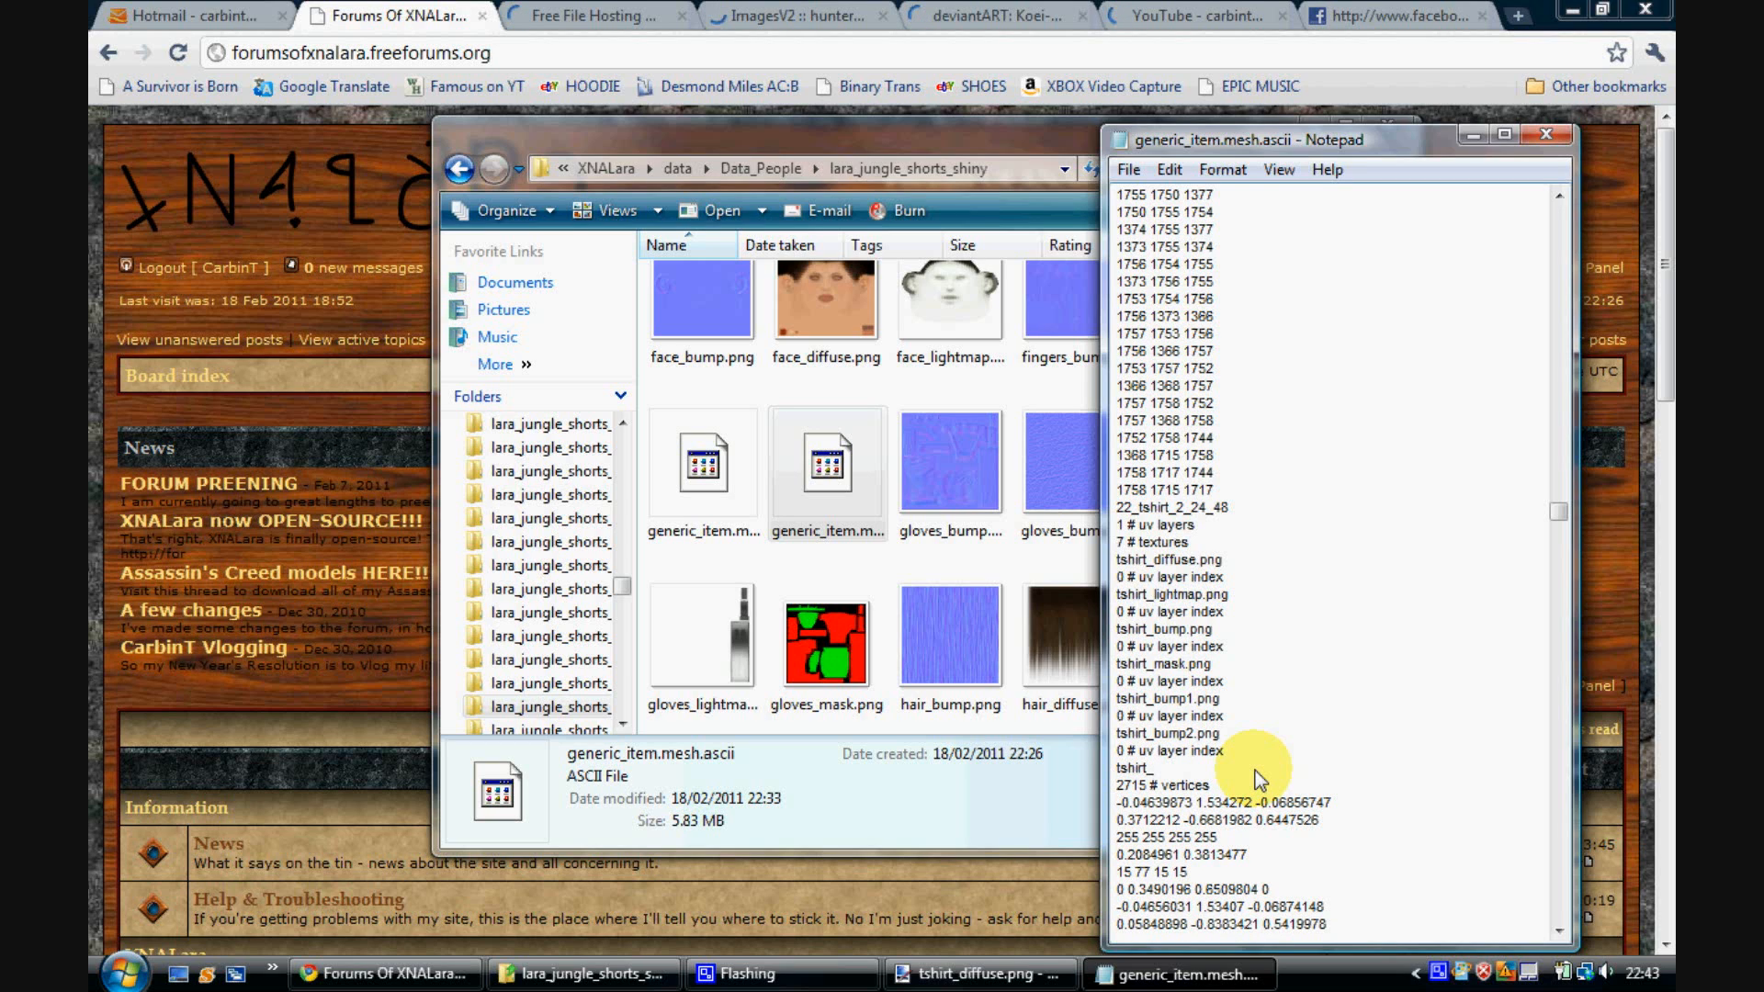
pyautogui.write('specular.png')
pyautogui.write('0')
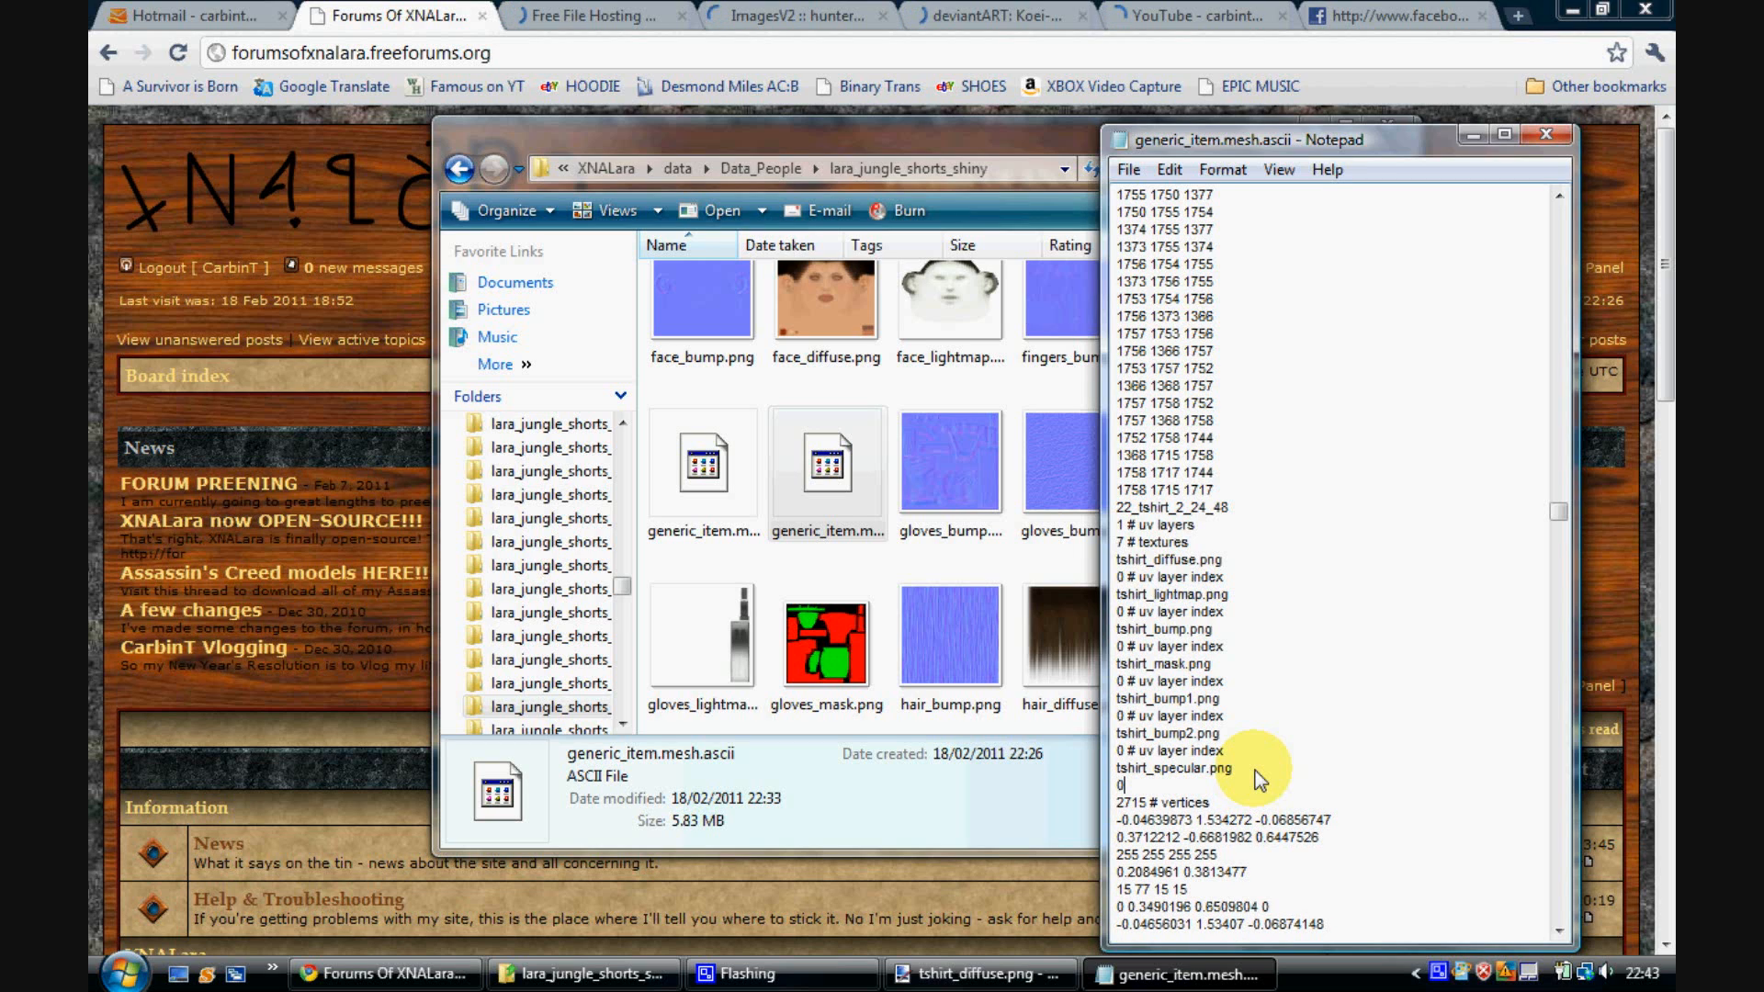
pyautogui.moveTo(956, 832)
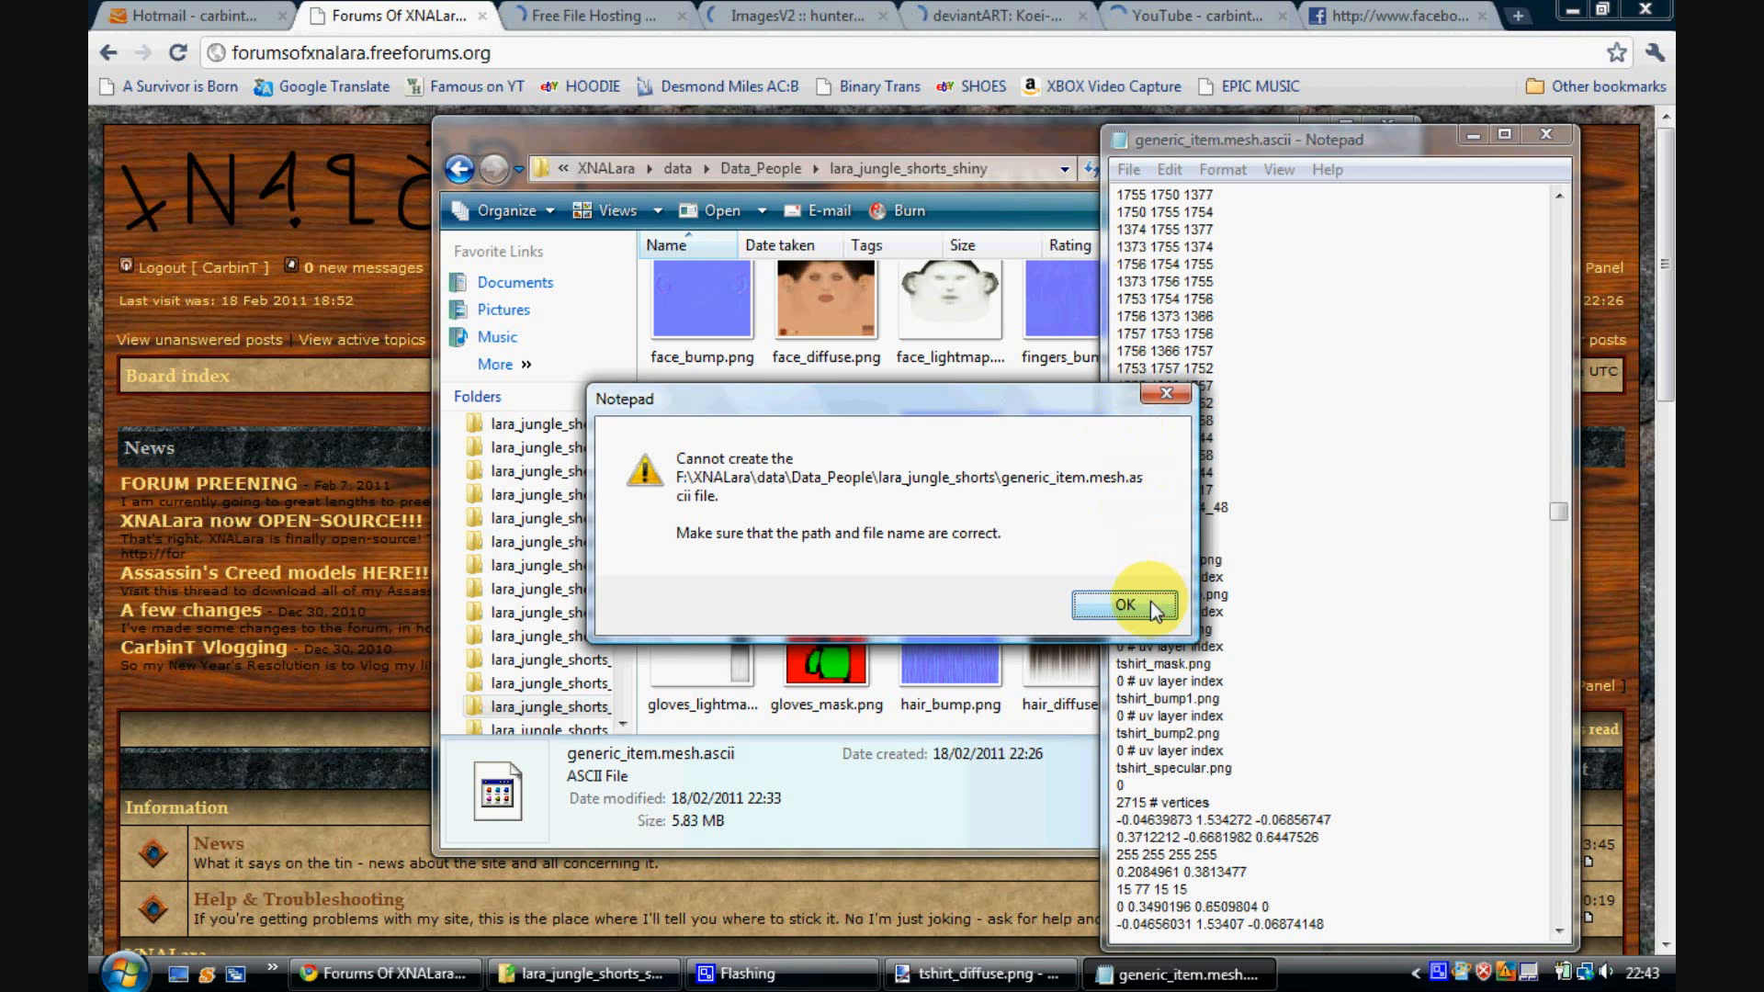
# Step: Save the edited mesh over generic_item.mesh.ascii in Data_People > lara_jungle_shorts_shiny
pyautogui.click(1124, 606)
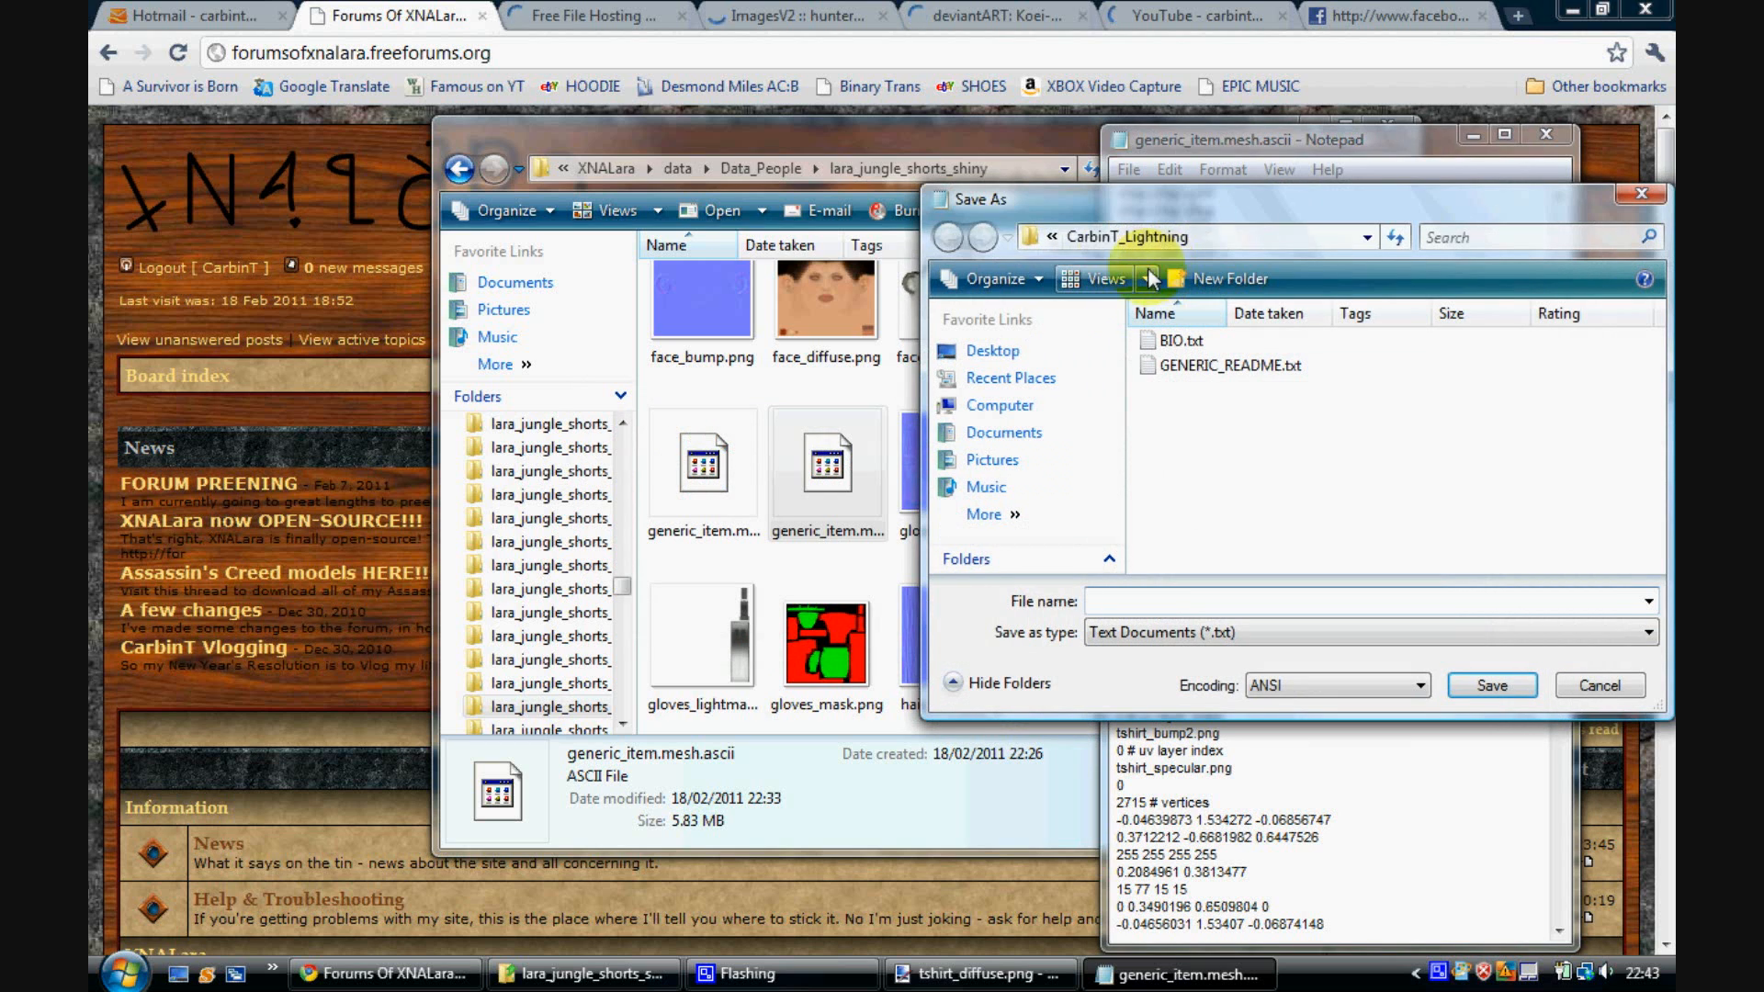
pyautogui.click(1369, 236)
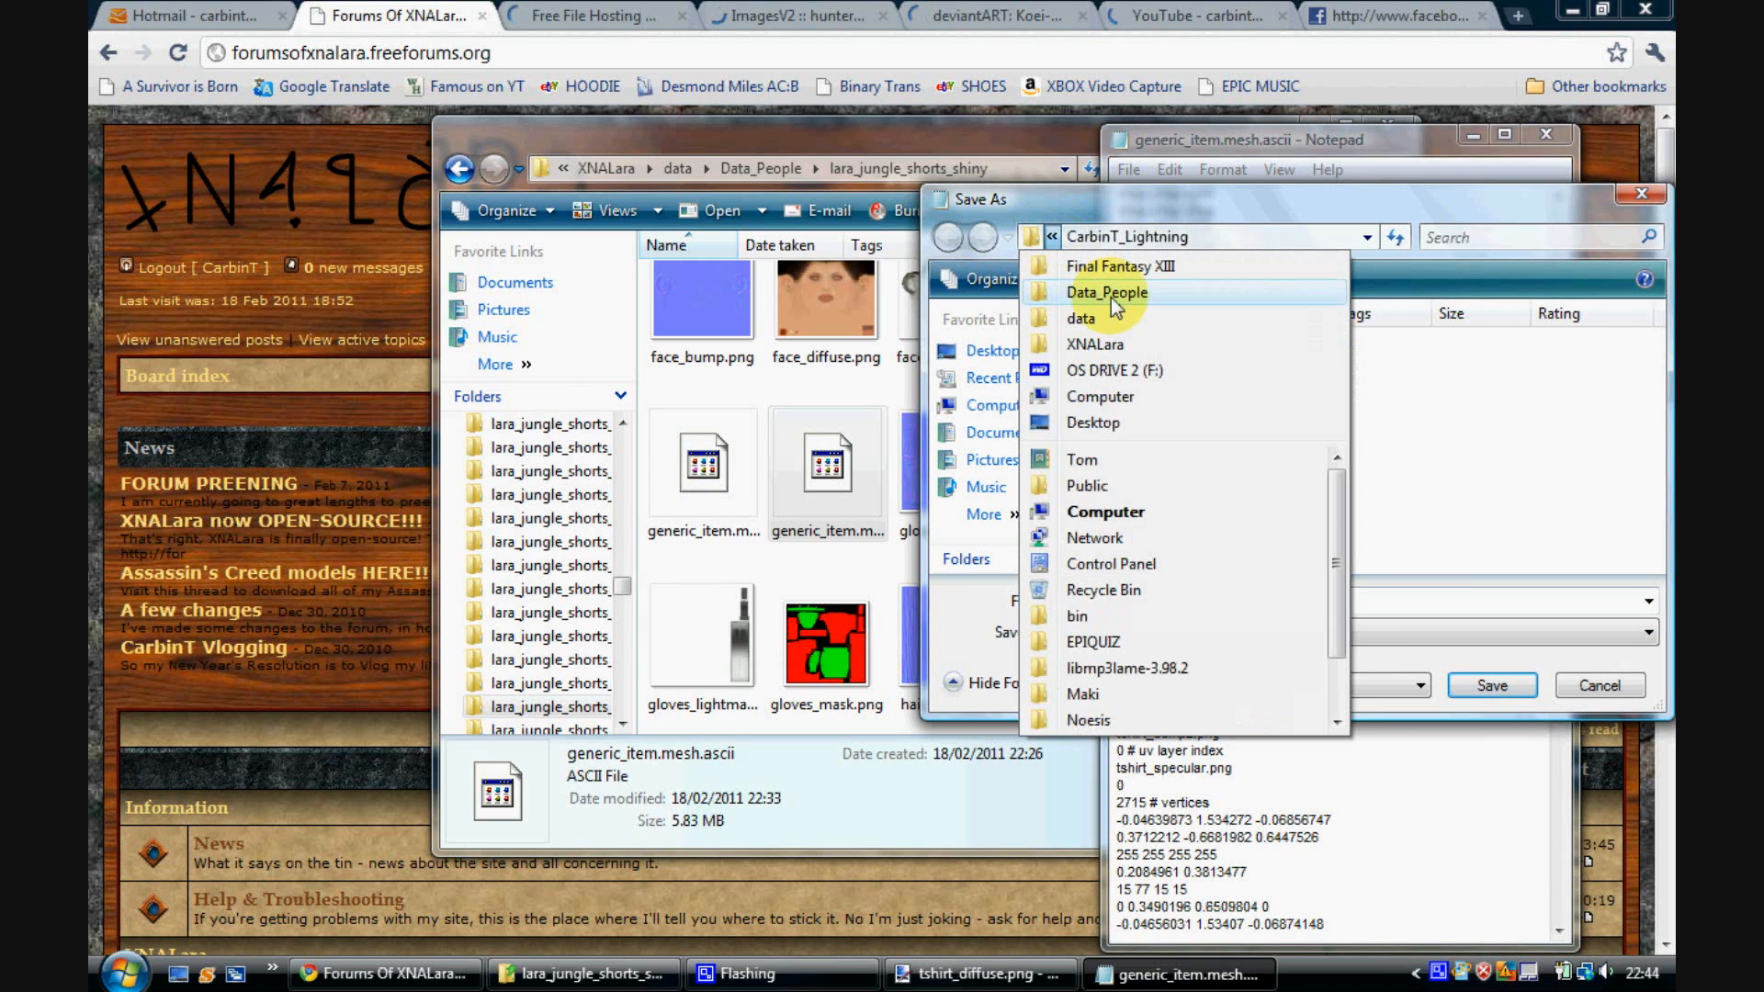
pyautogui.click(1106, 291)
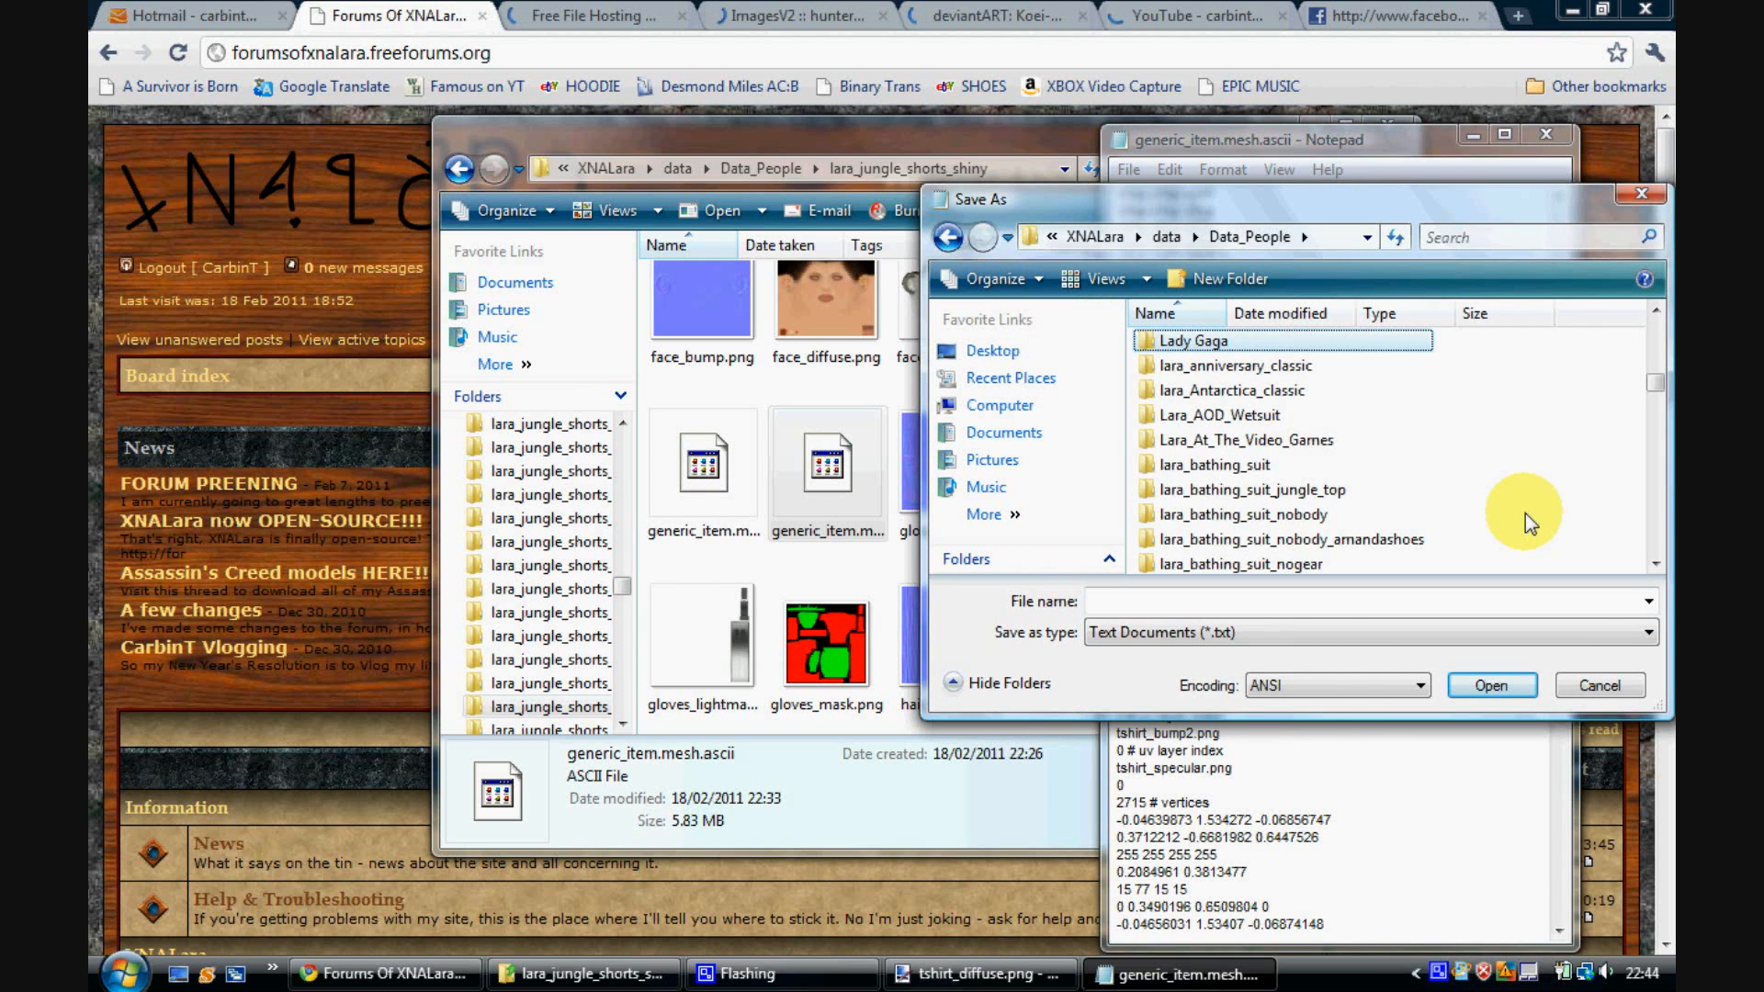
pyautogui.scroll(-3)
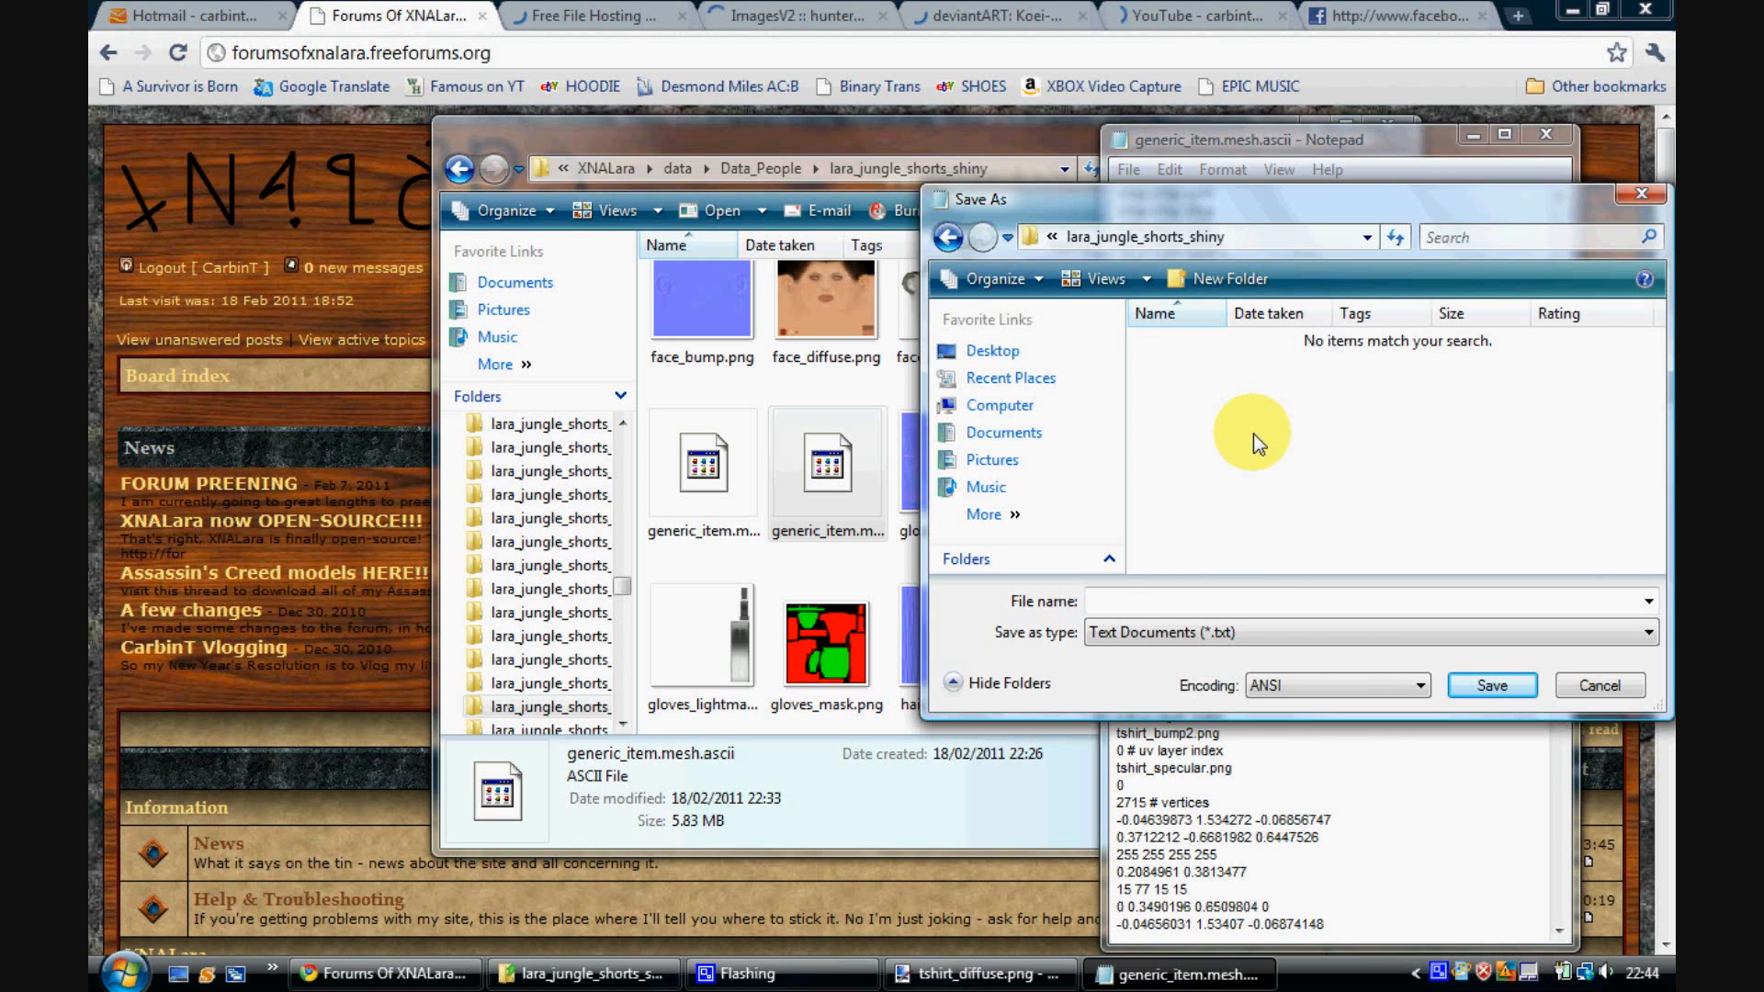
pyautogui.write('generic_item.mesh.ascii')
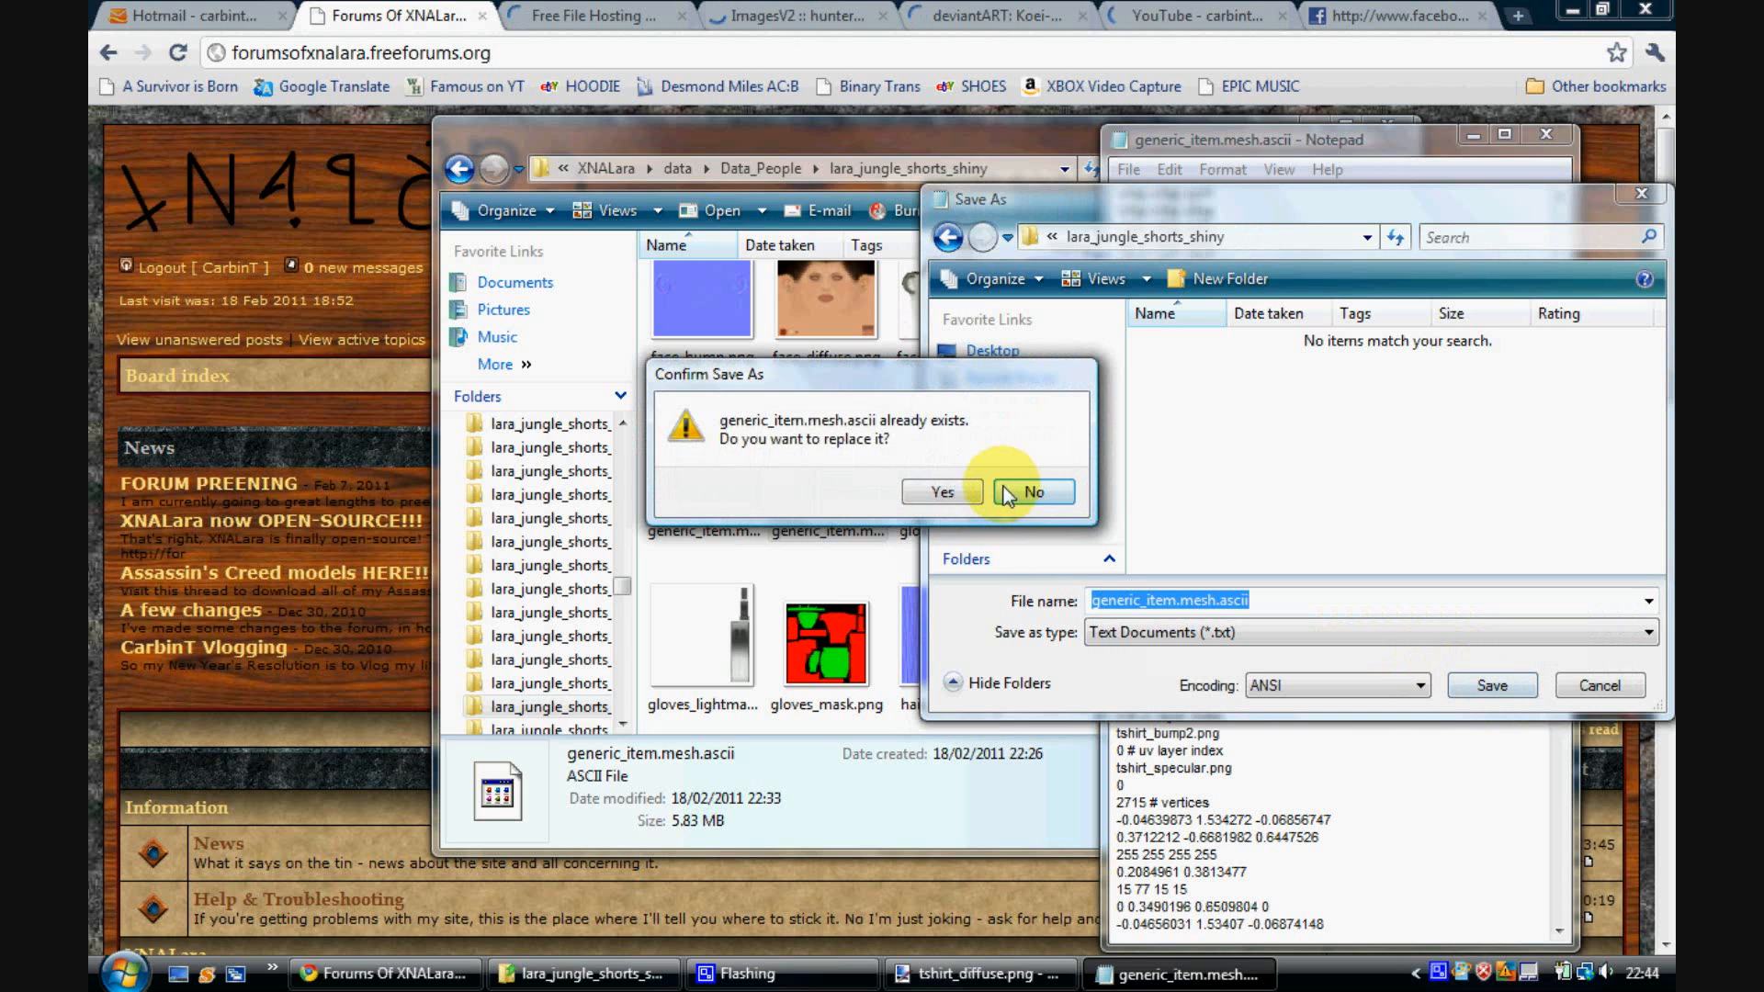
pyautogui.click(1032, 491)
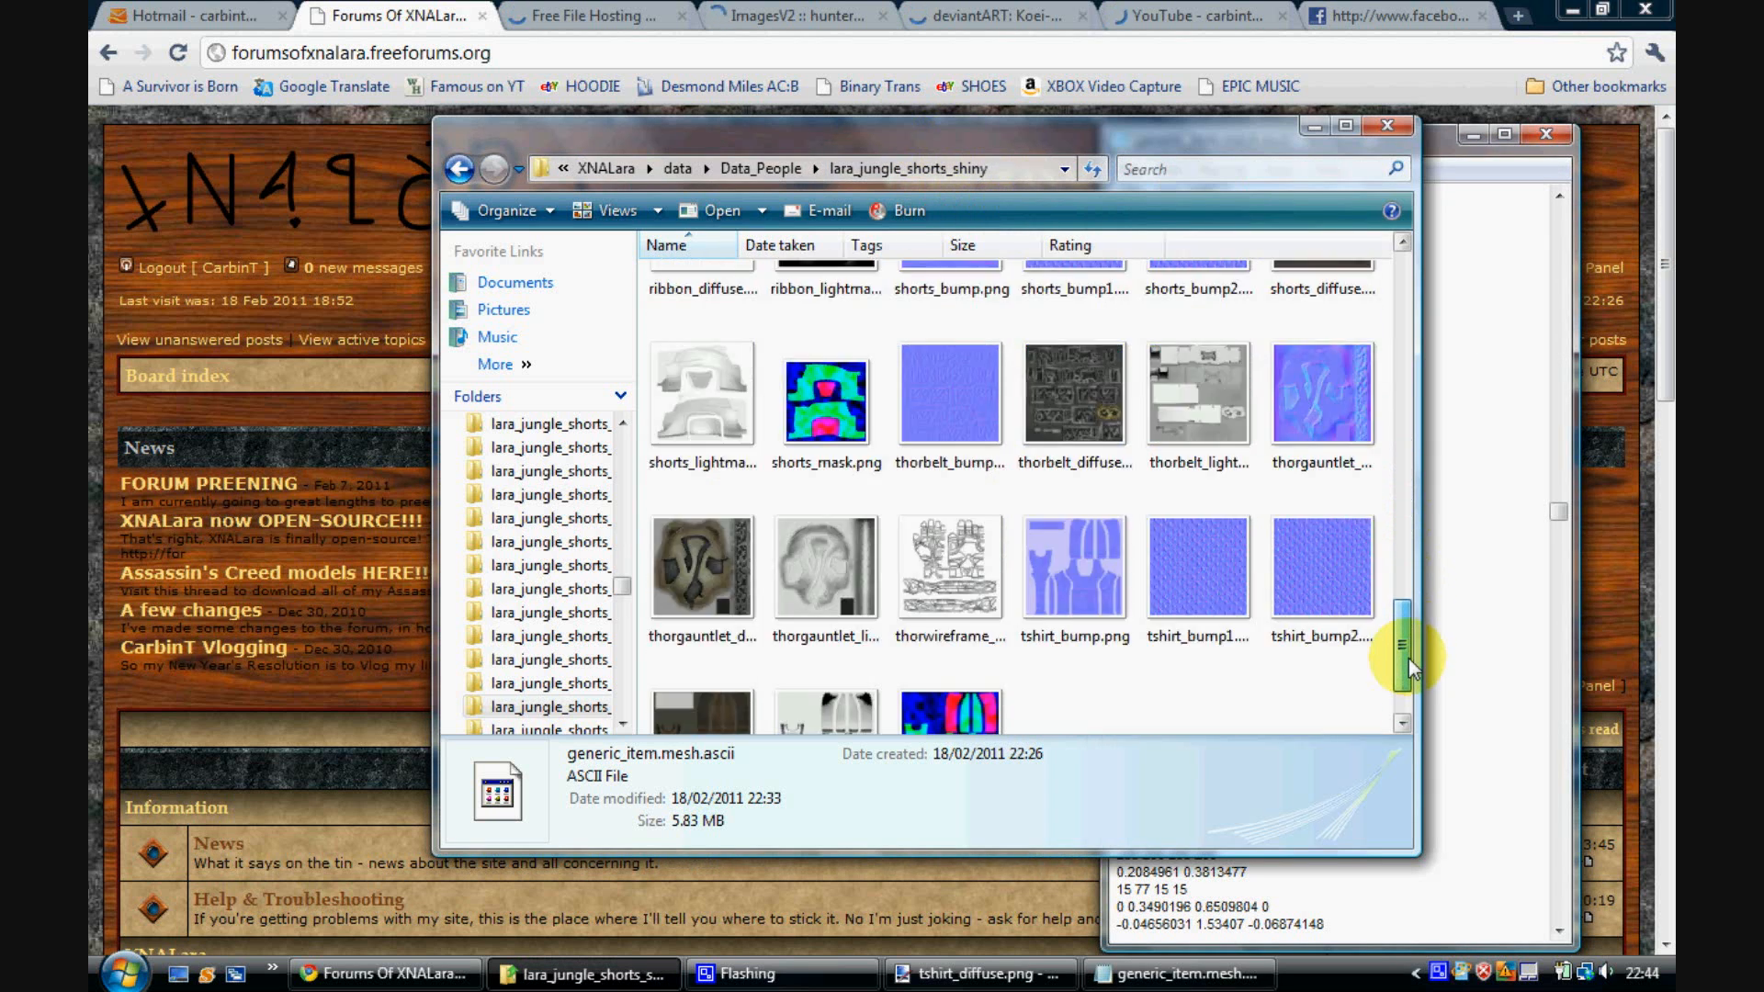
# Step: Scroll to view the 512×512 tshirt_diffuse.png texture in Paint.NET
pyautogui.scroll(-3)
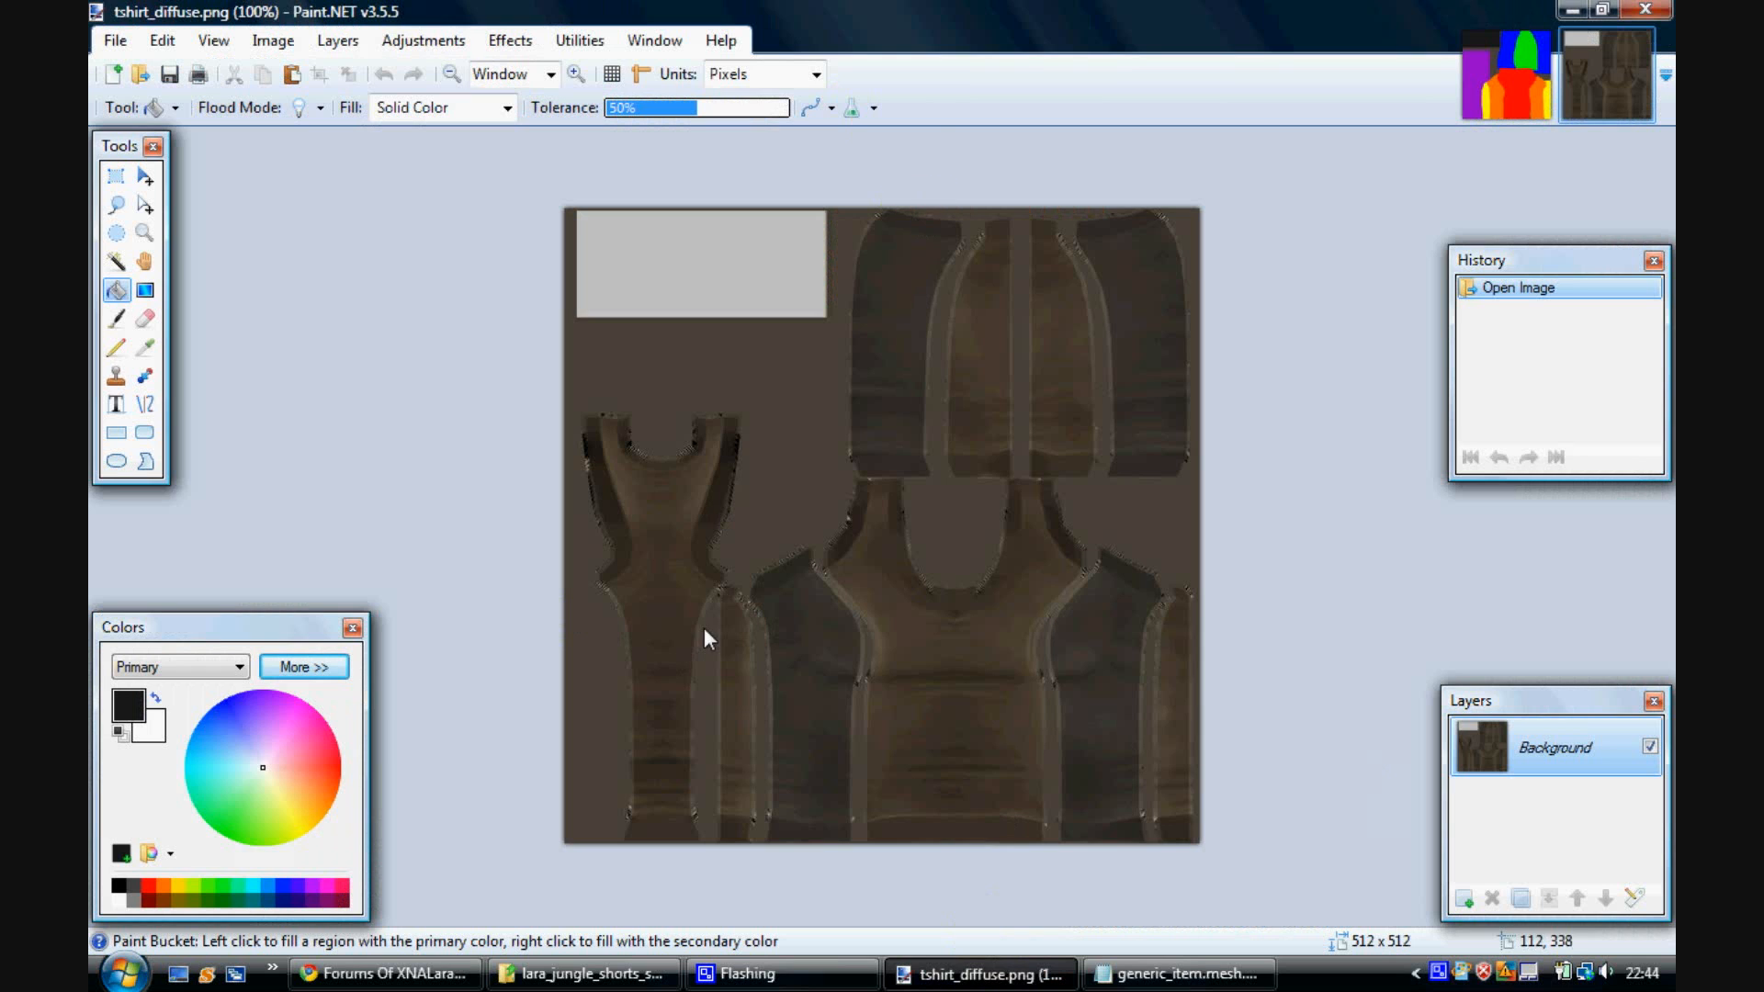
pyautogui.moveTo(1373, 216)
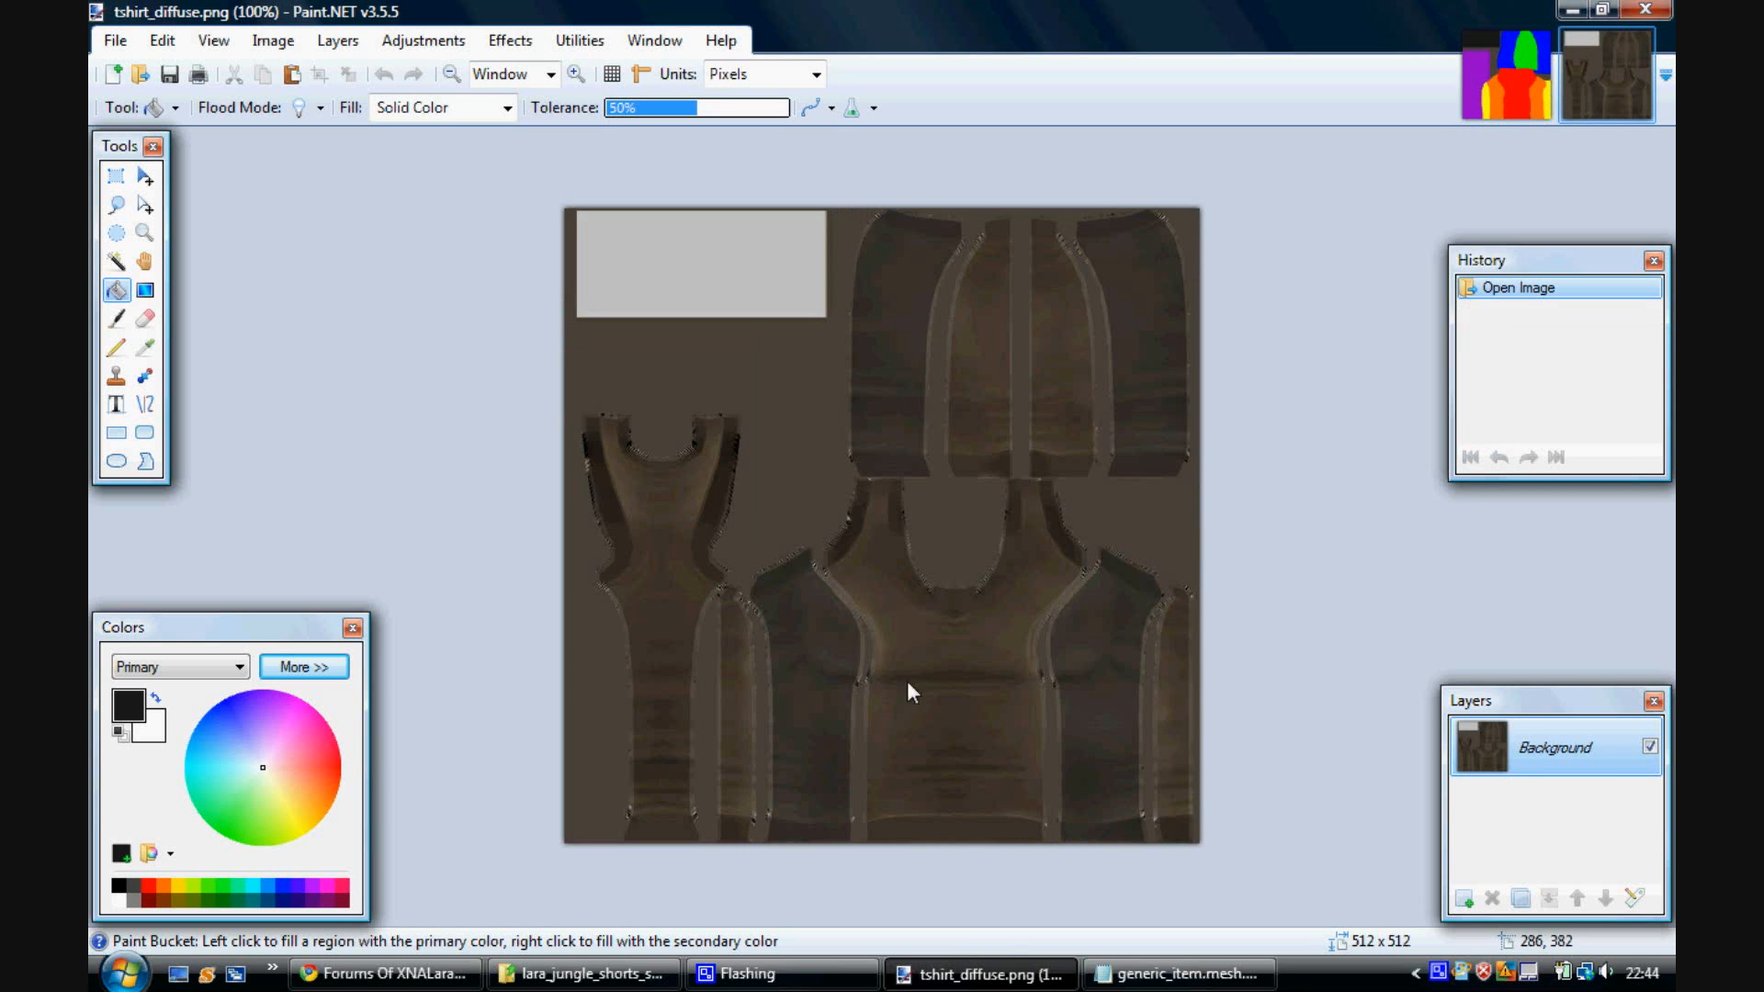
pyautogui.moveTo(978, 787)
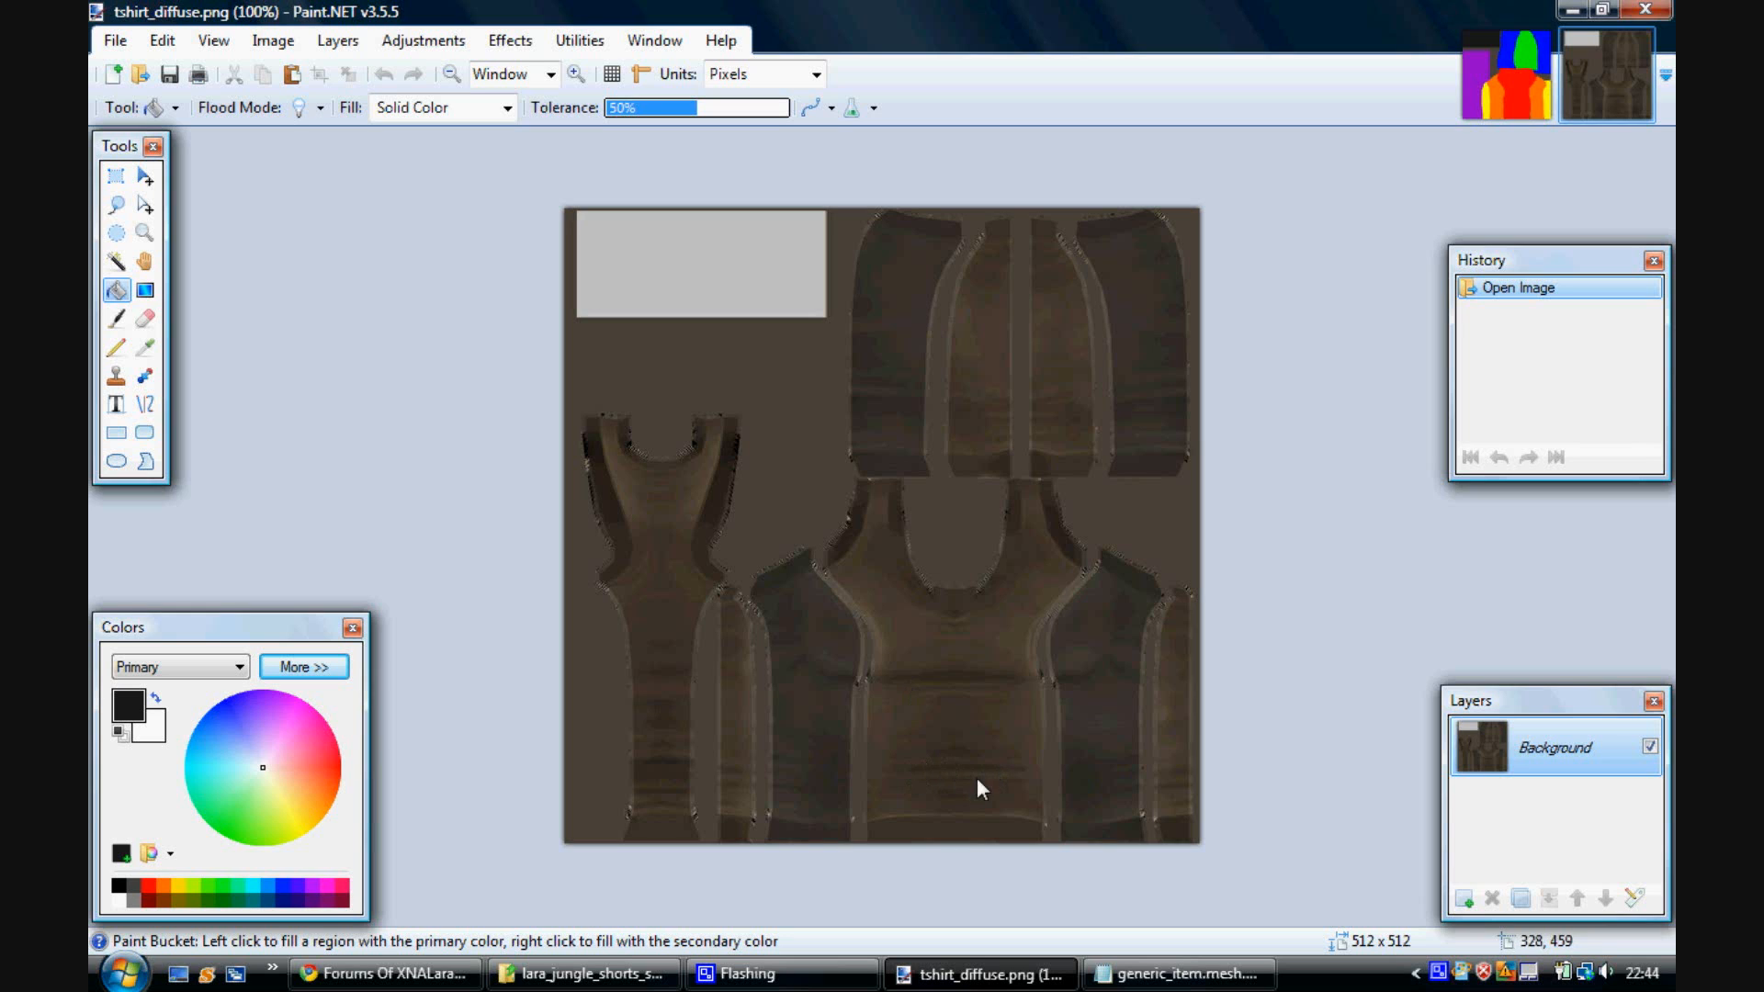
pyautogui.moveTo(1643, 127)
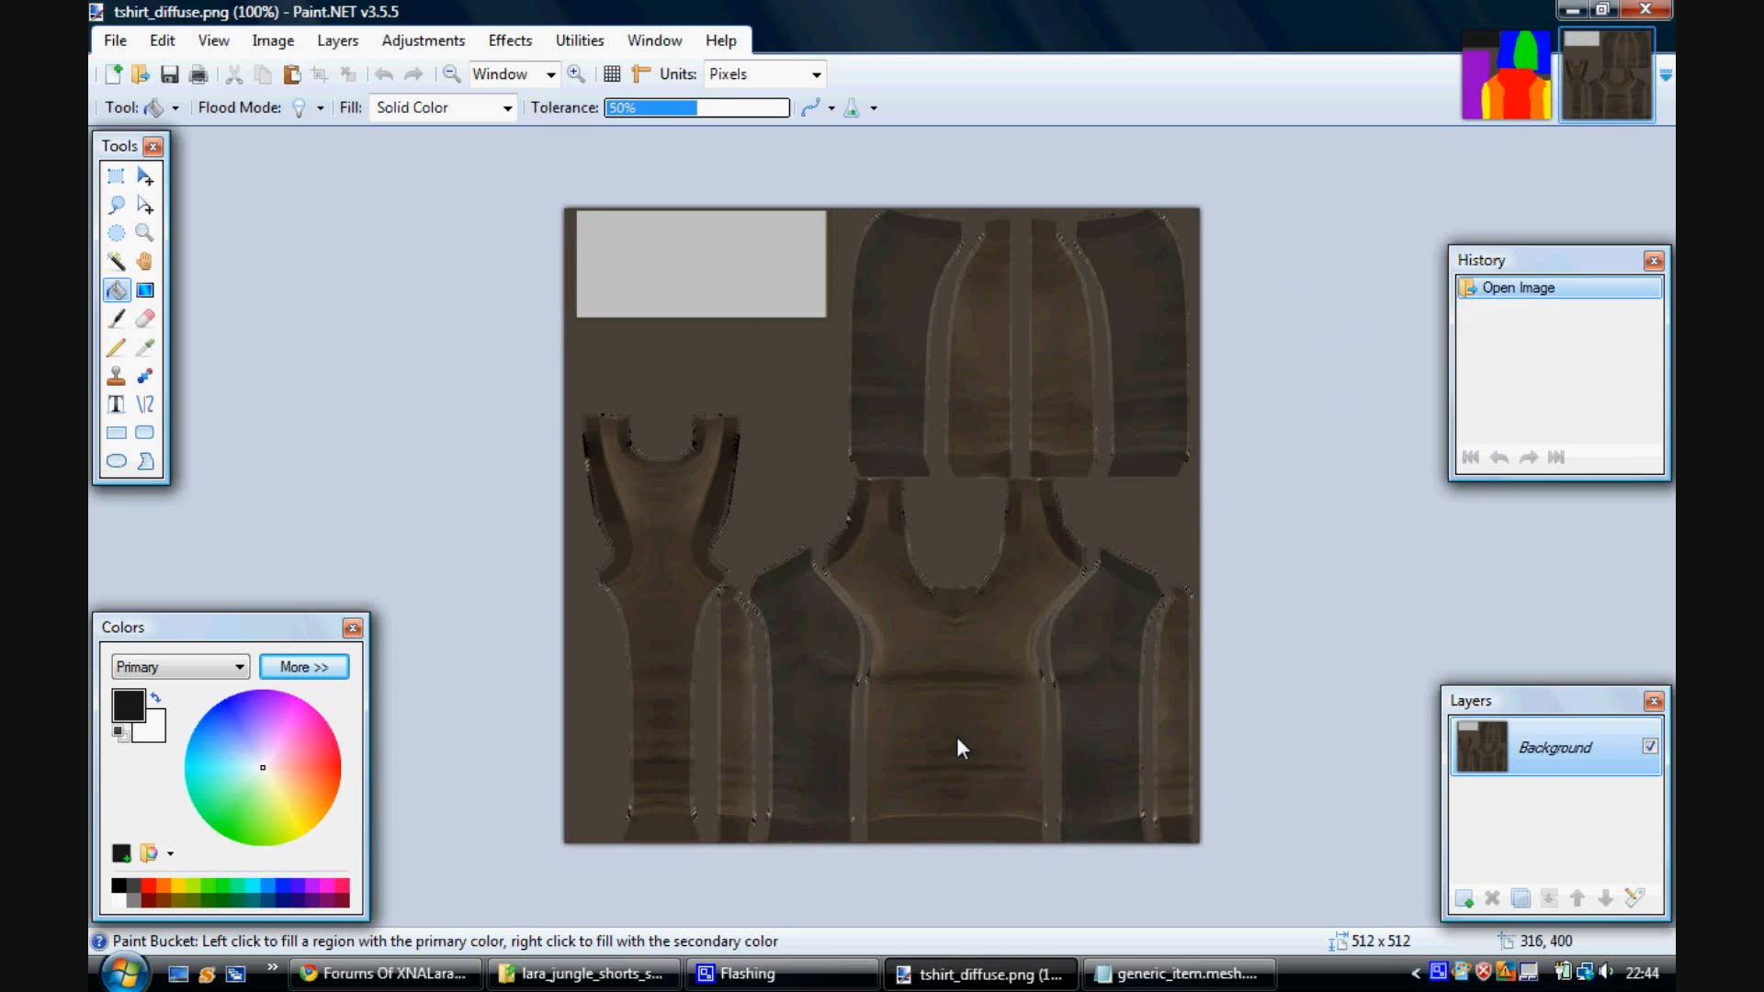
pyautogui.moveTo(832, 461)
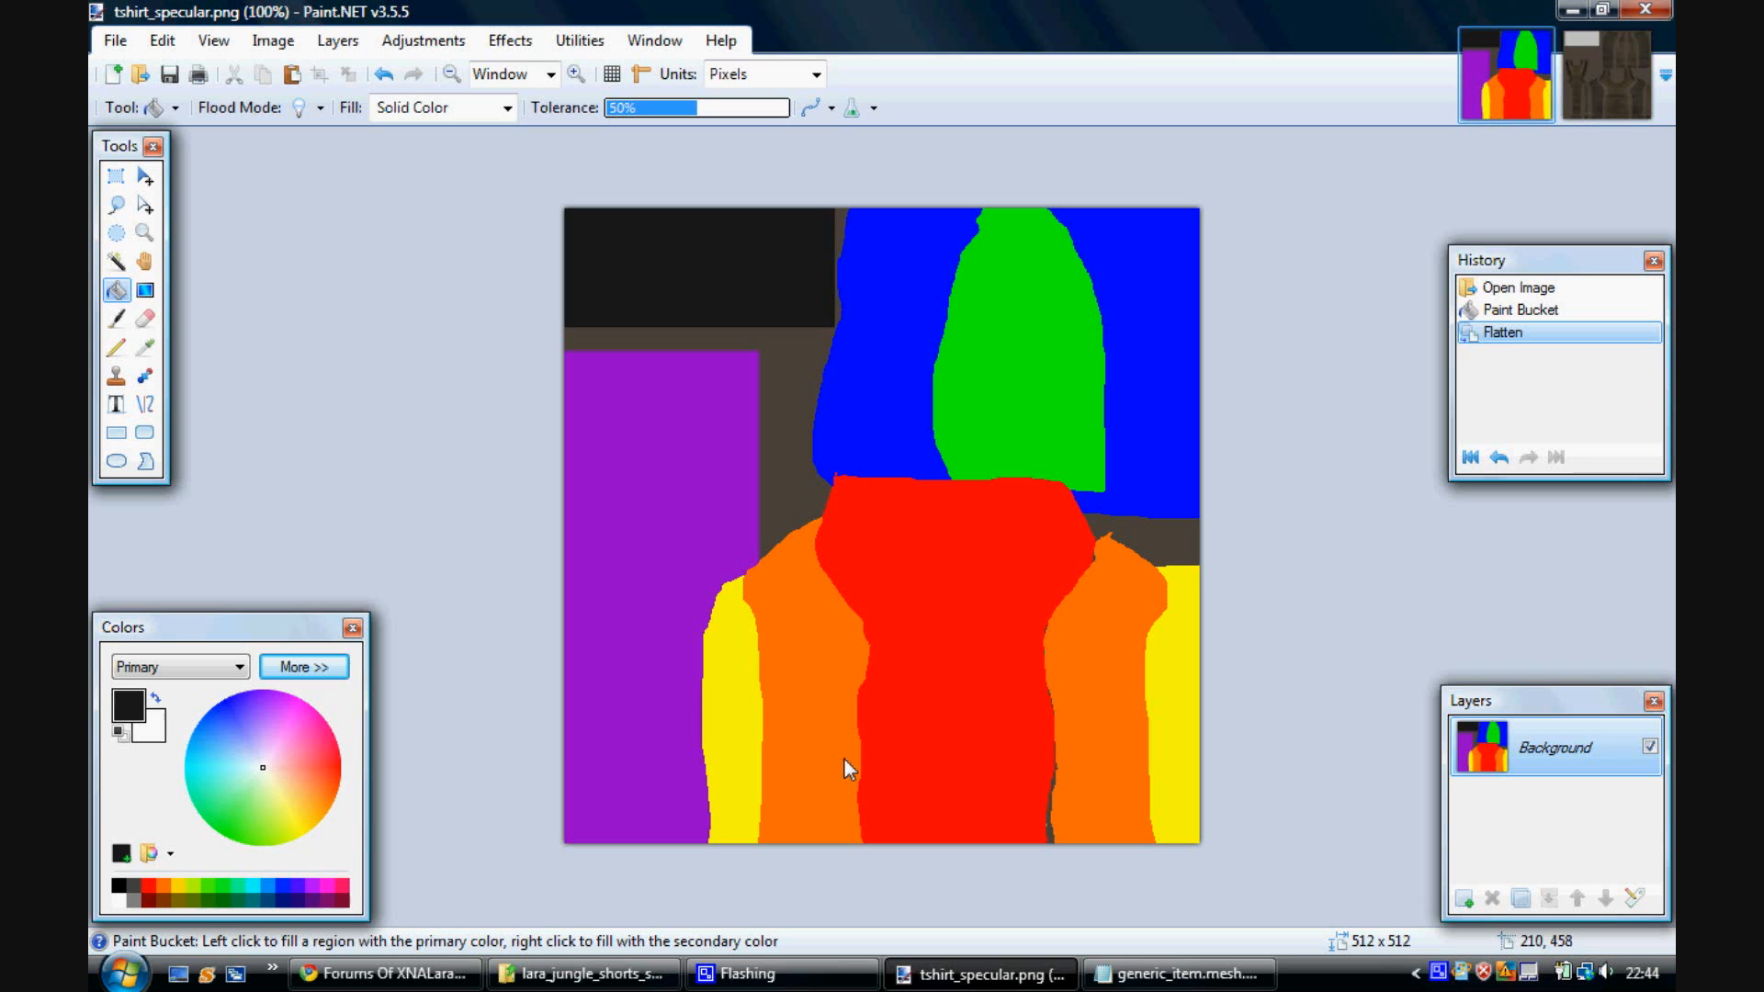
pyautogui.moveTo(900, 552)
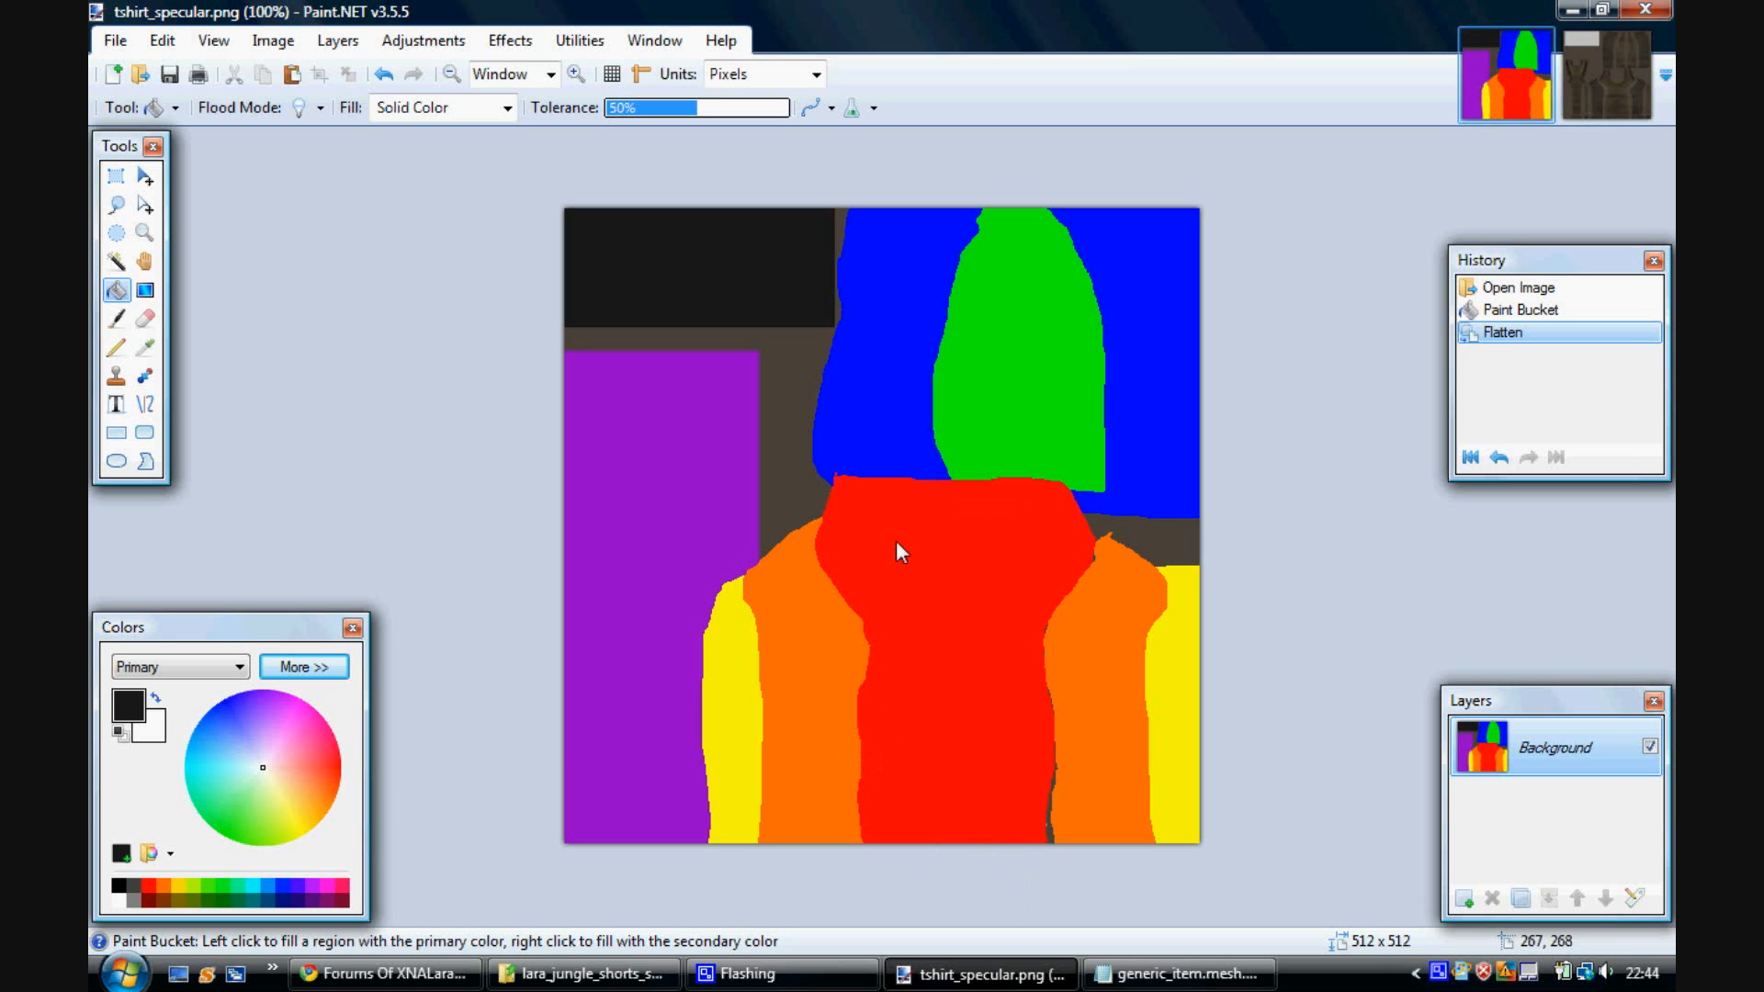
pyautogui.moveTo(490, 625)
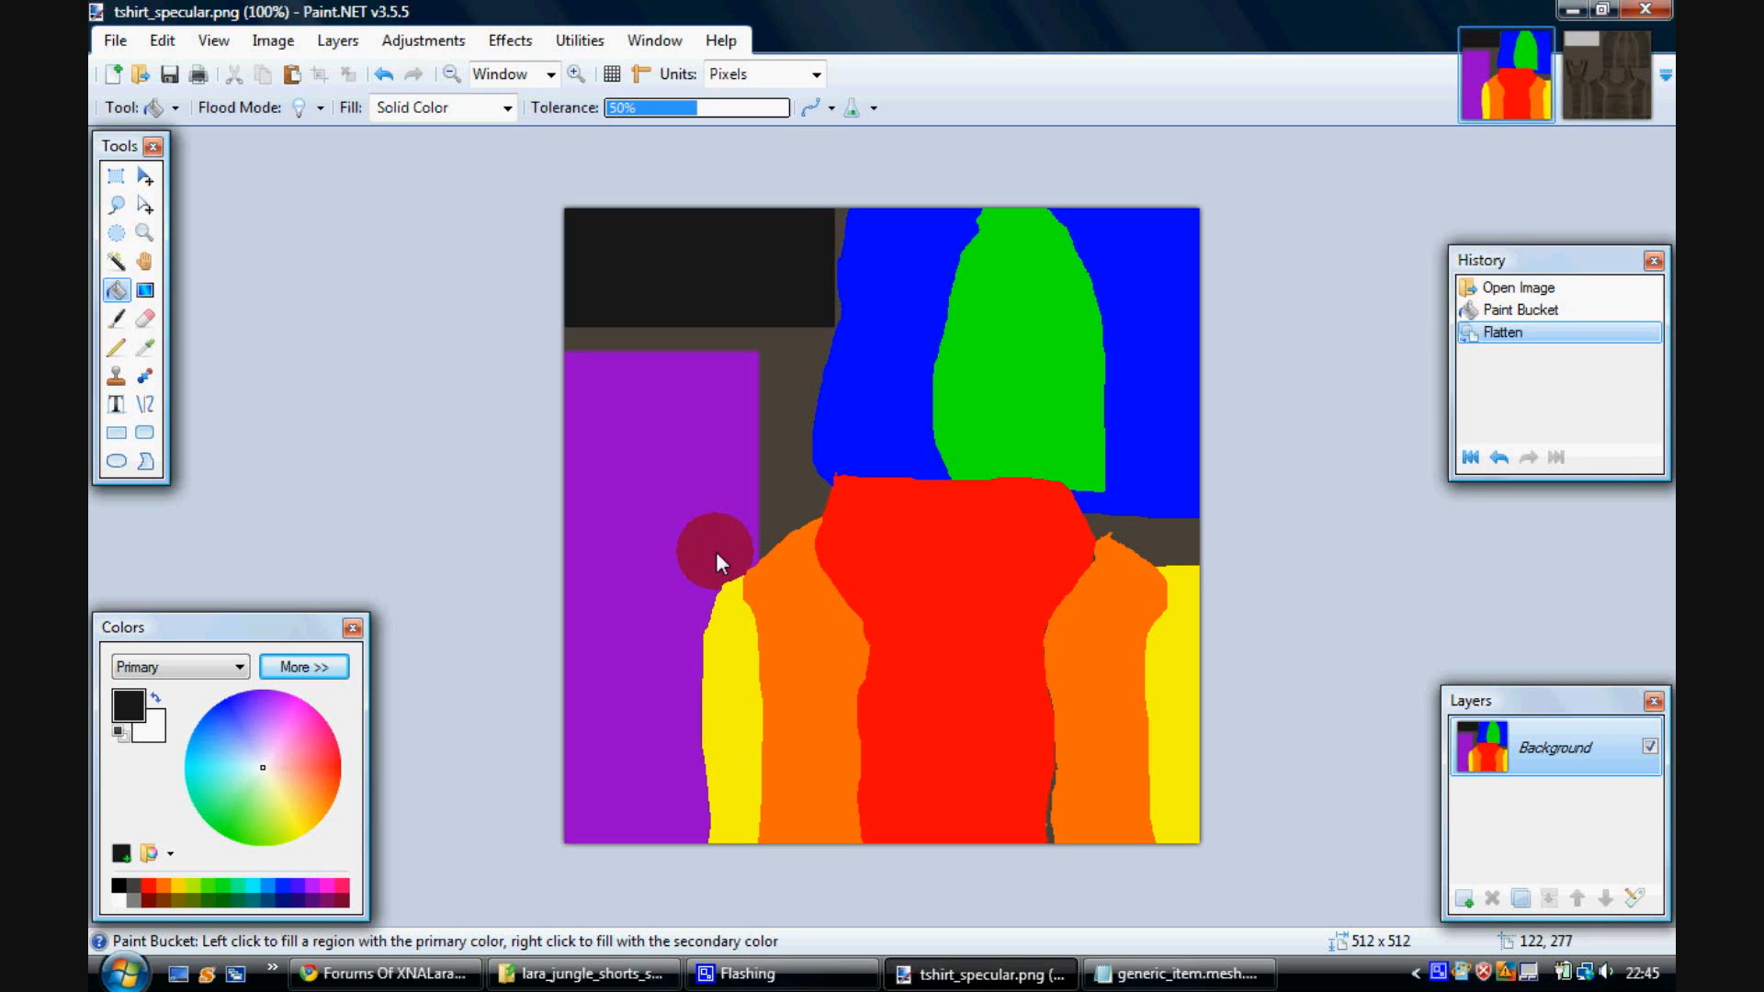
pyautogui.moveTo(996, 526)
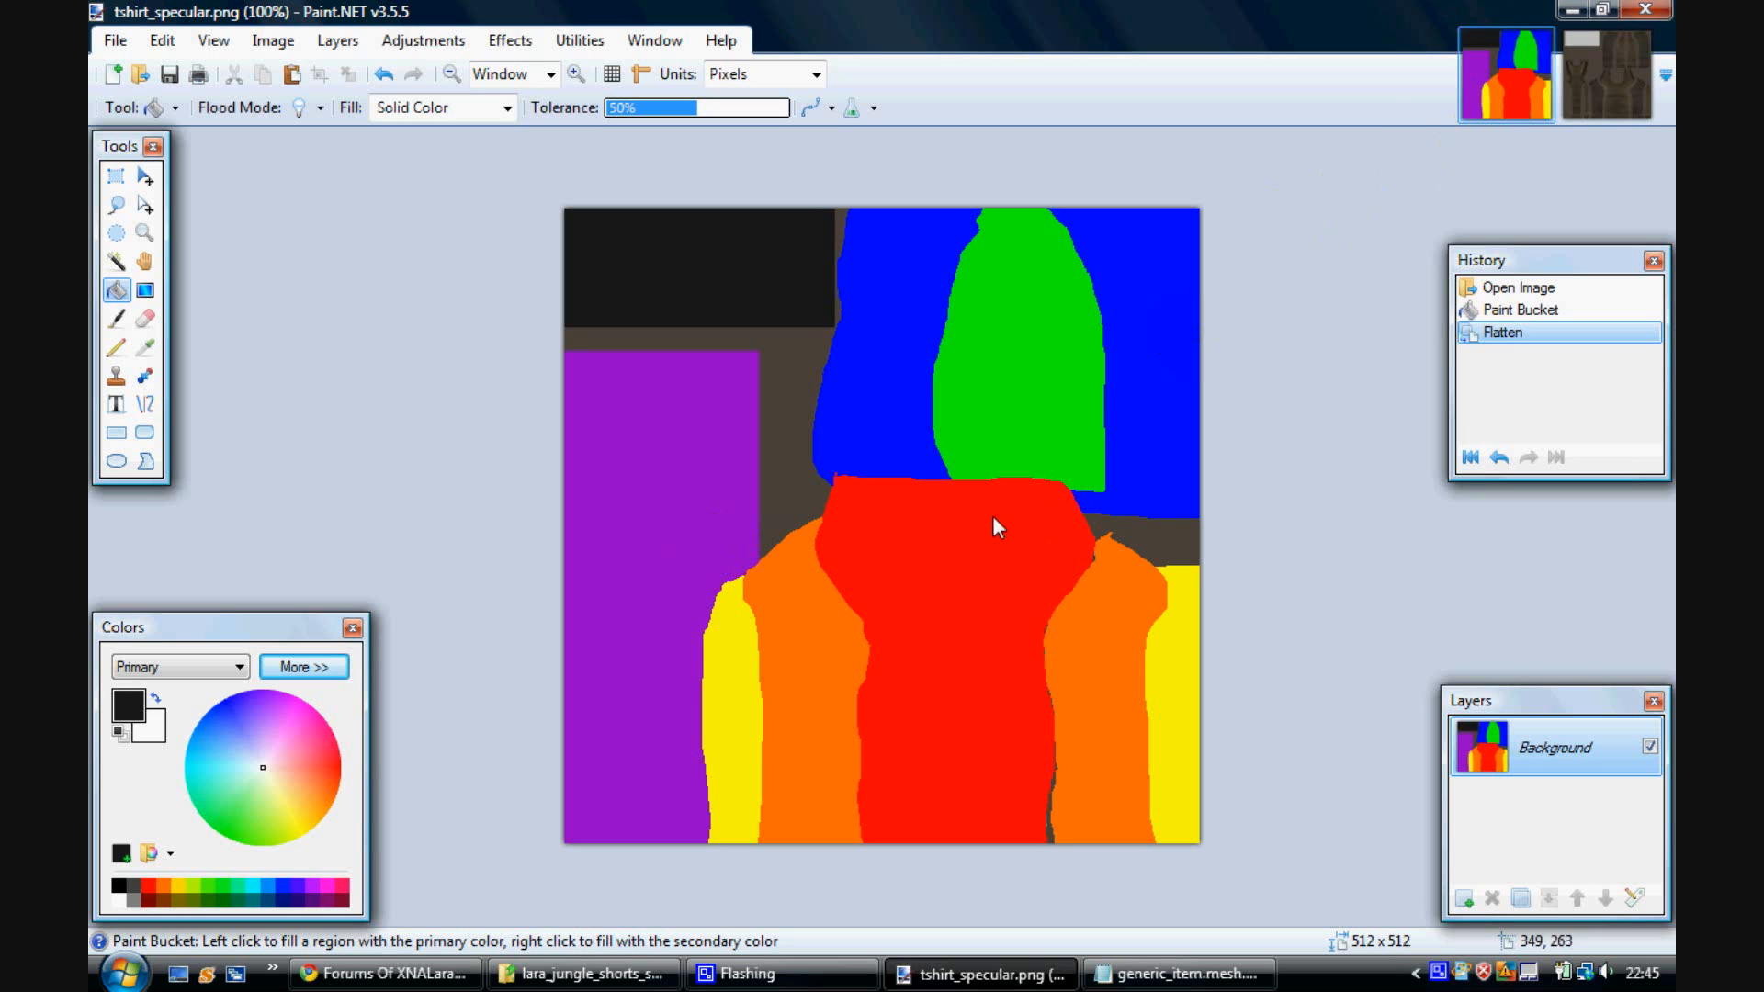
pyautogui.moveTo(928, 852)
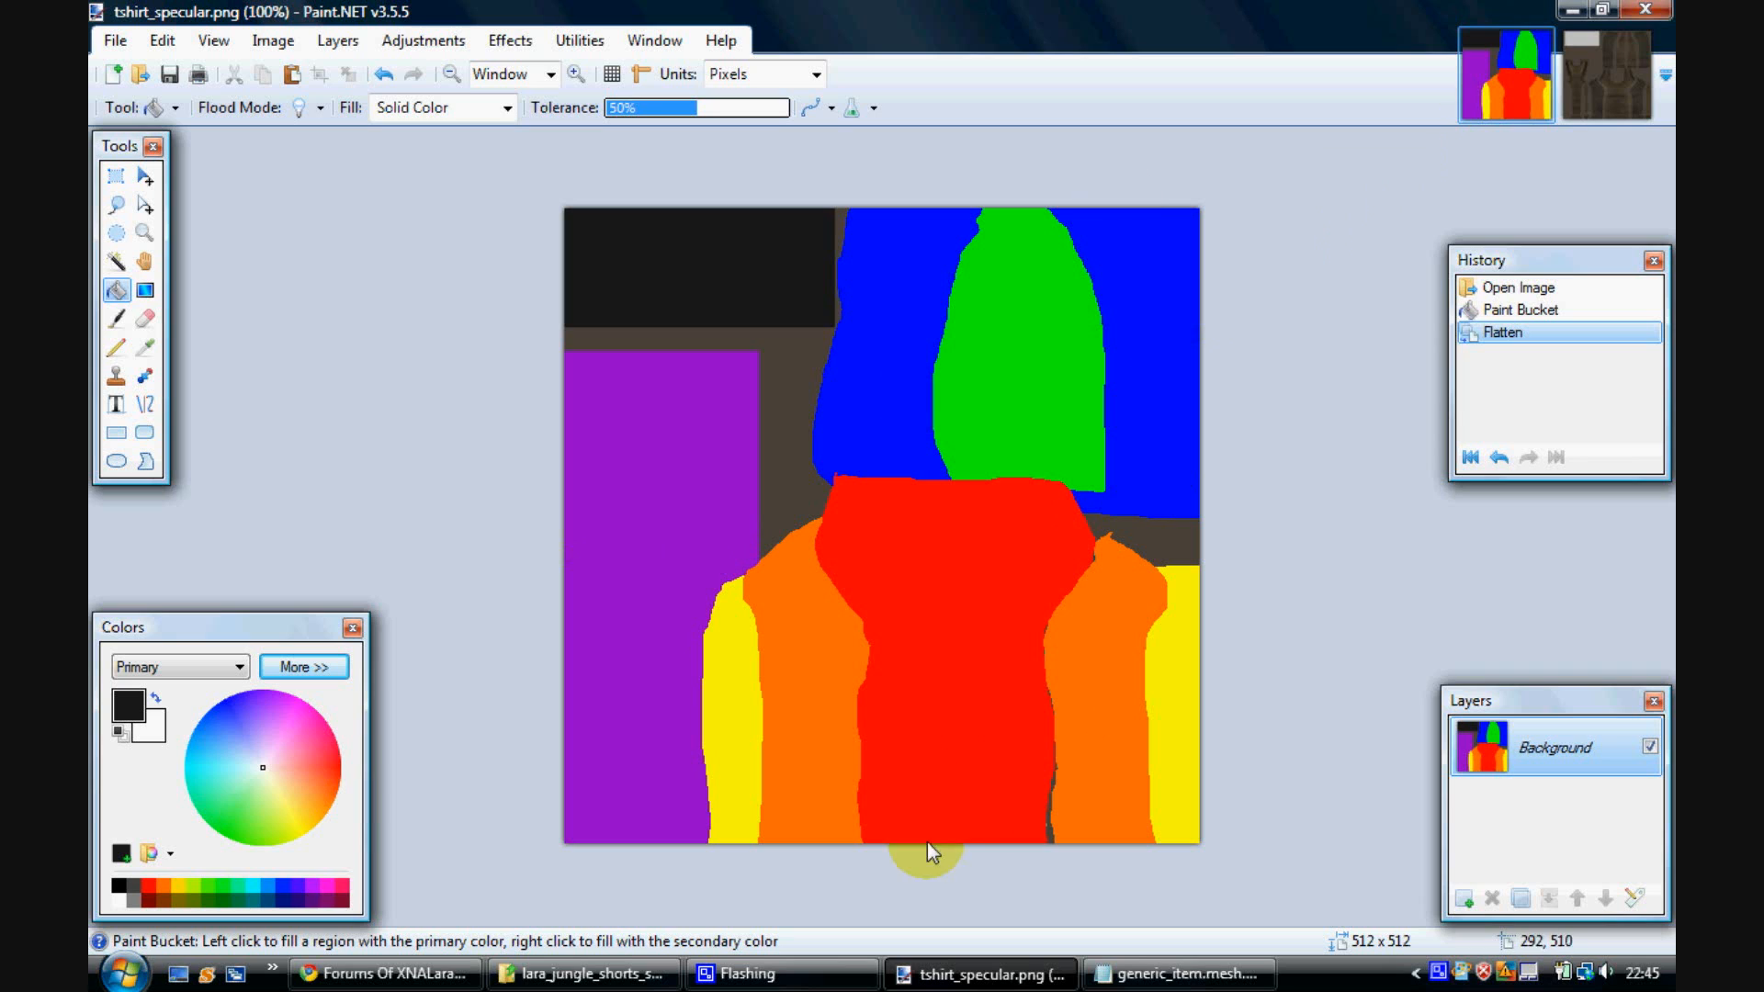
pyautogui.moveTo(1046, 637)
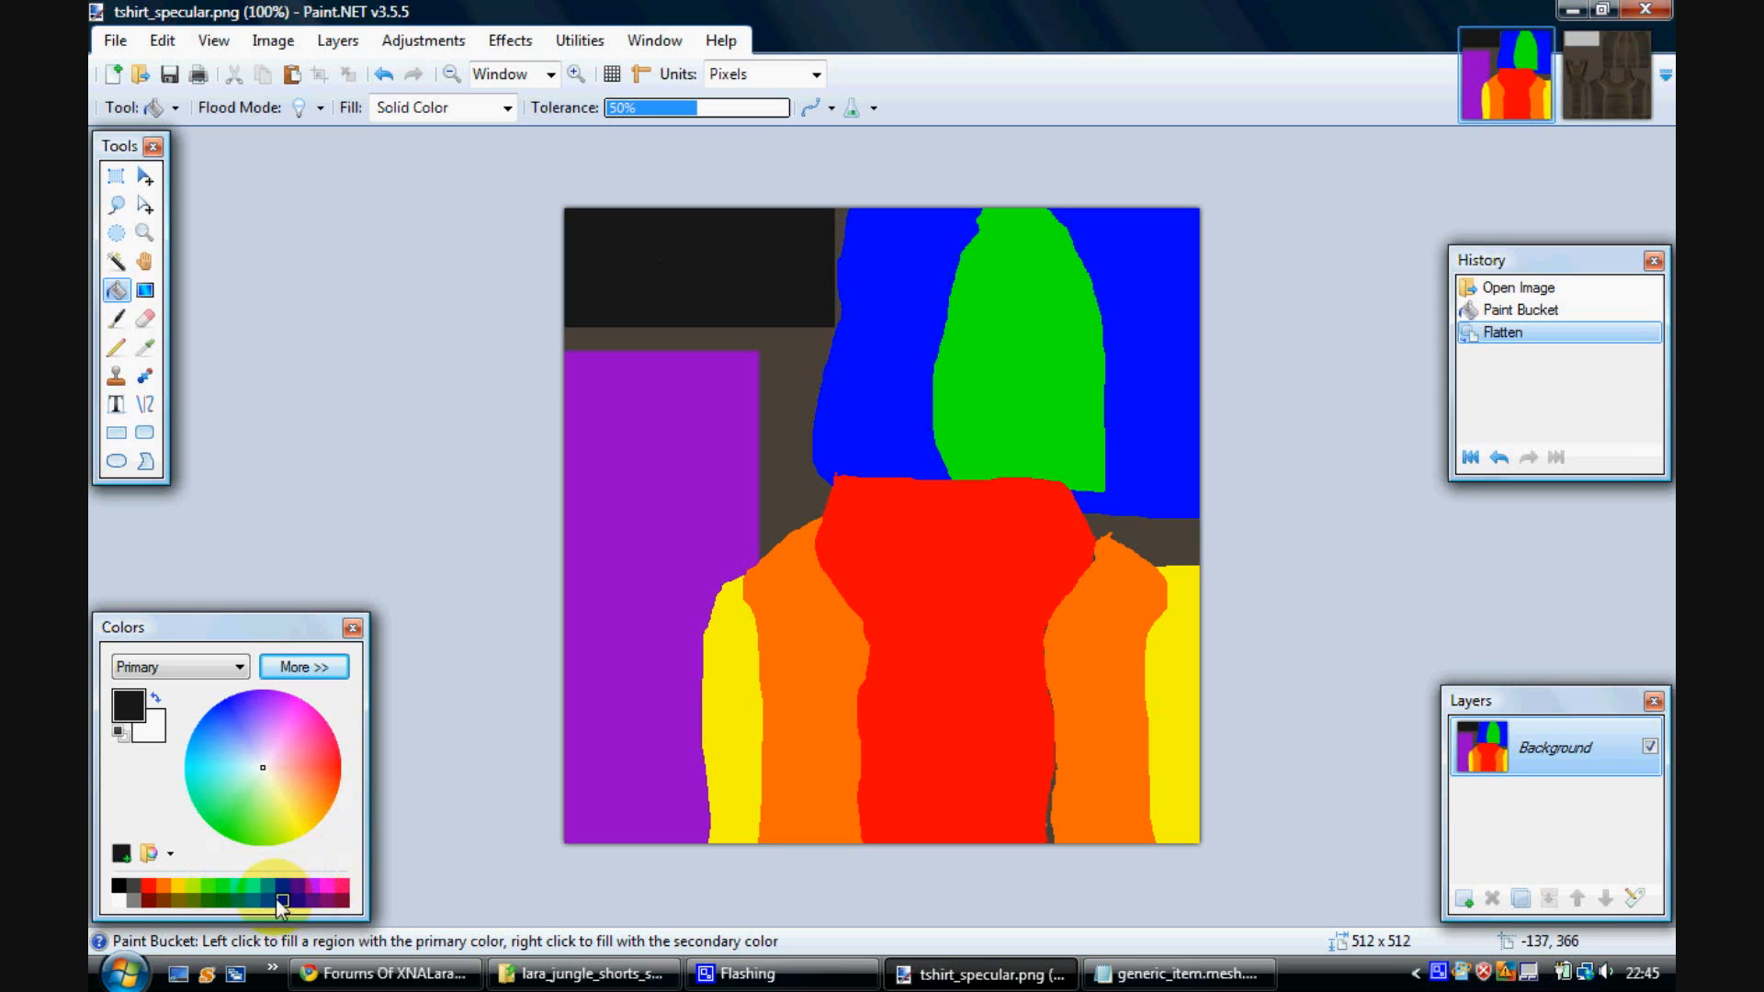
# Step: Bucket-fill the top-left area cyan as a trial, then undo that fill
pyautogui.click(280, 887)
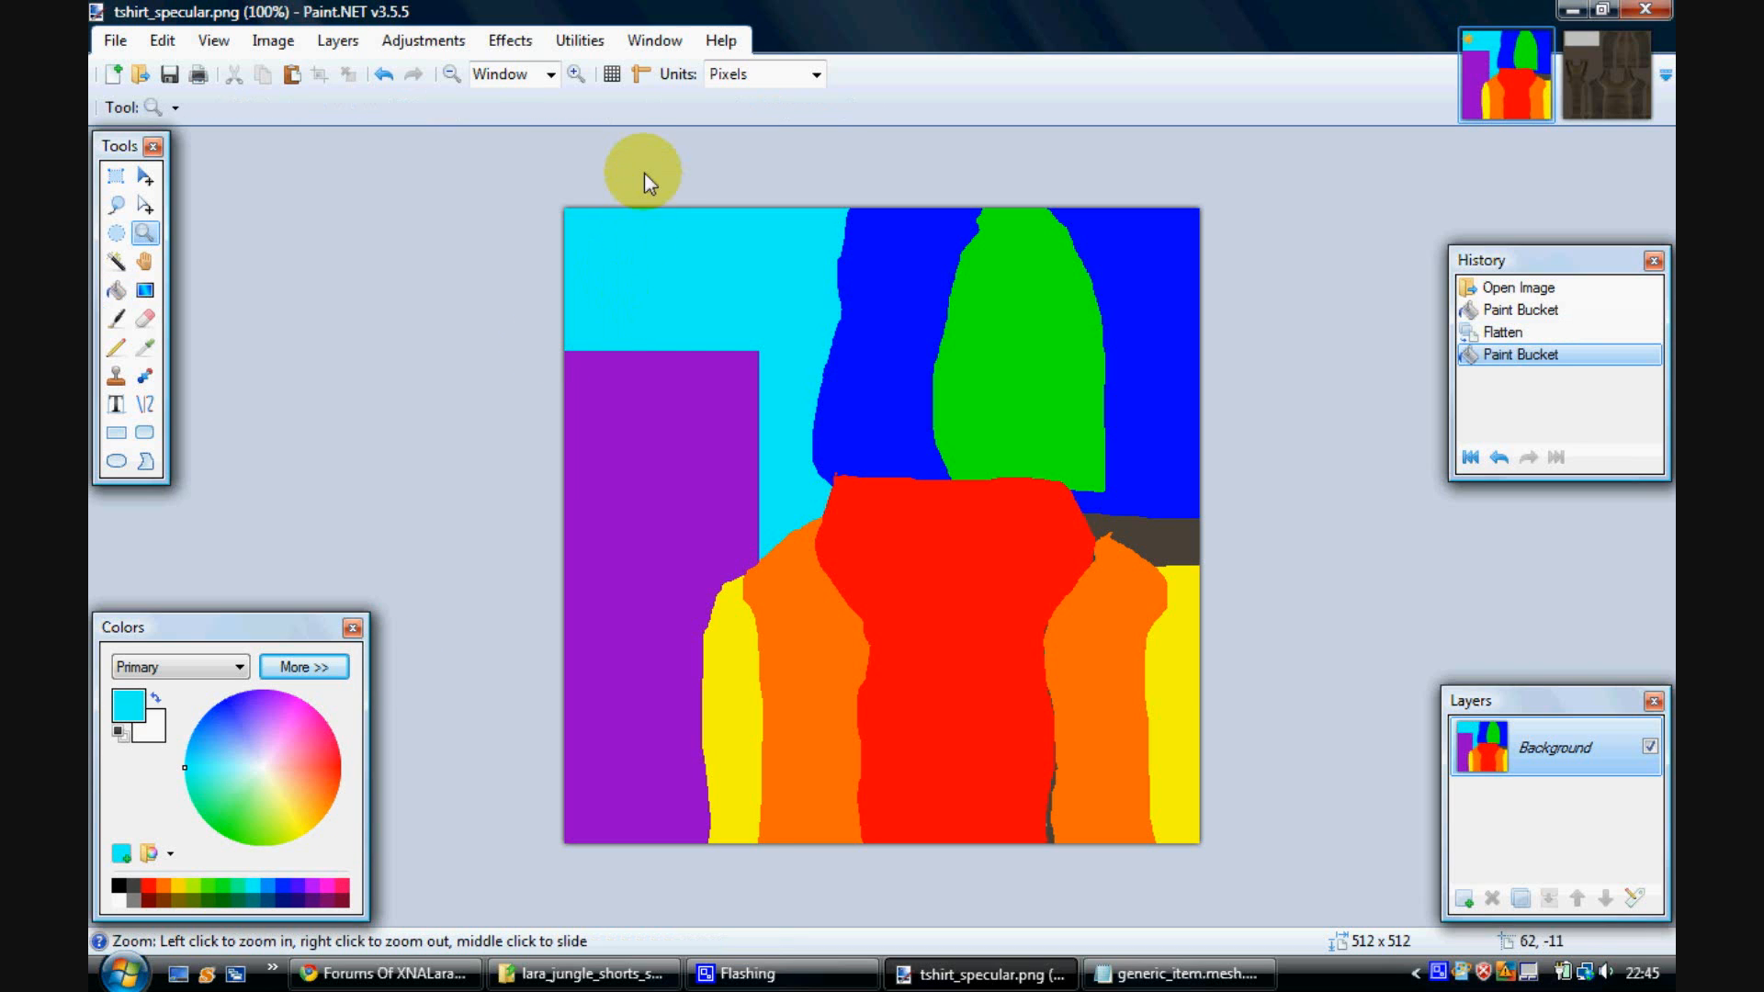
pyautogui.moveTo(217, 132)
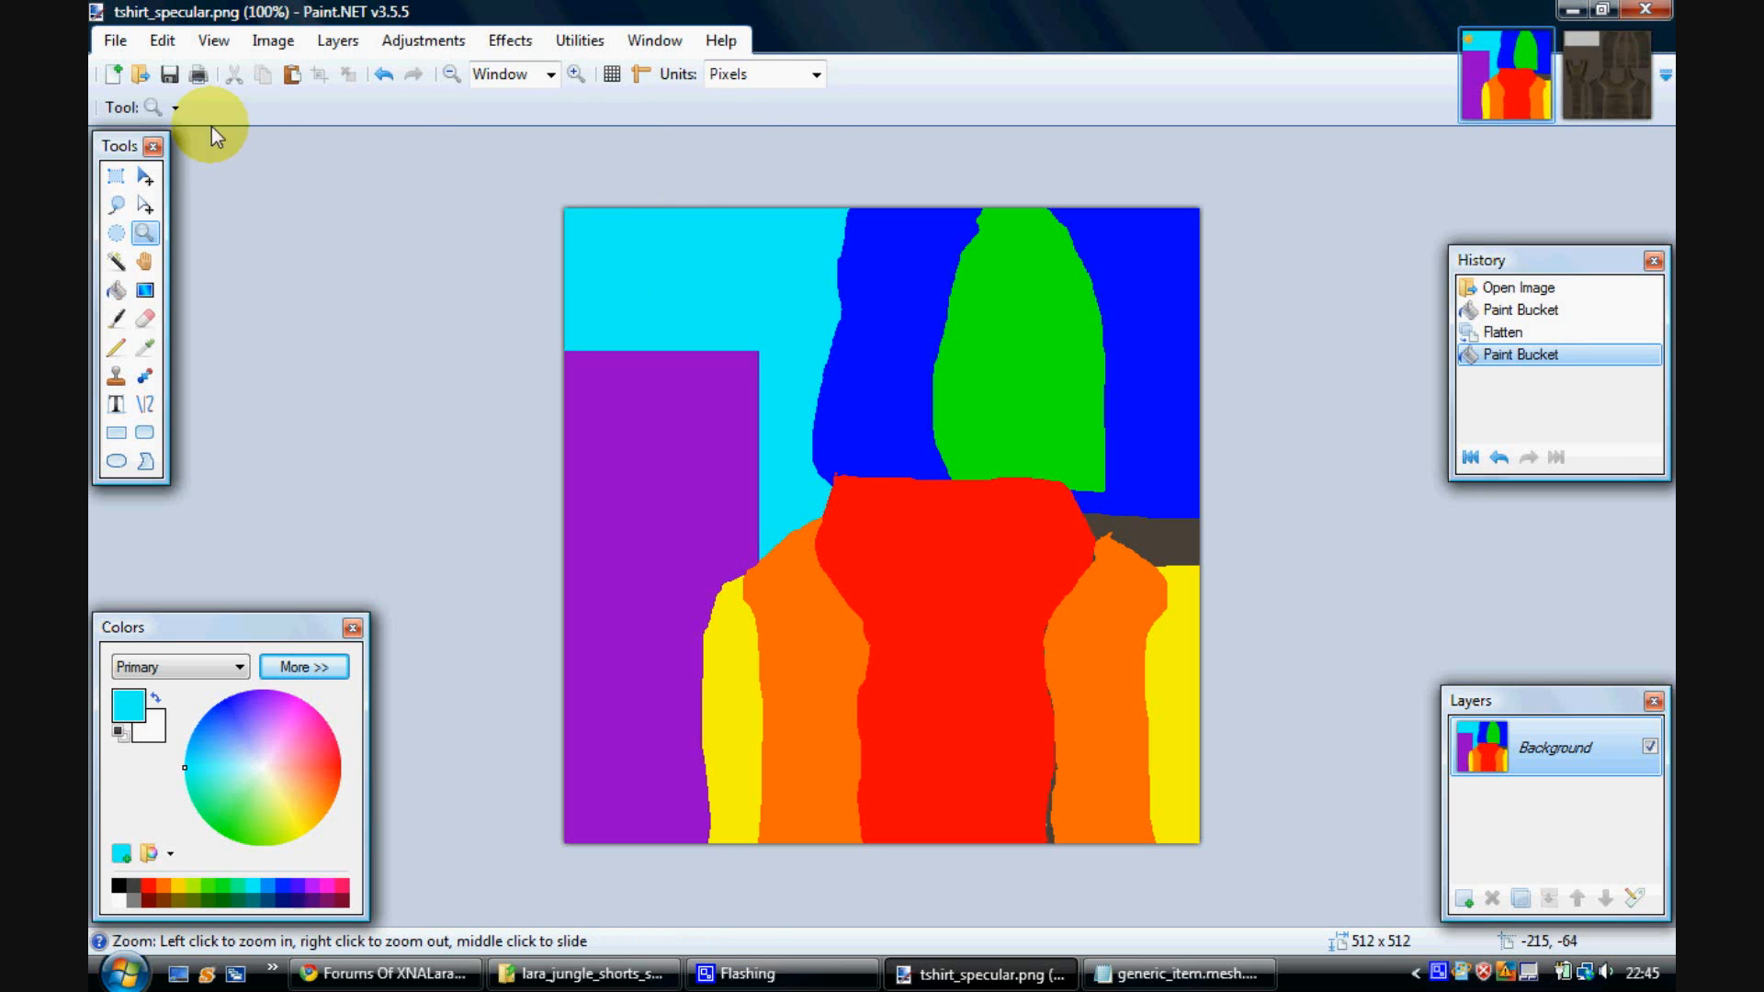
pyautogui.click(115, 290)
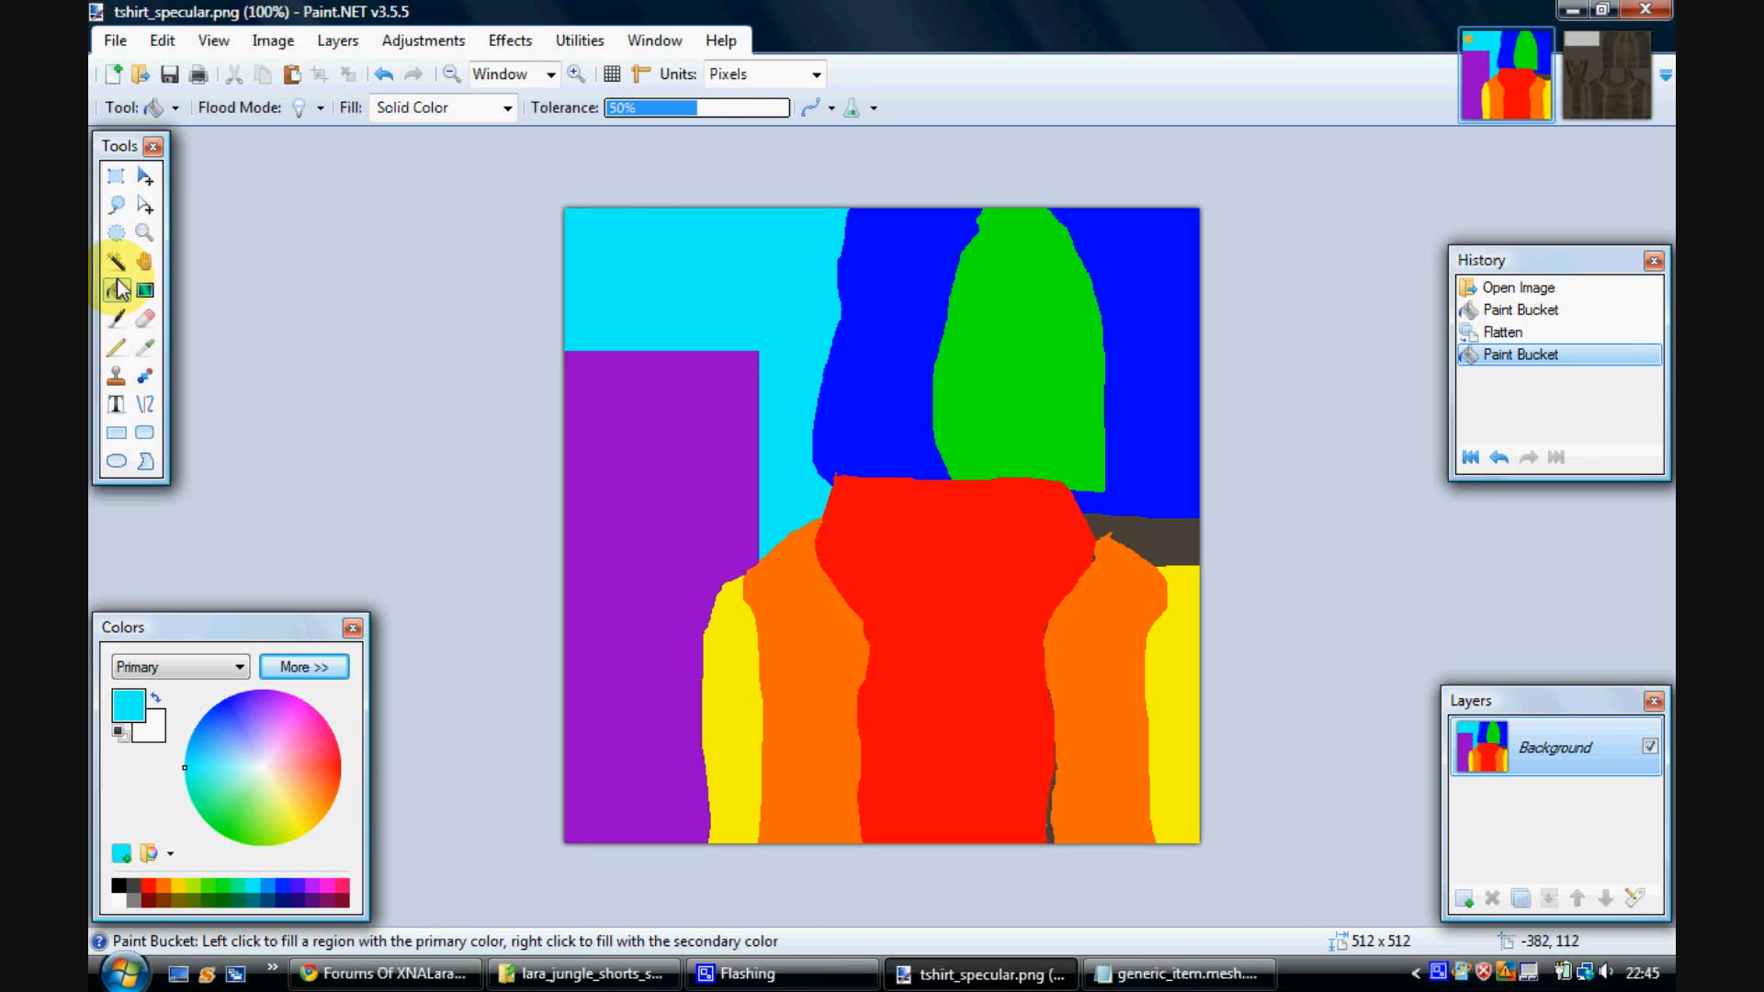
pyautogui.moveTo(335, 295)
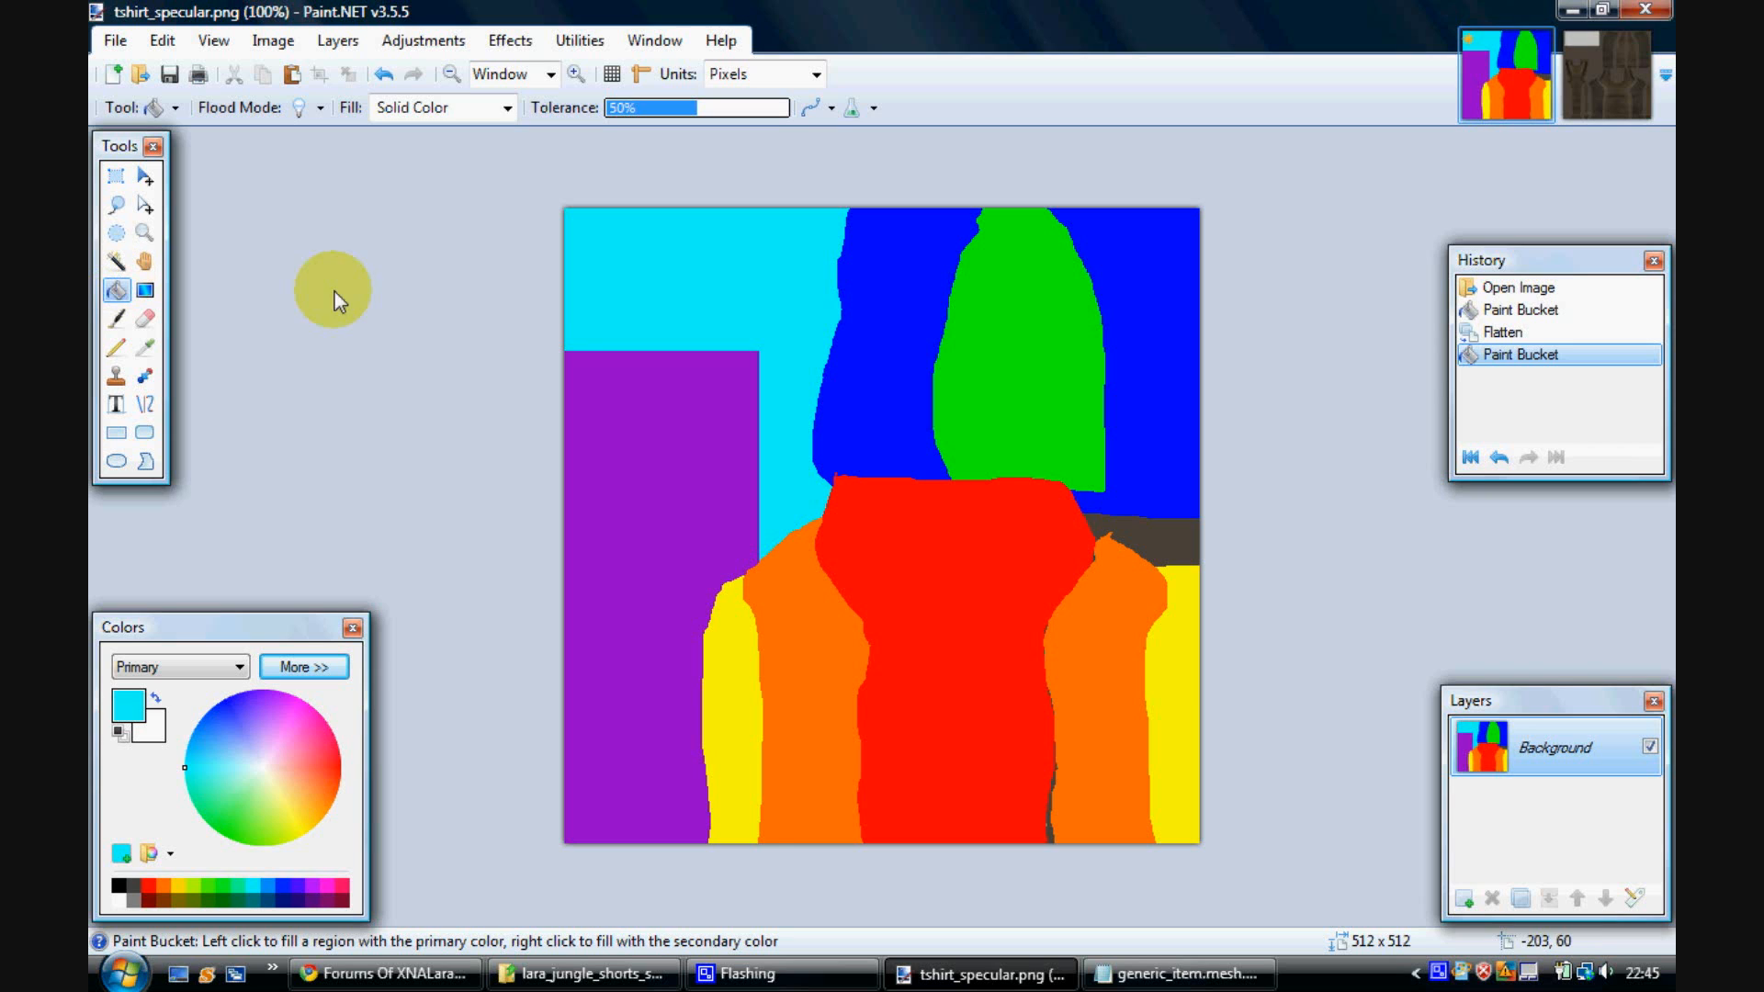
pyautogui.click(115, 233)
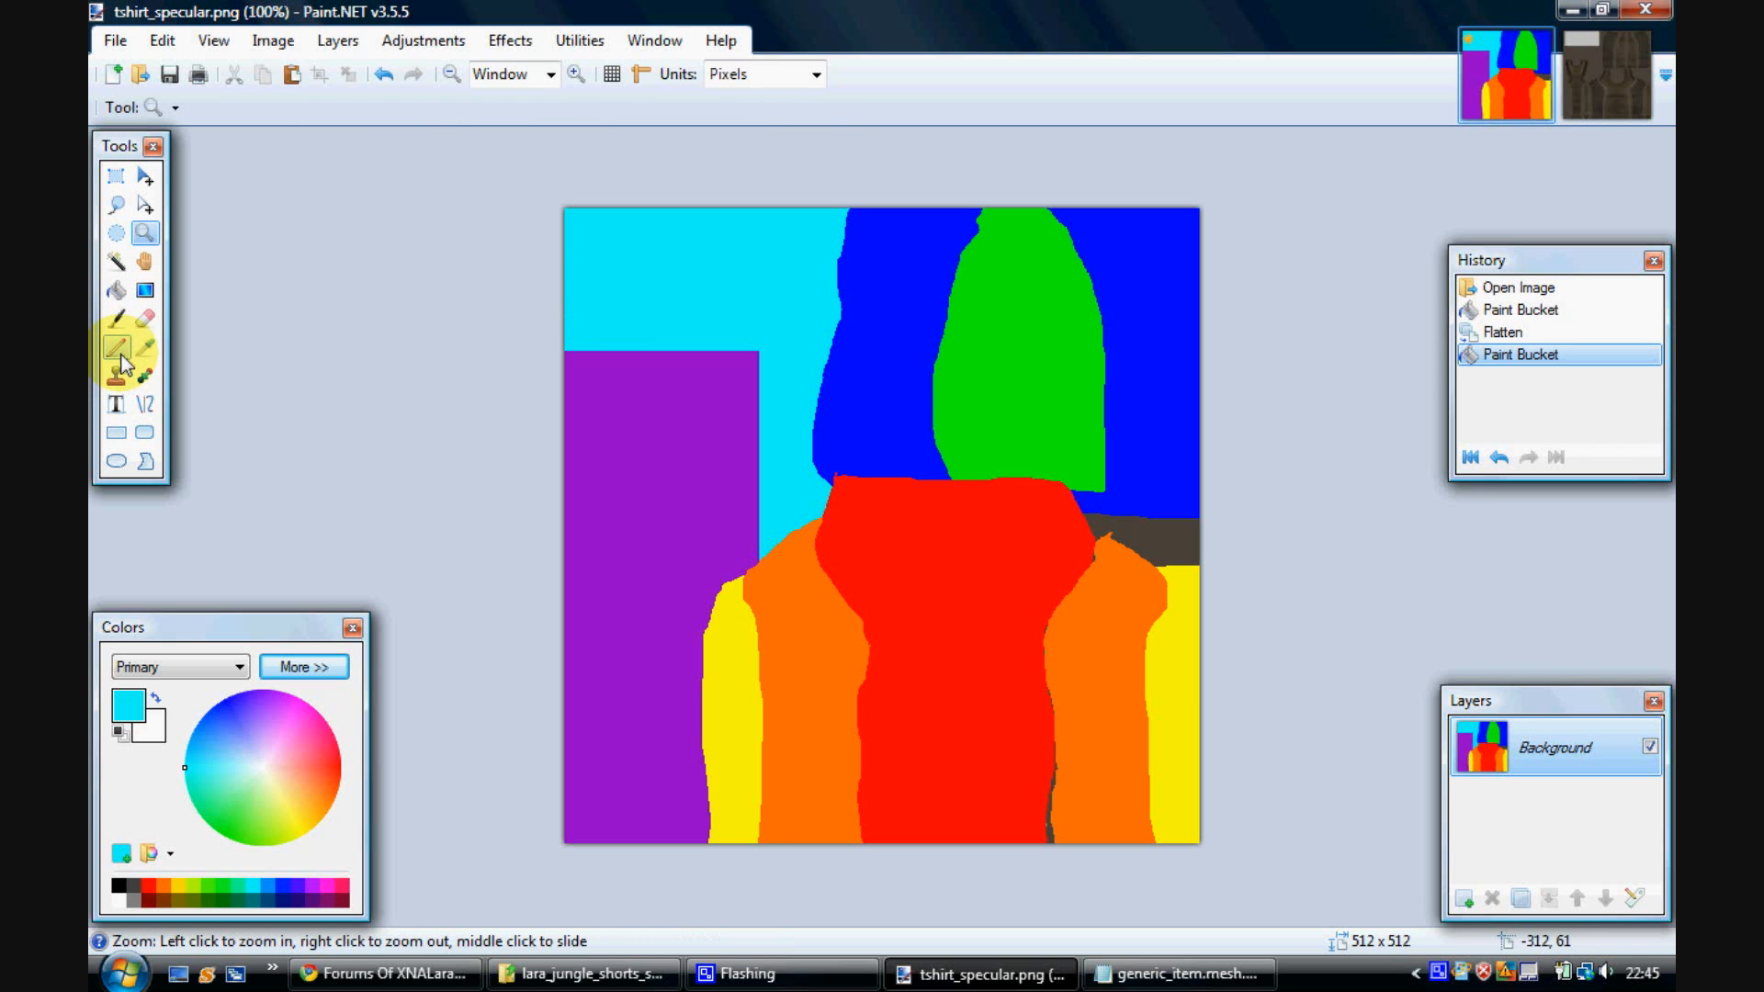
pyautogui.moveTo(127, 351)
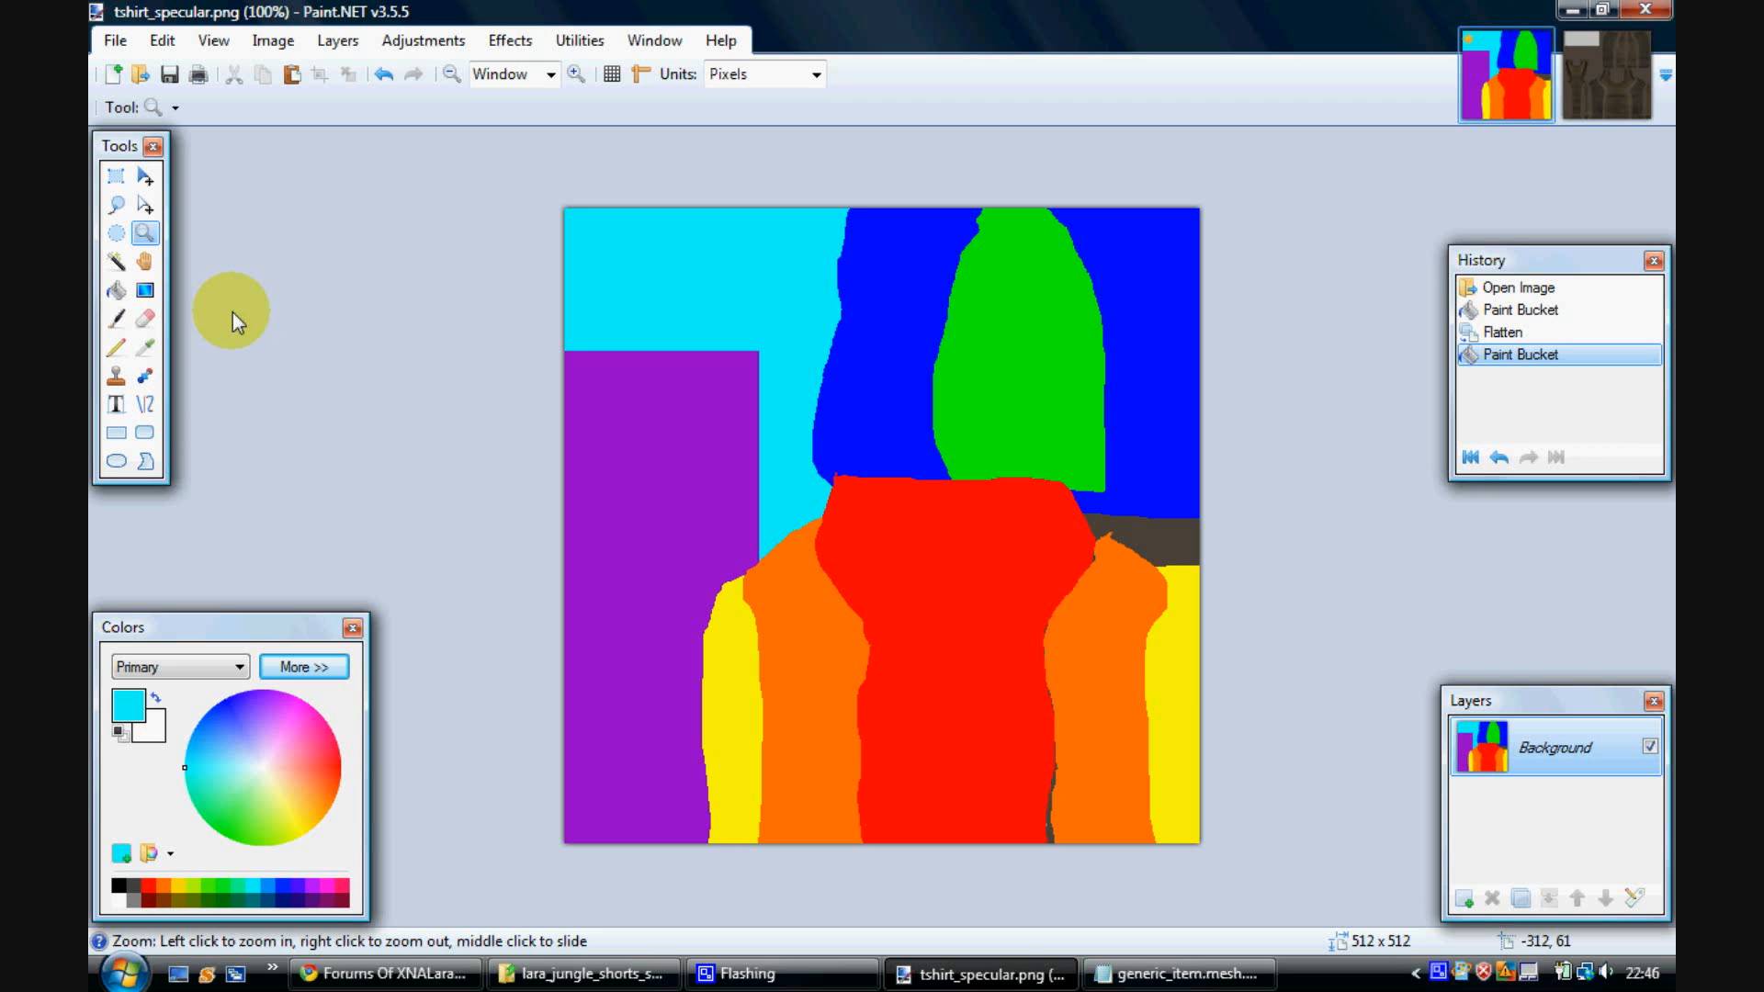
pyautogui.moveTo(537, 325)
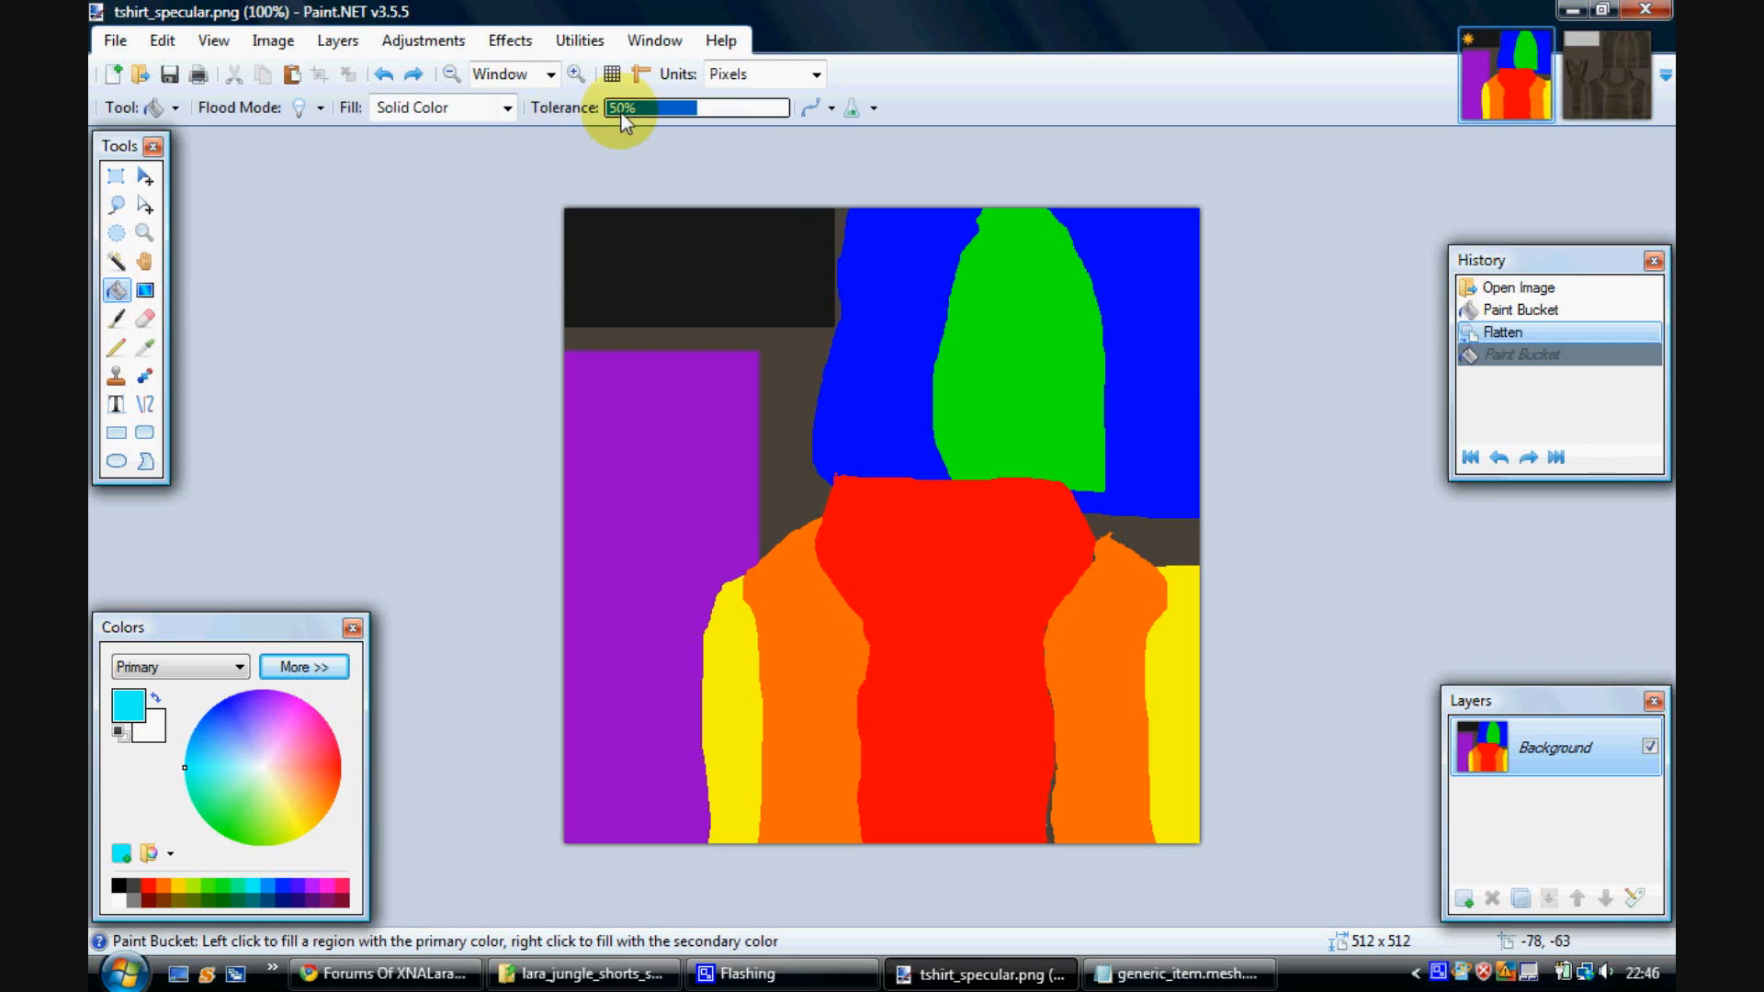
# Step: Fill the top-left block cyan at 15% tolerance and save as tshirt_specular.png
pyautogui.click(652, 236)
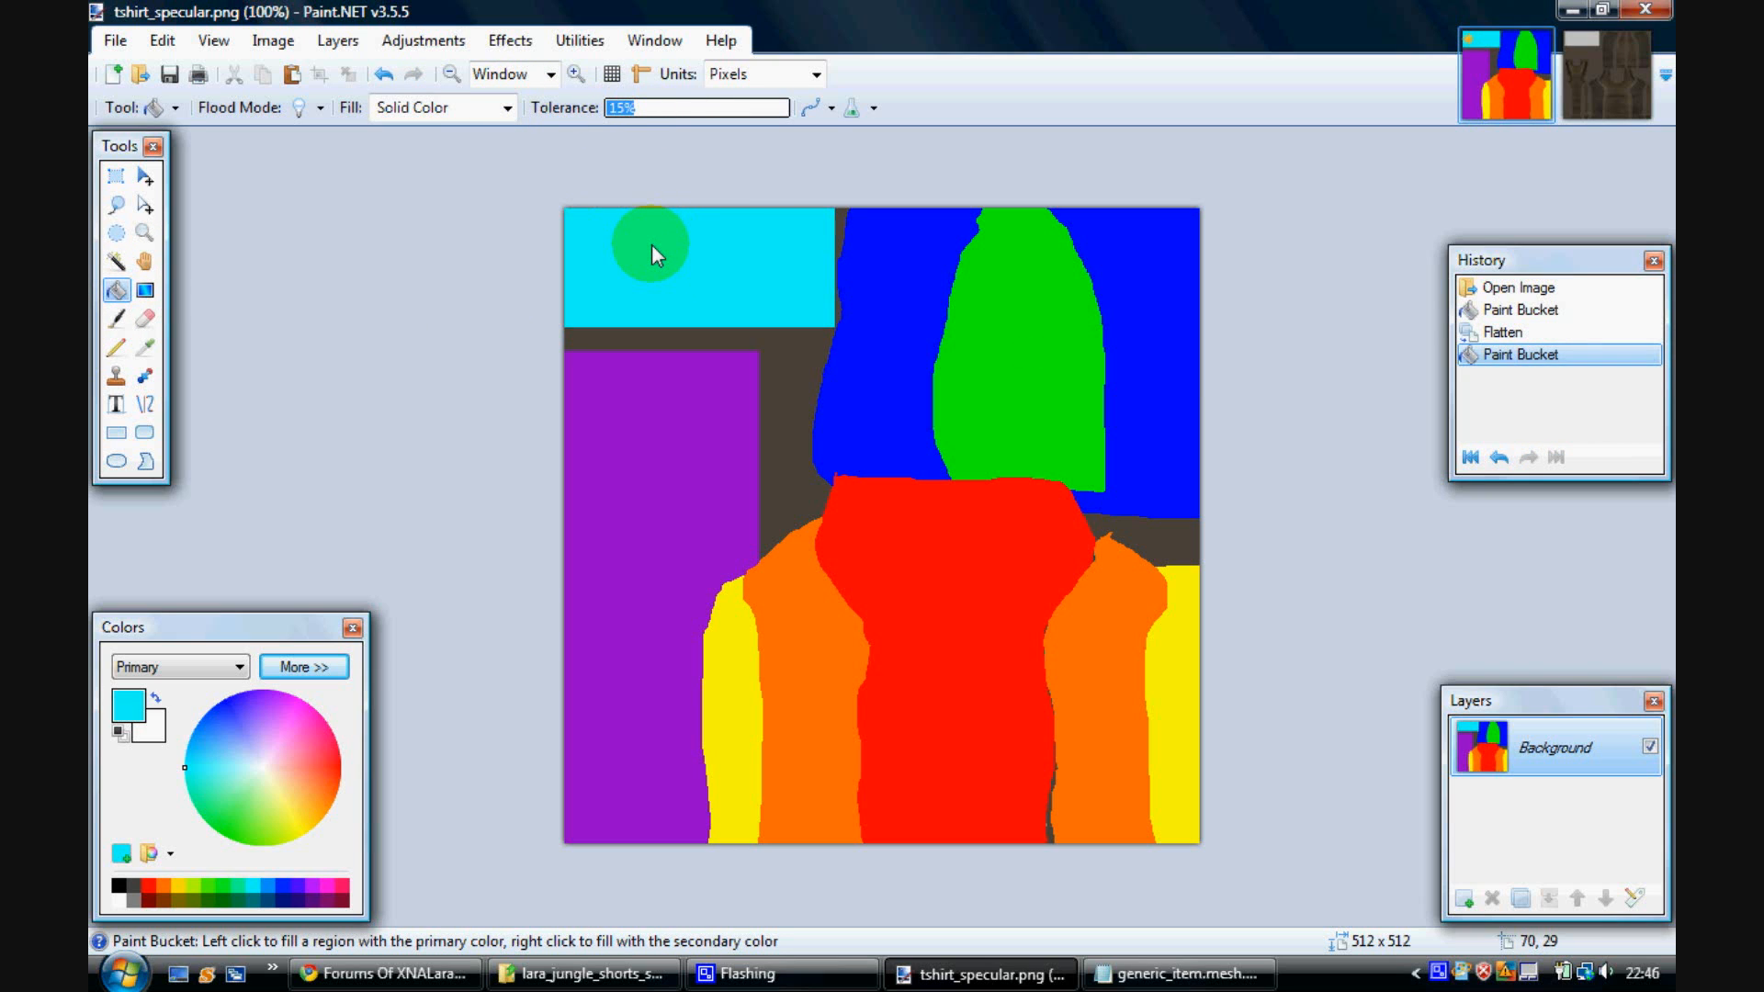
pyautogui.moveTo(264, 40)
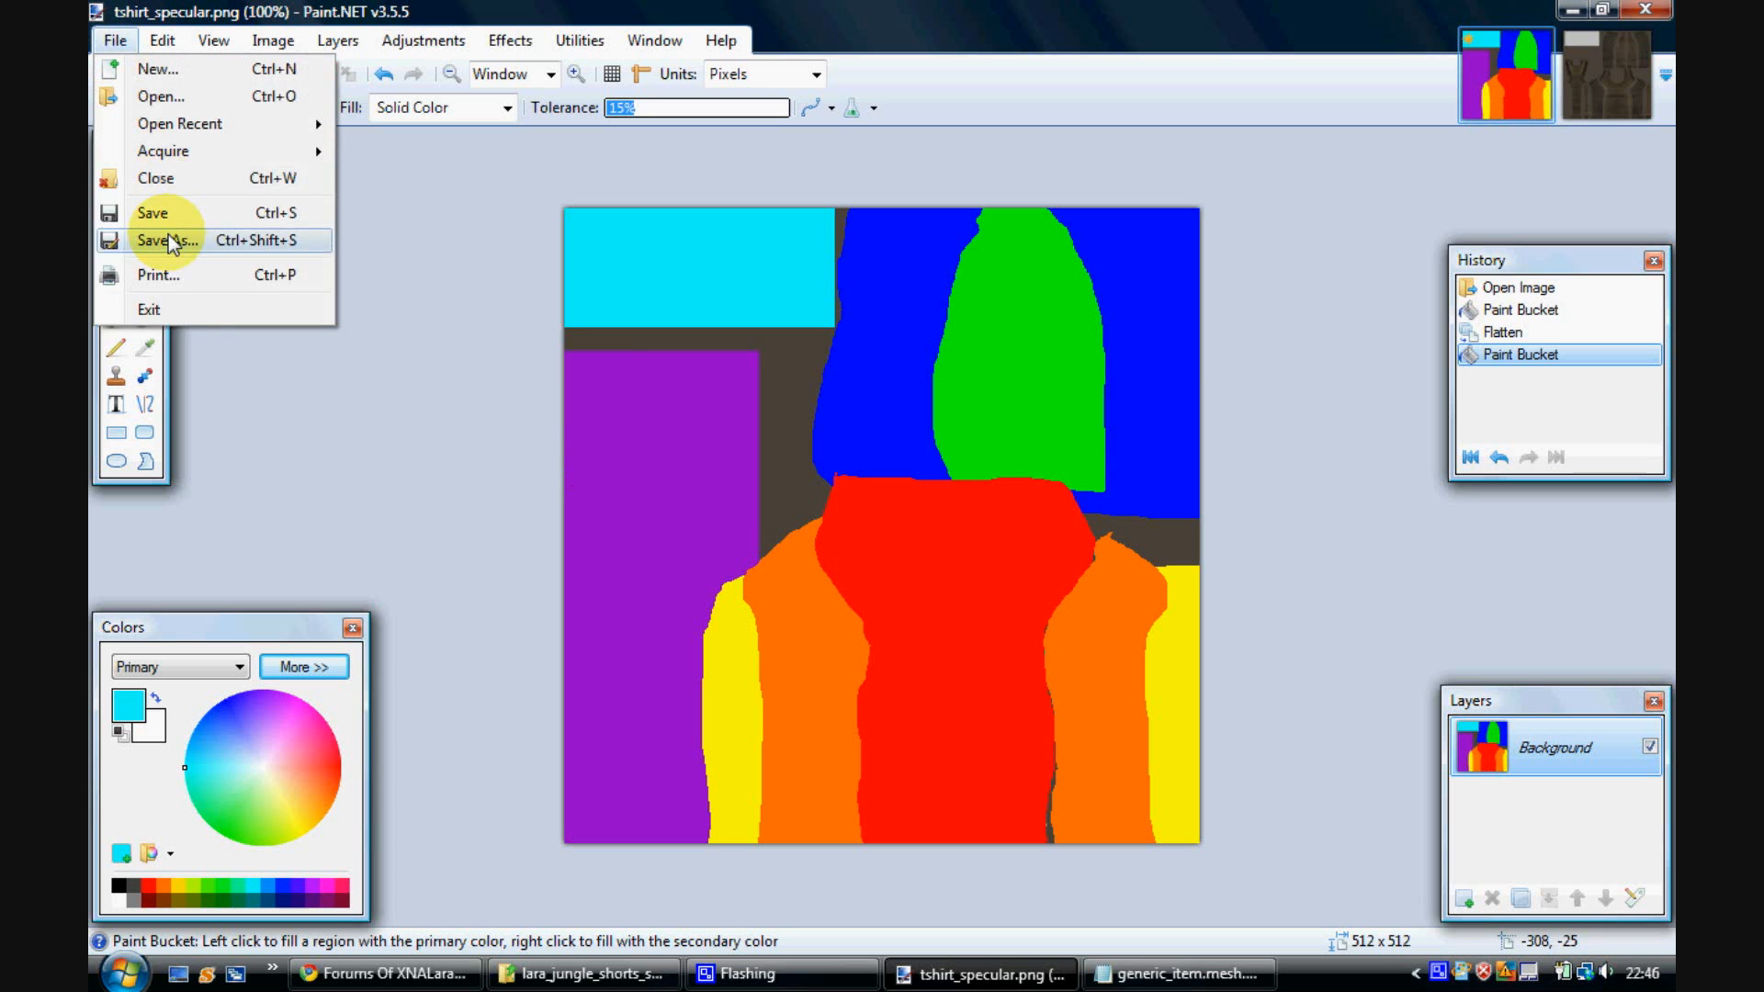
pyautogui.click(169, 239)
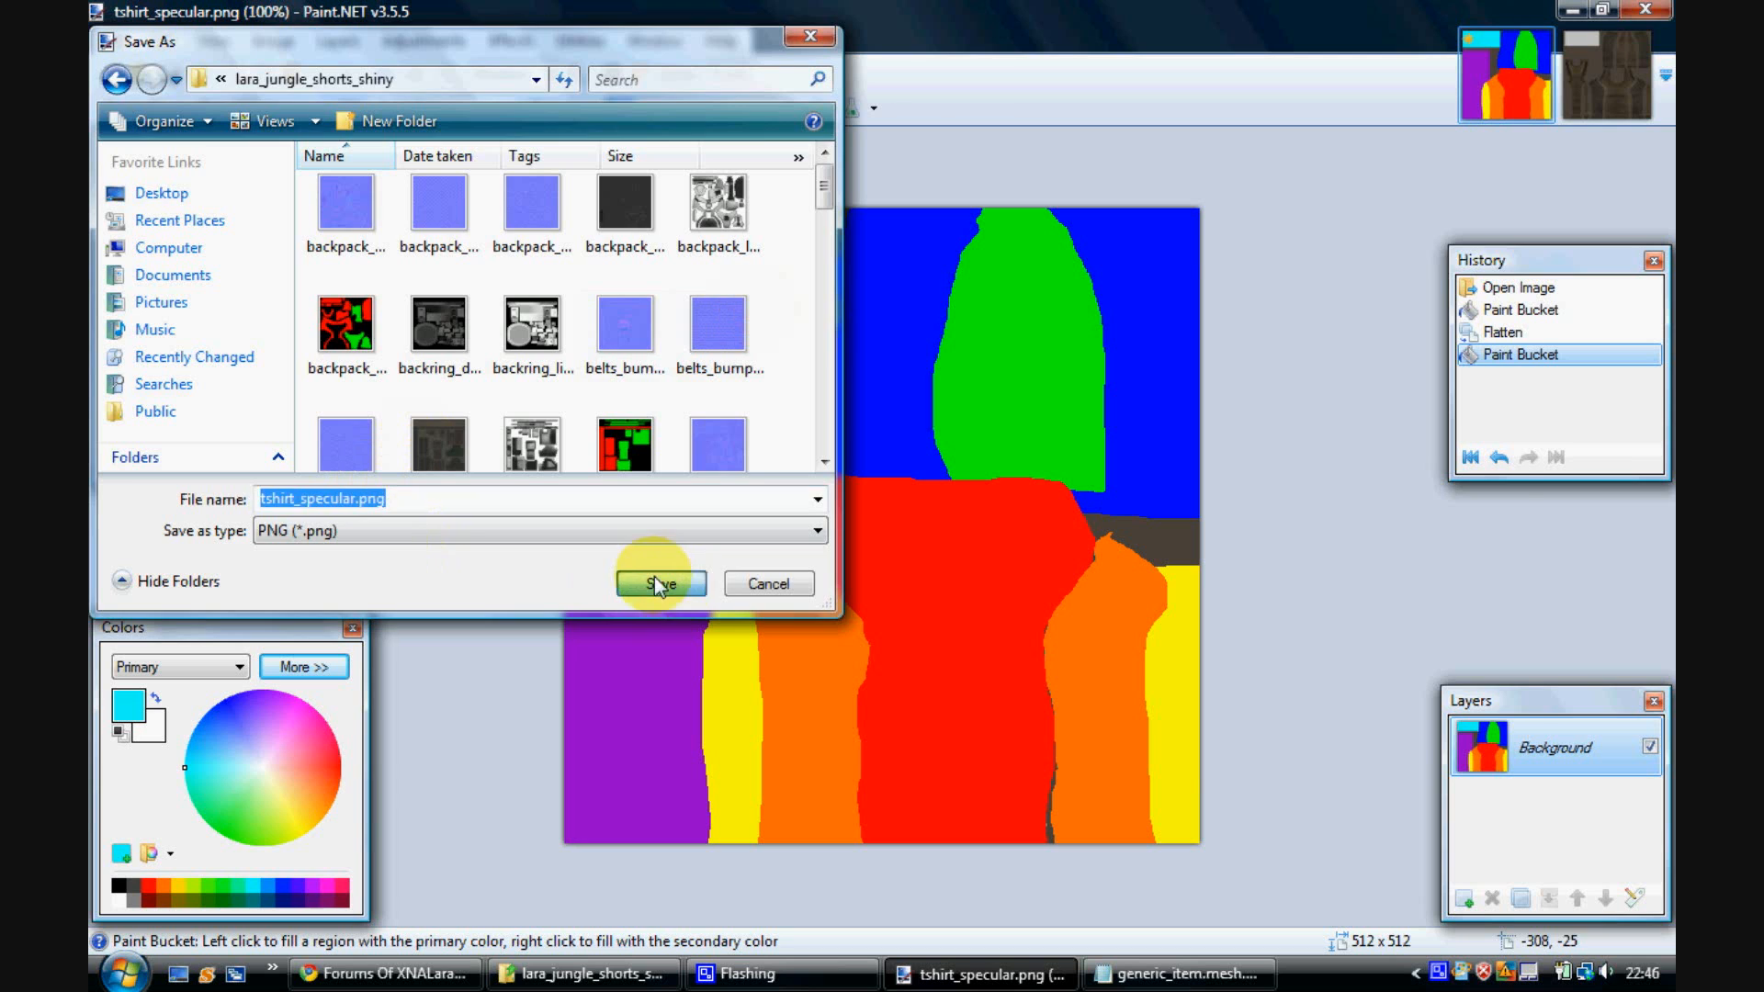
pyautogui.click(657, 584)
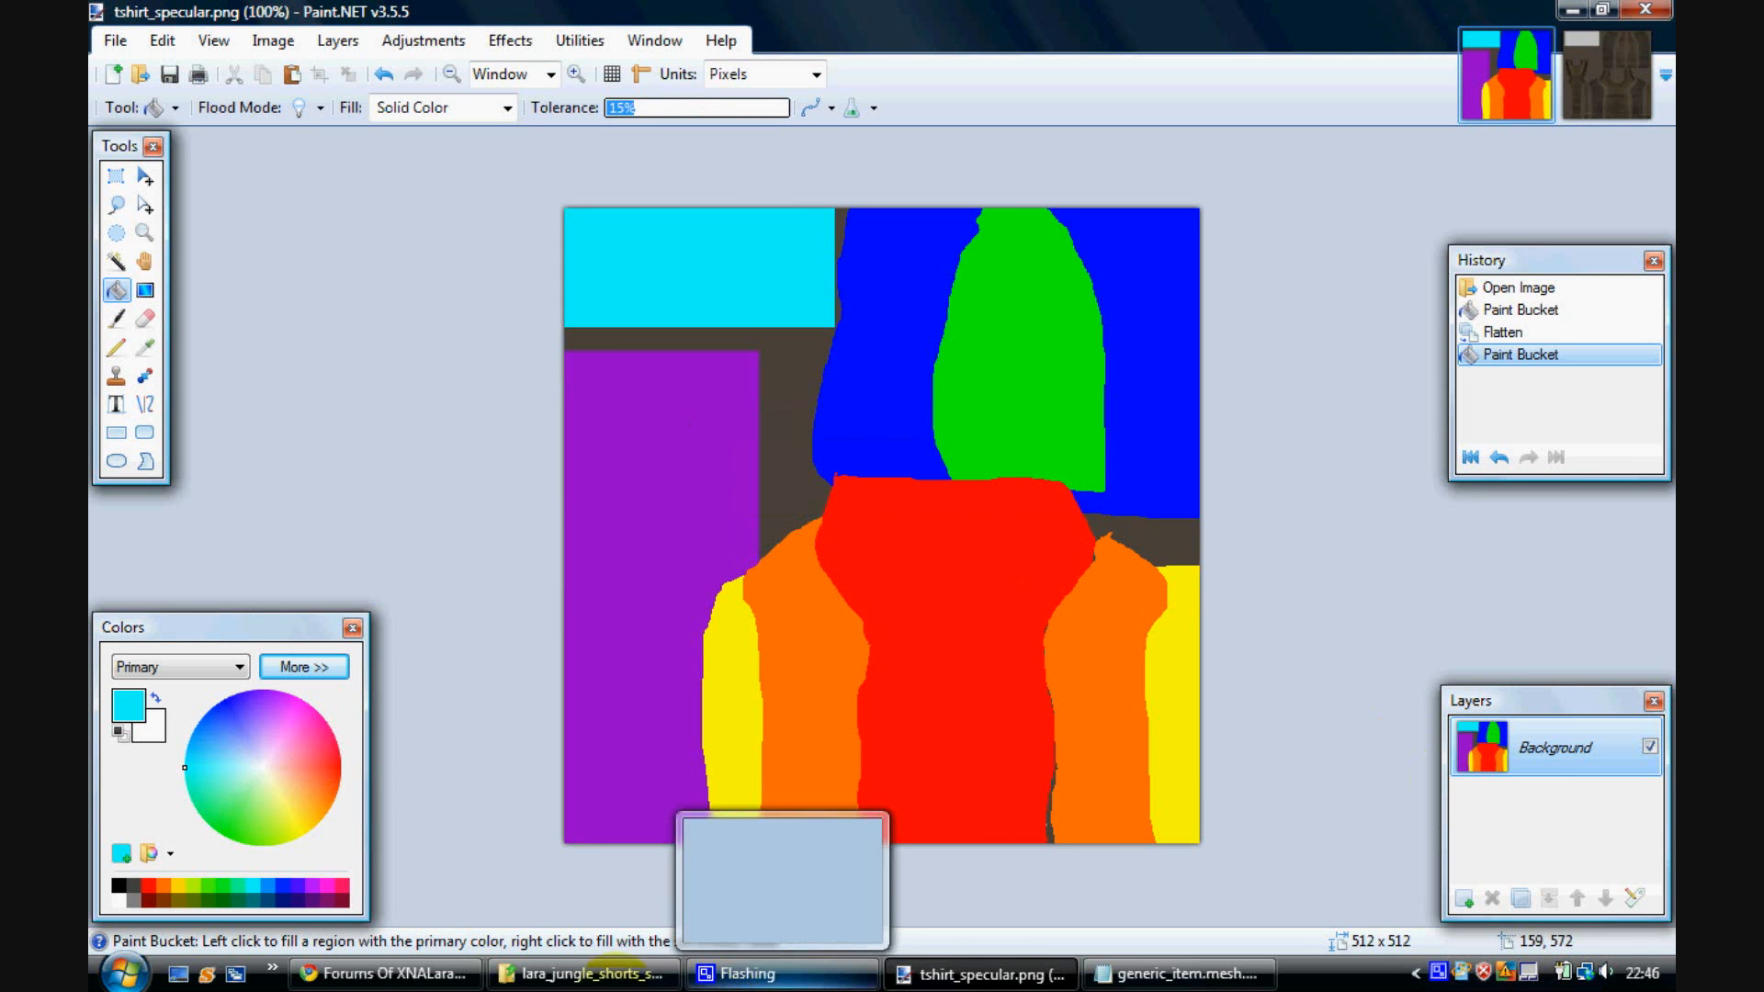
# Step: Add the lara_jungle_shorts_shiny model to the XNALara scene via File > Add model(s)
pyautogui.click(121, 972)
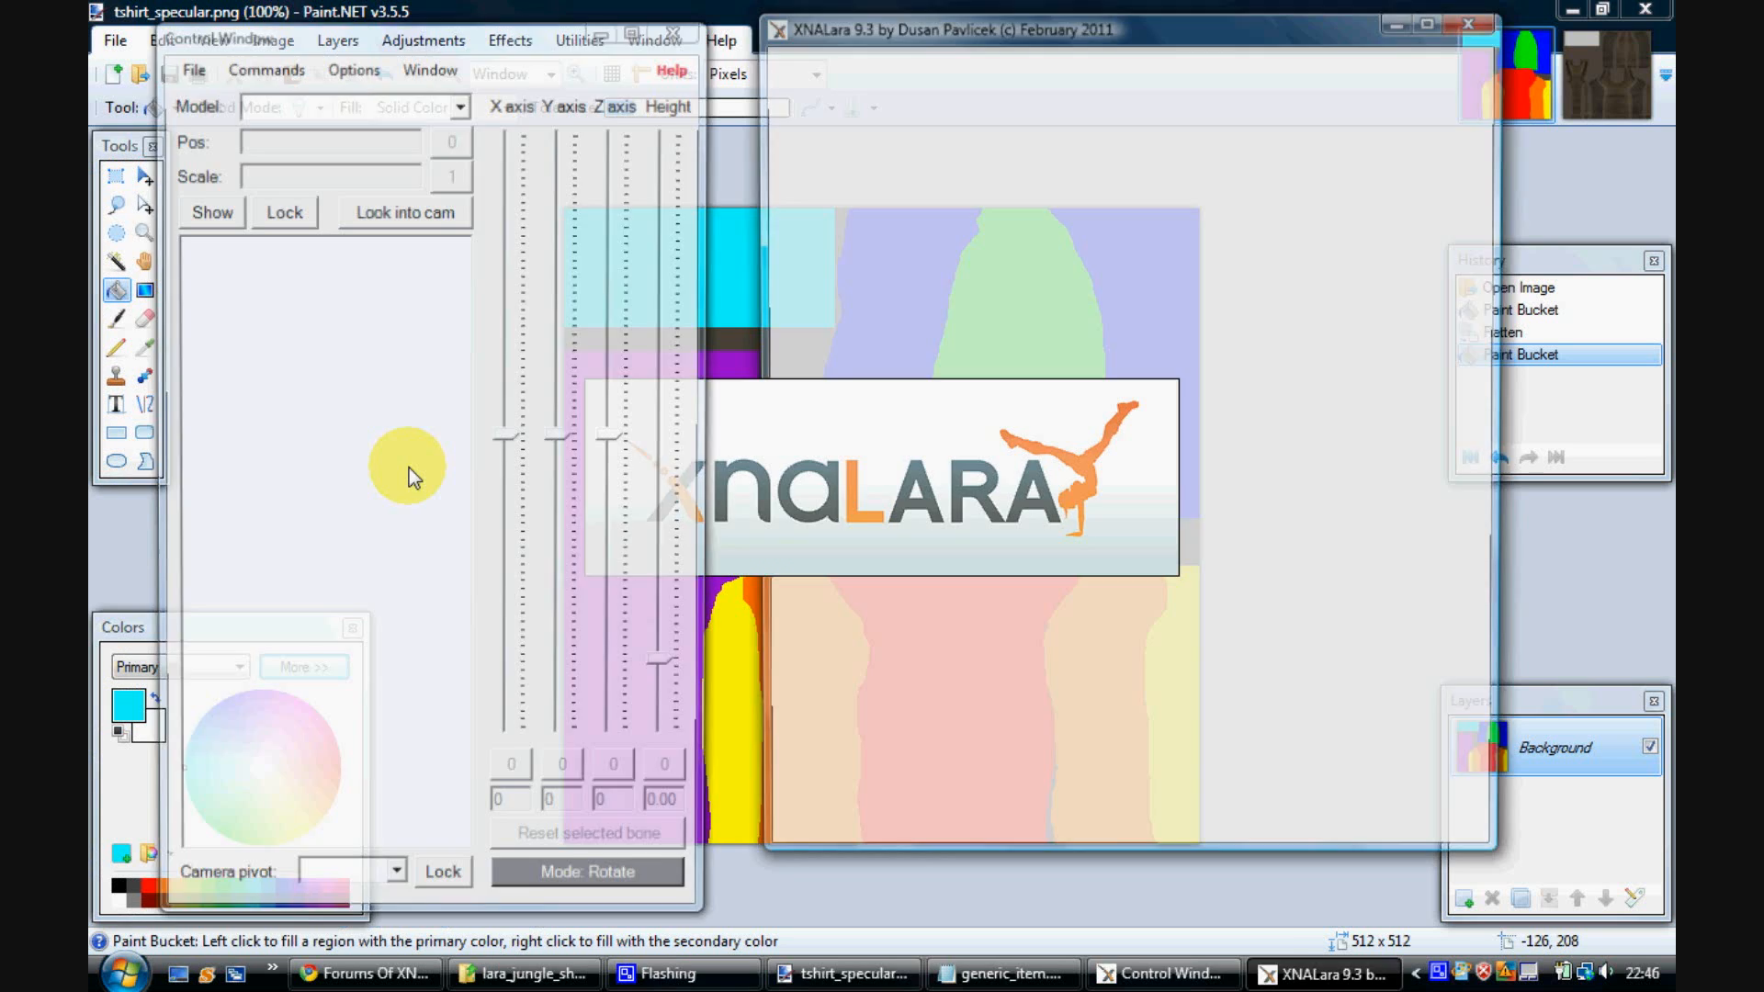
pyautogui.click(191, 69)
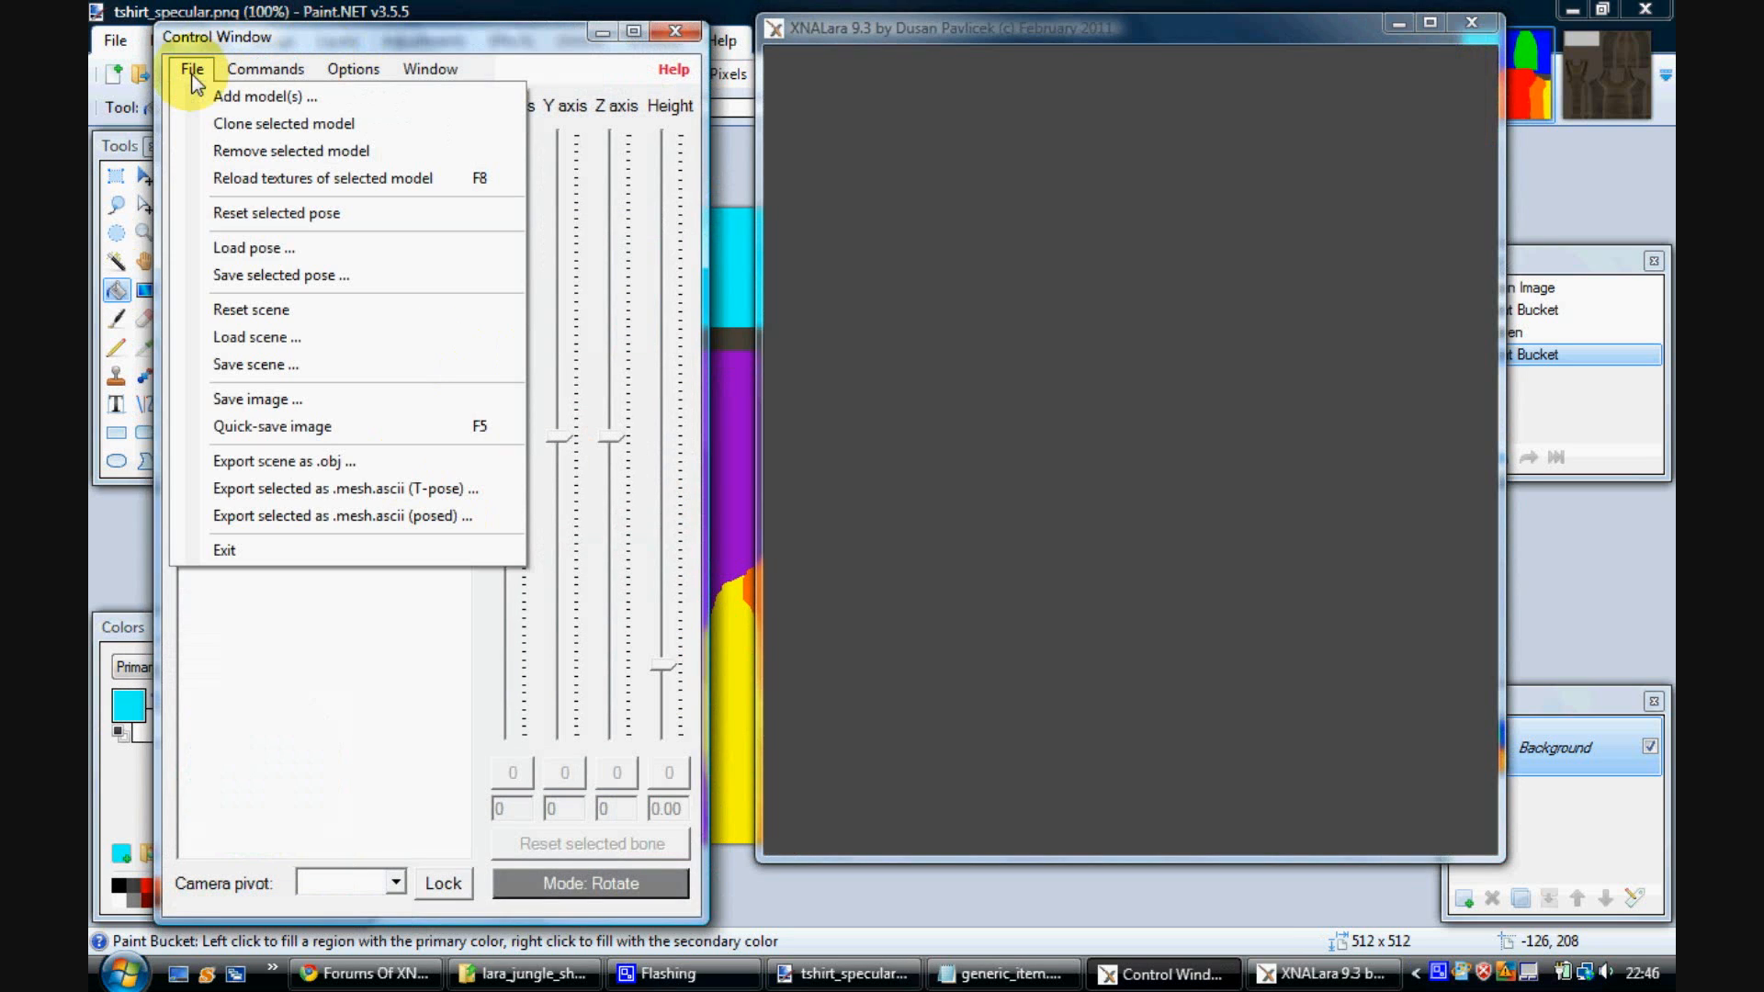
pyautogui.click(192, 69)
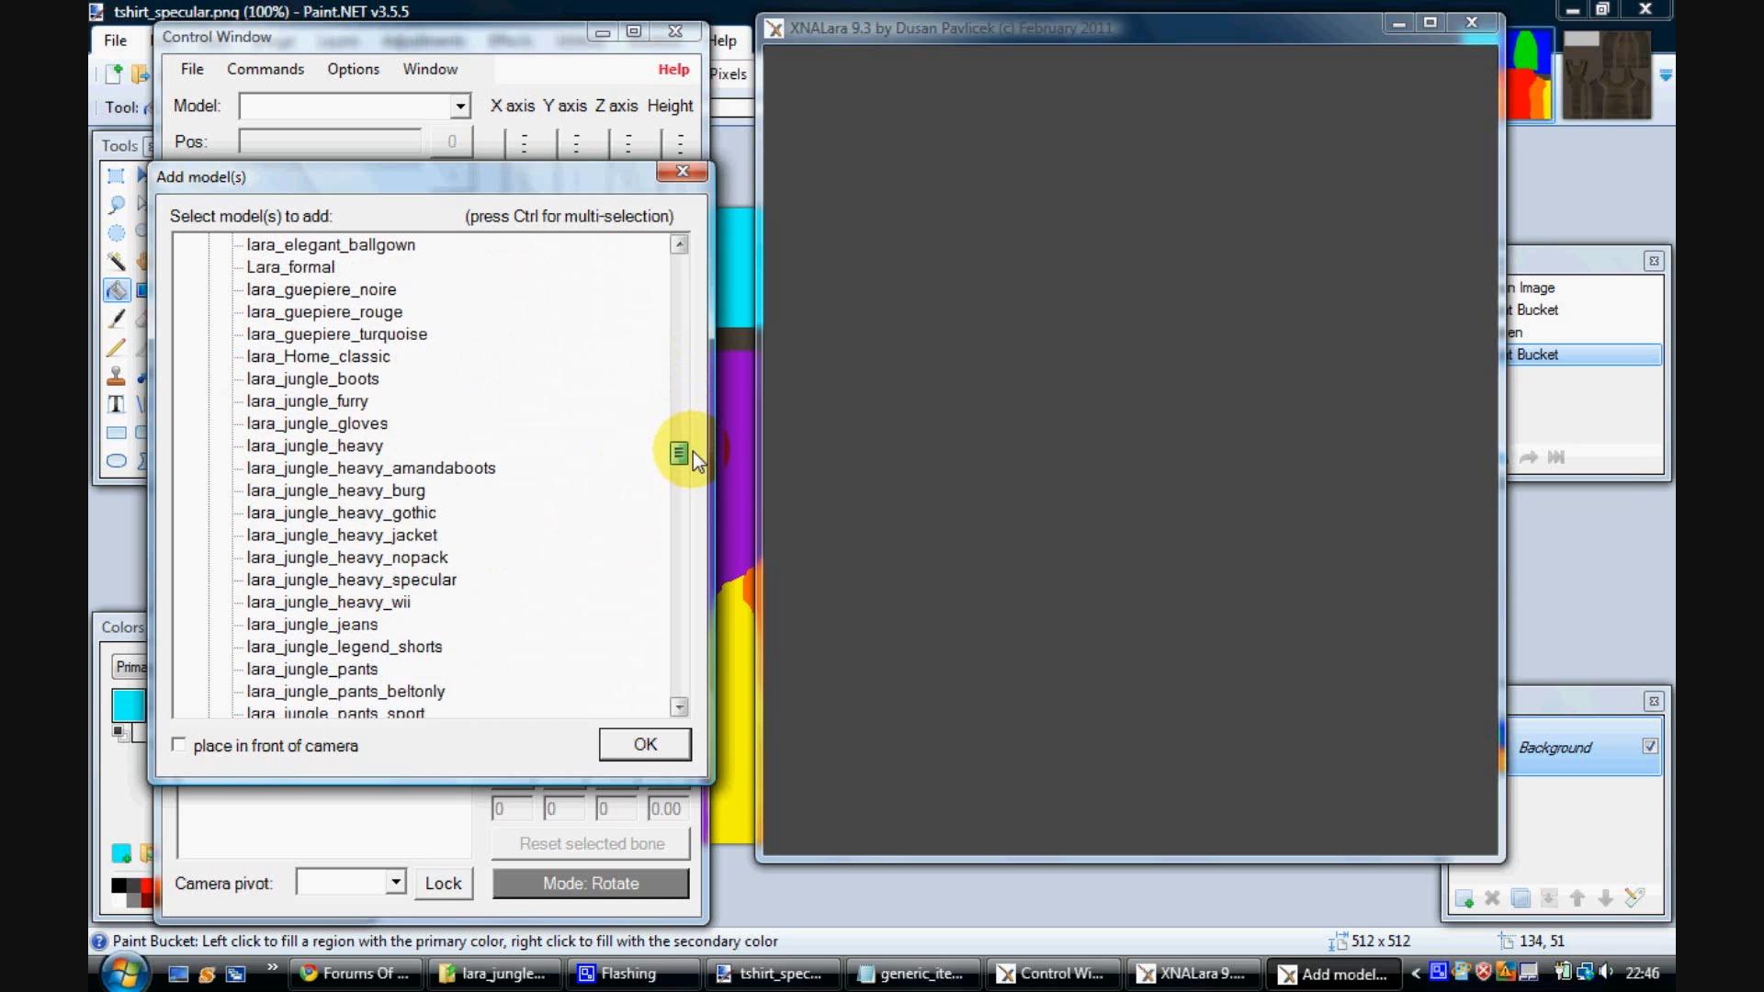
pyautogui.scroll(-3)
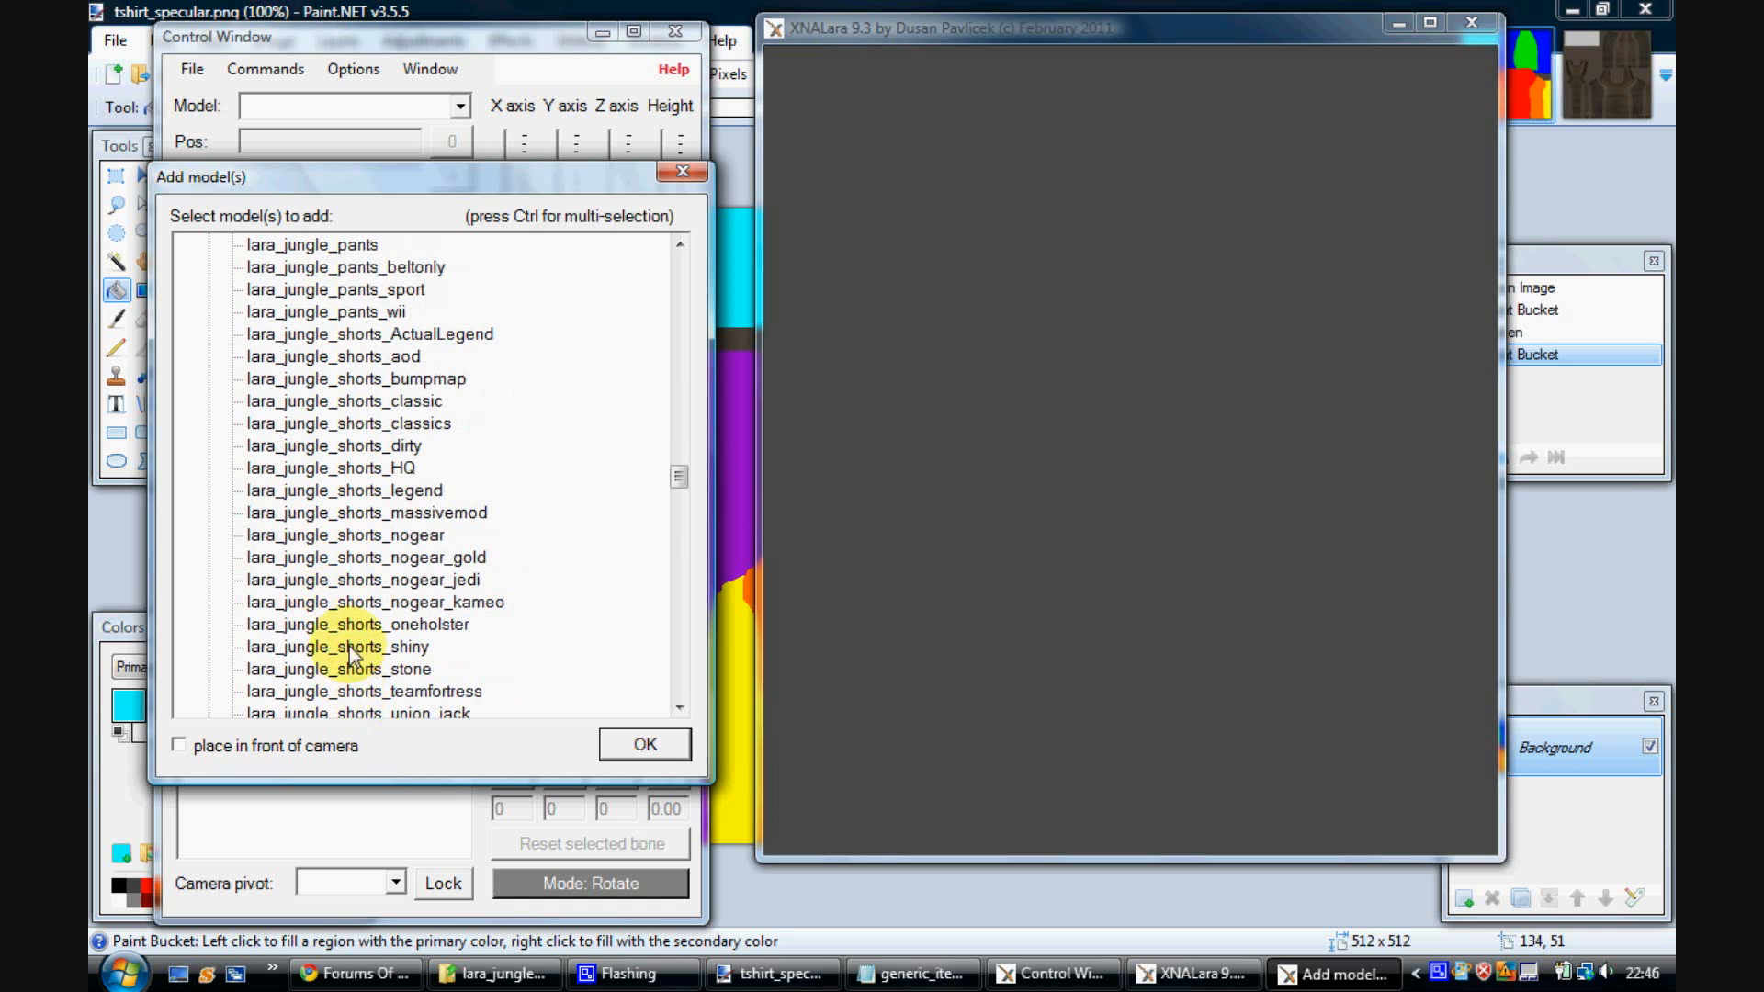
pyautogui.click(644, 745)
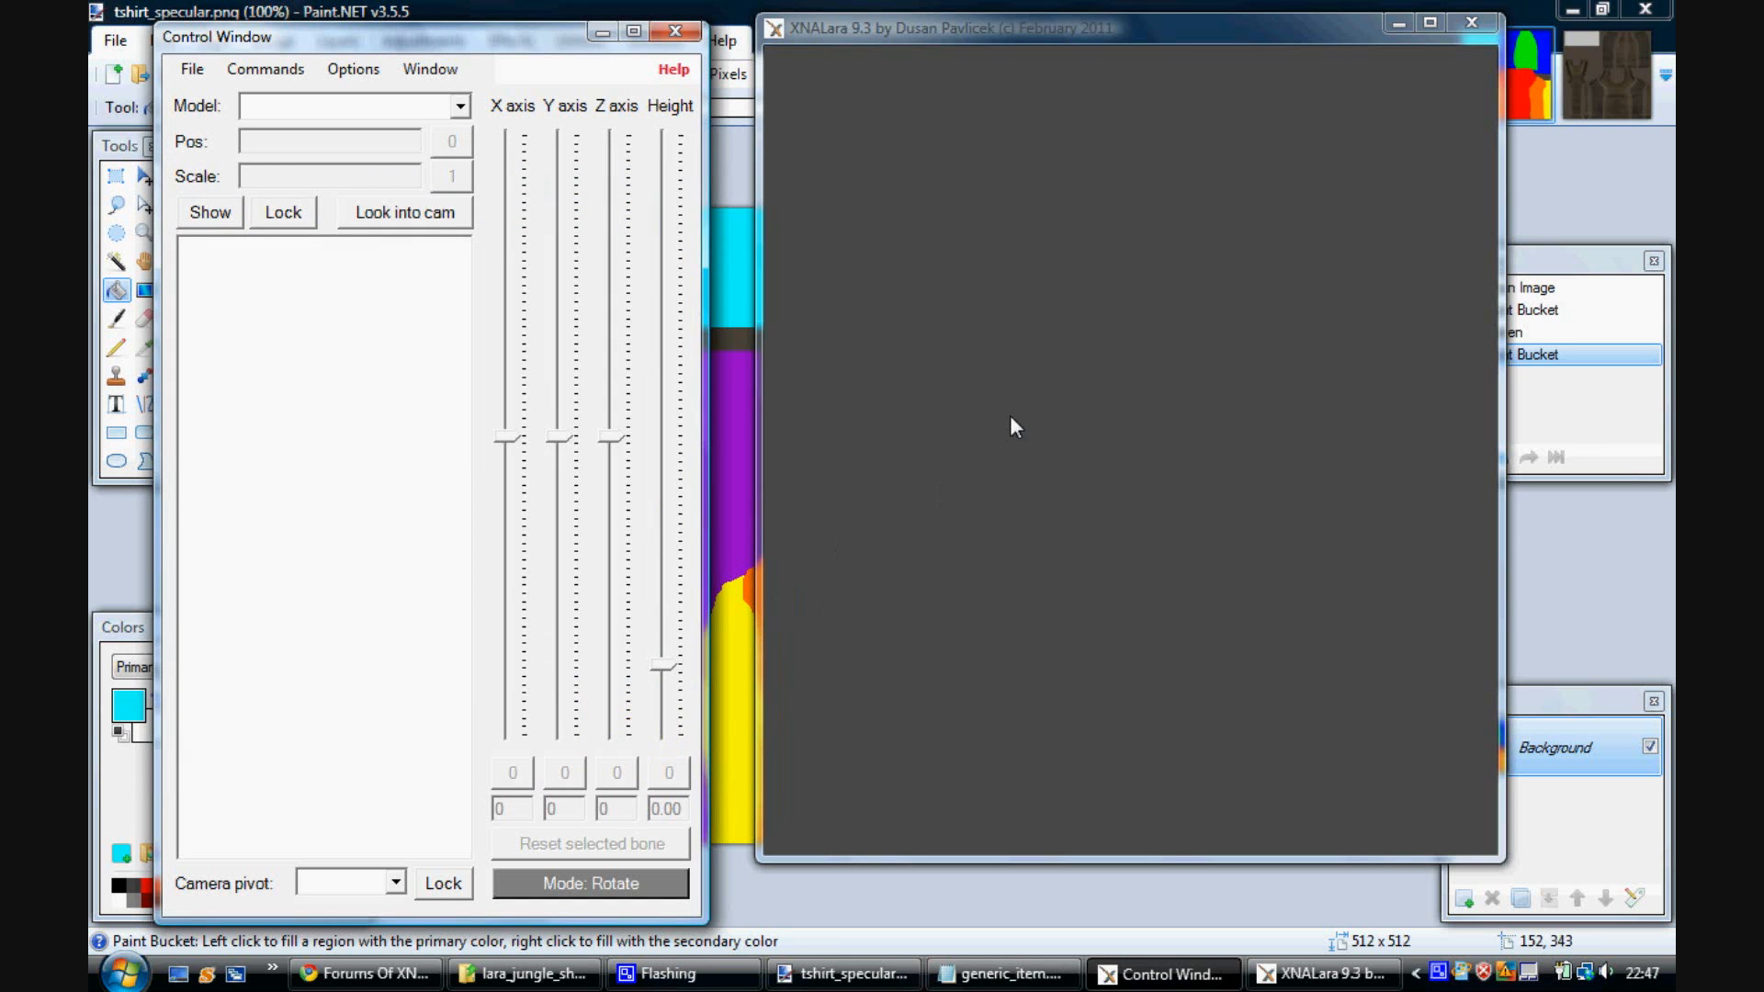
pyautogui.click(209, 212)
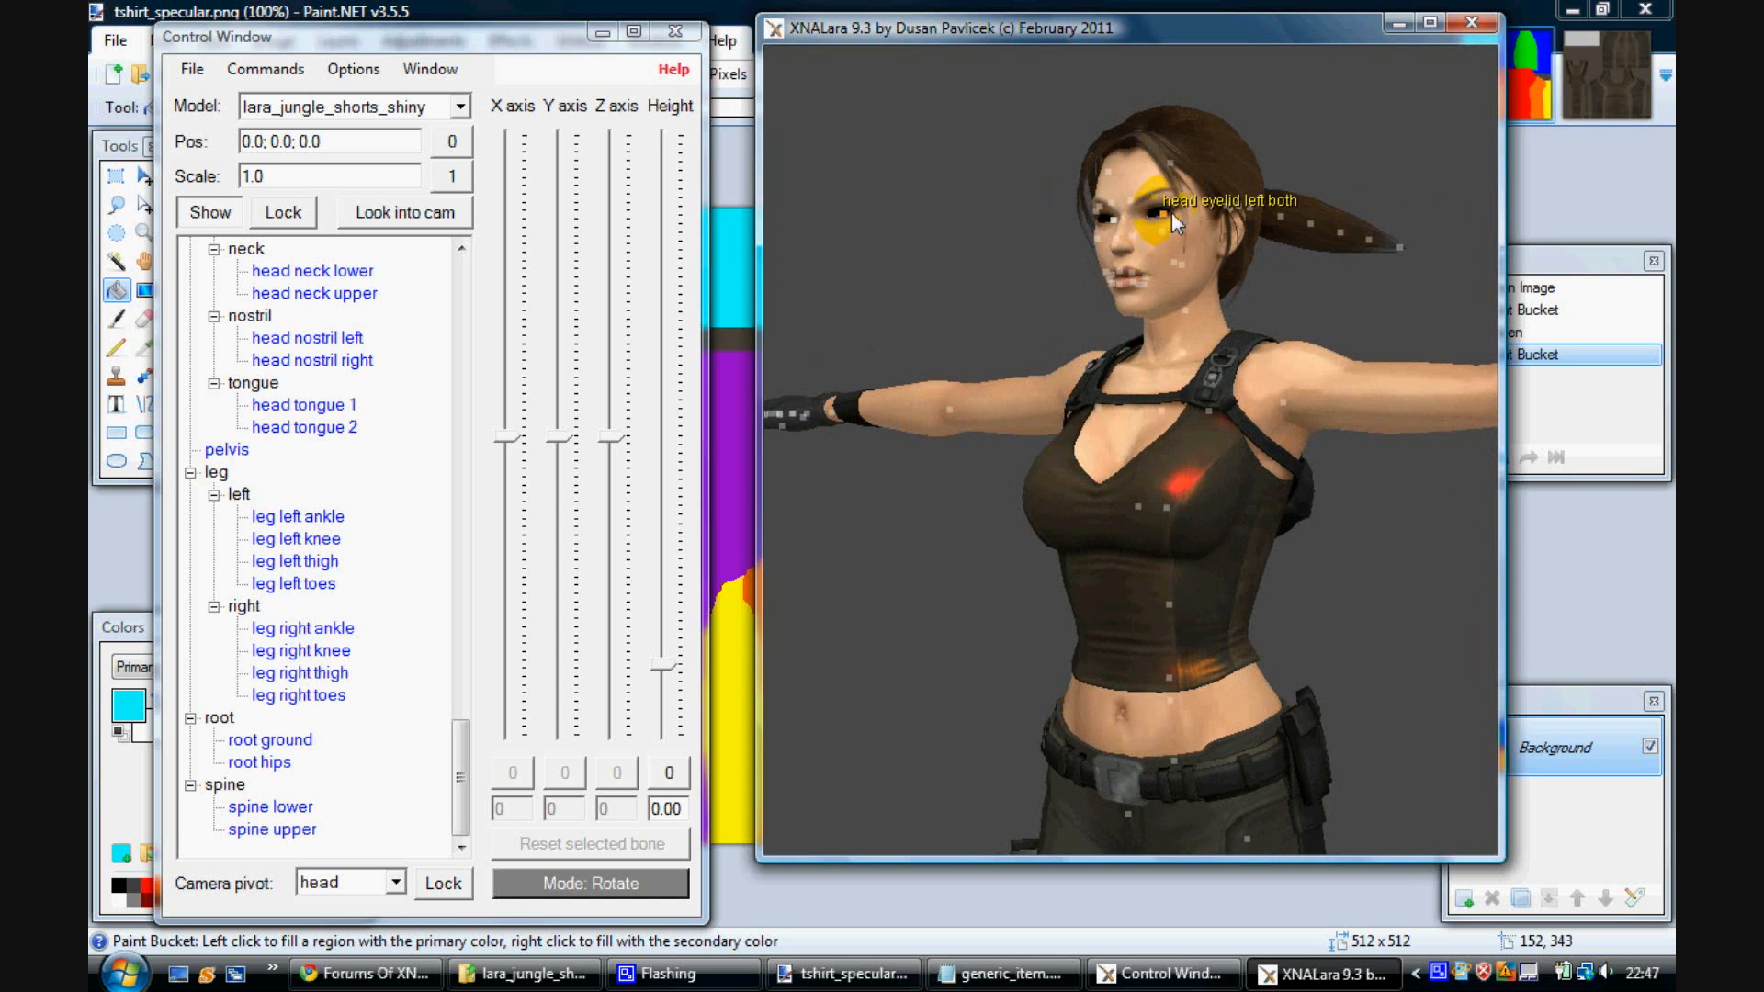
# Step: Set Light 2 to black with intensity 3.0 in the lighting parameters
pyautogui.click(352, 69)
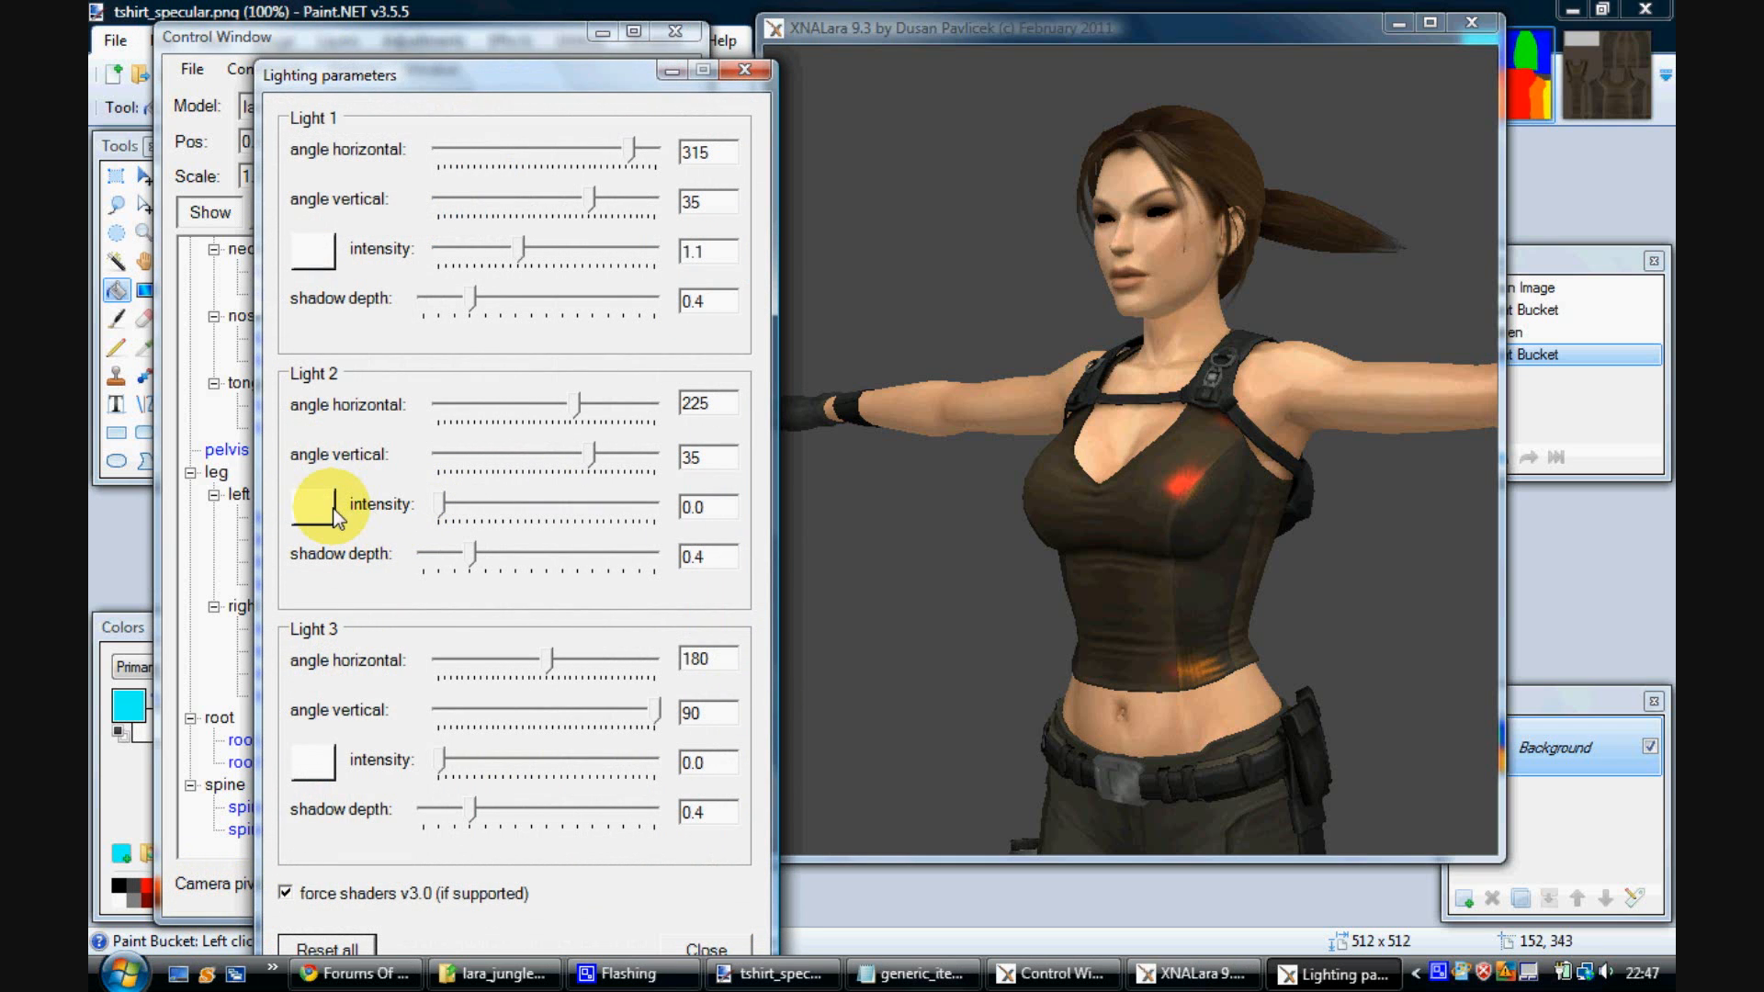
pyautogui.moveTo(324, 508)
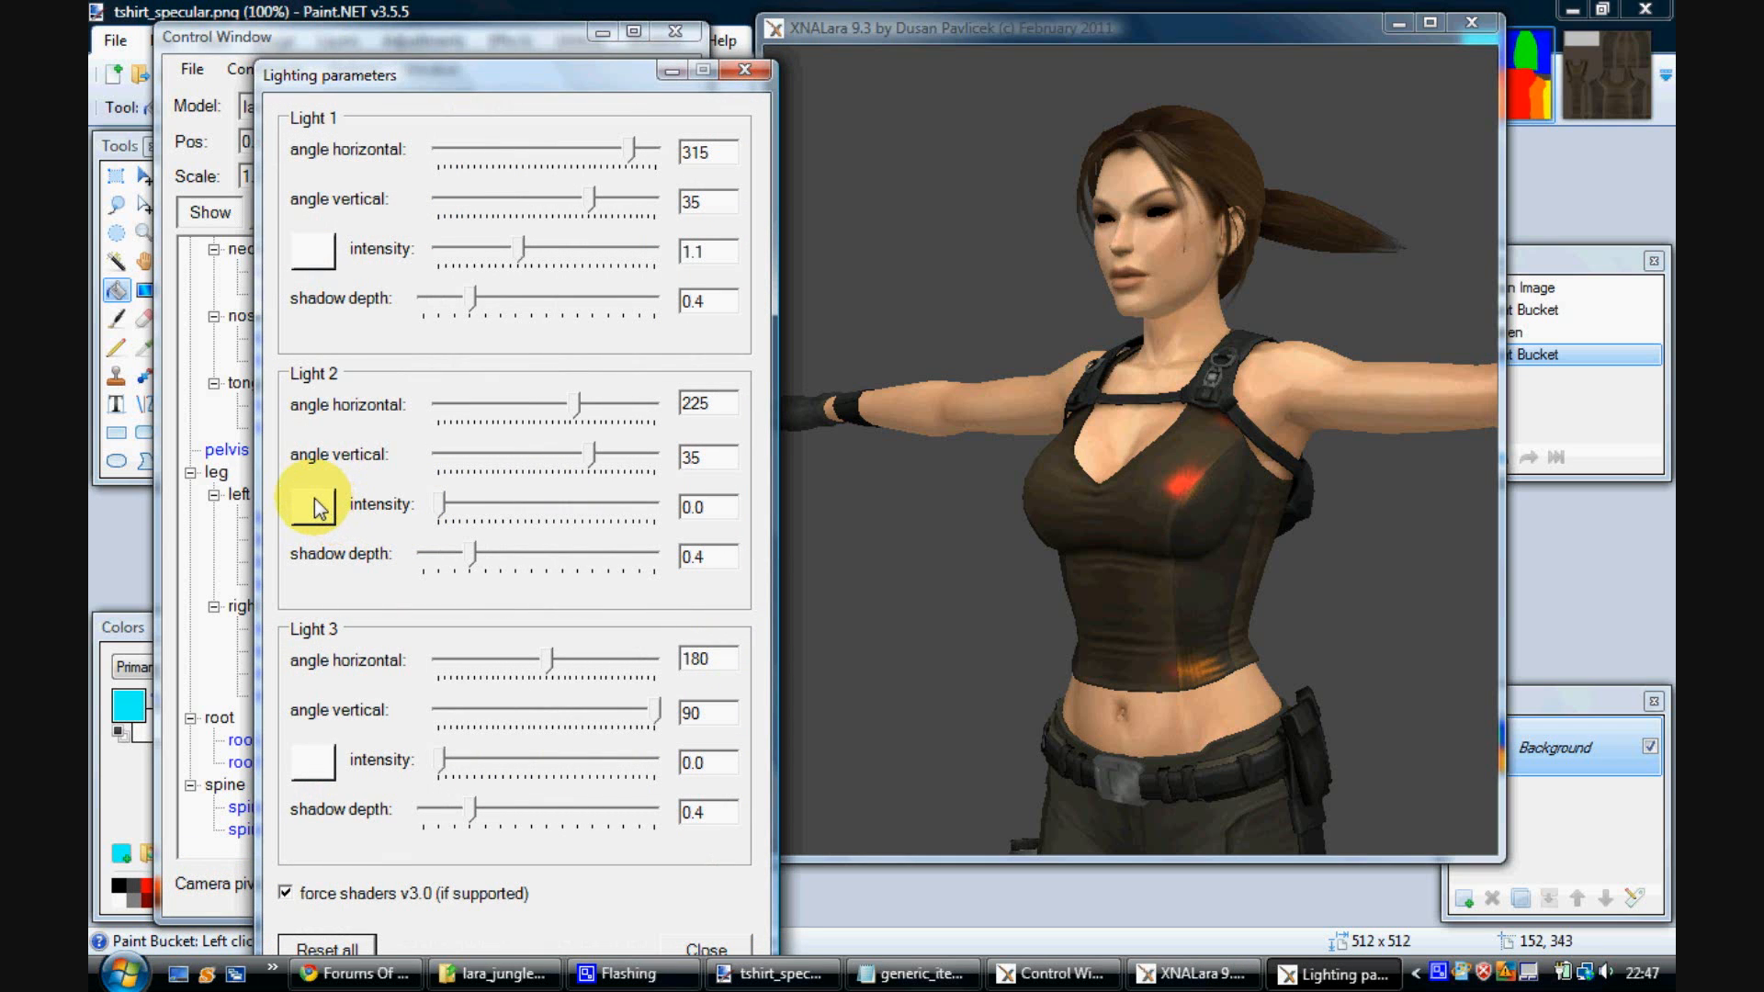
pyautogui.click(313, 504)
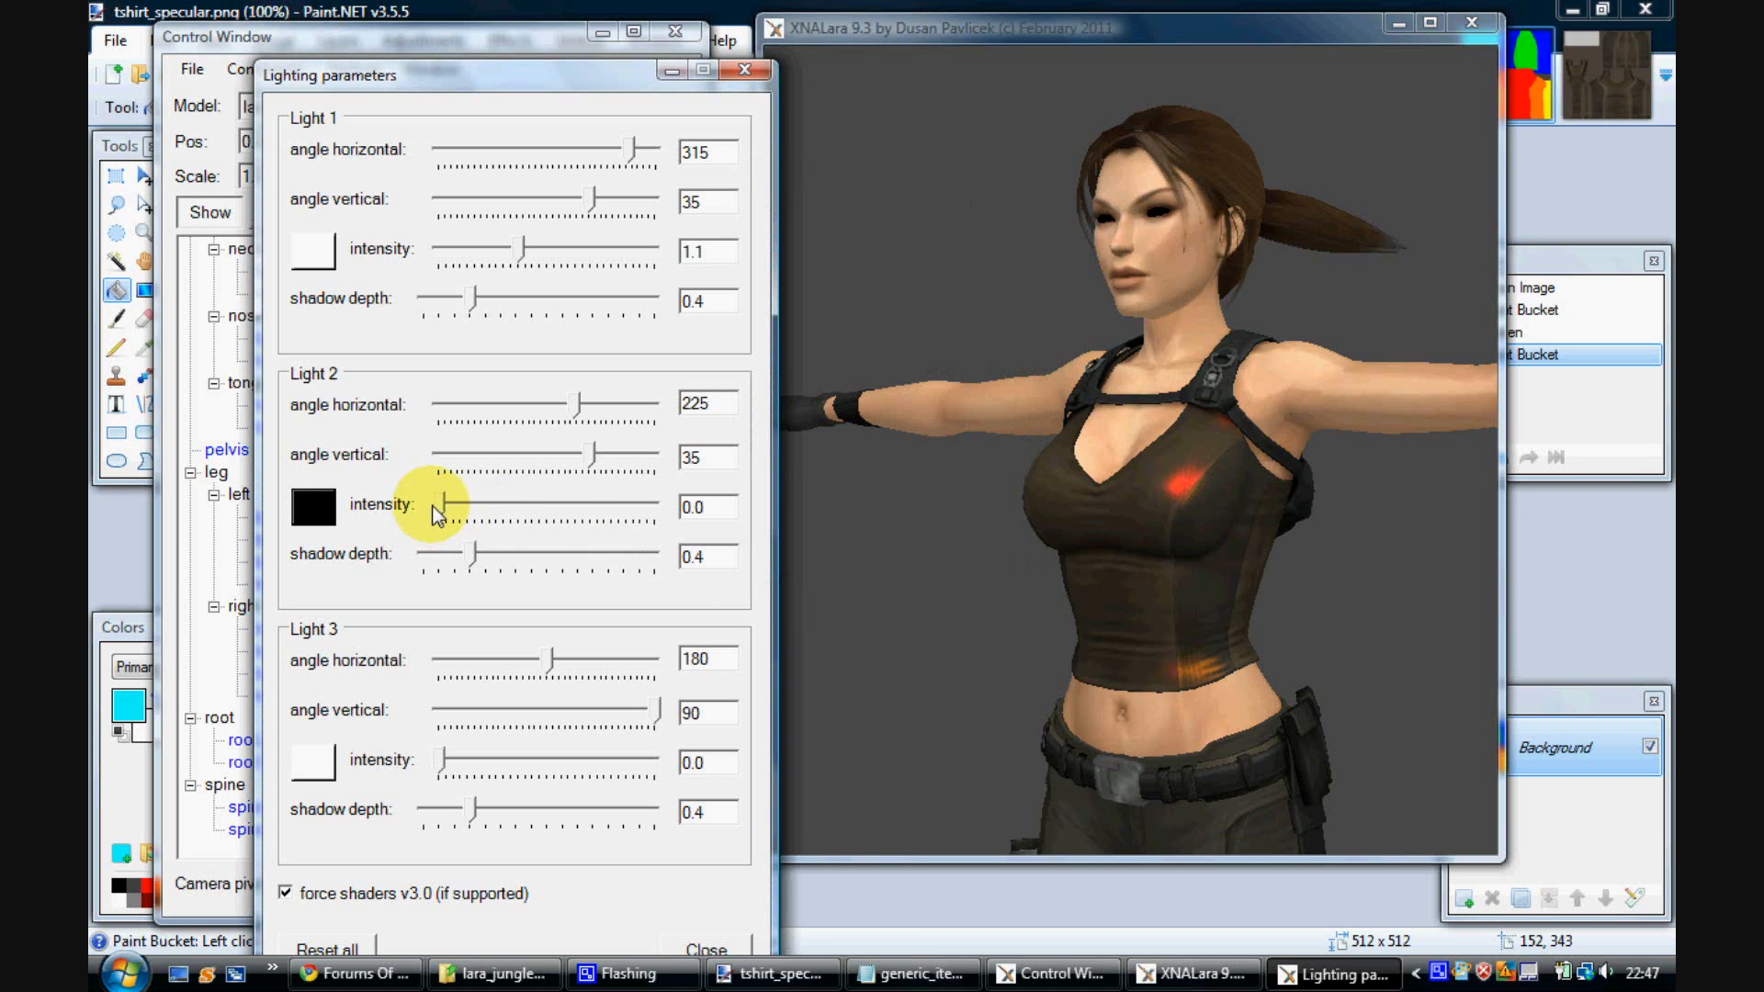
pyautogui.moveTo(444, 504); pyautogui.dragTo(647, 504)
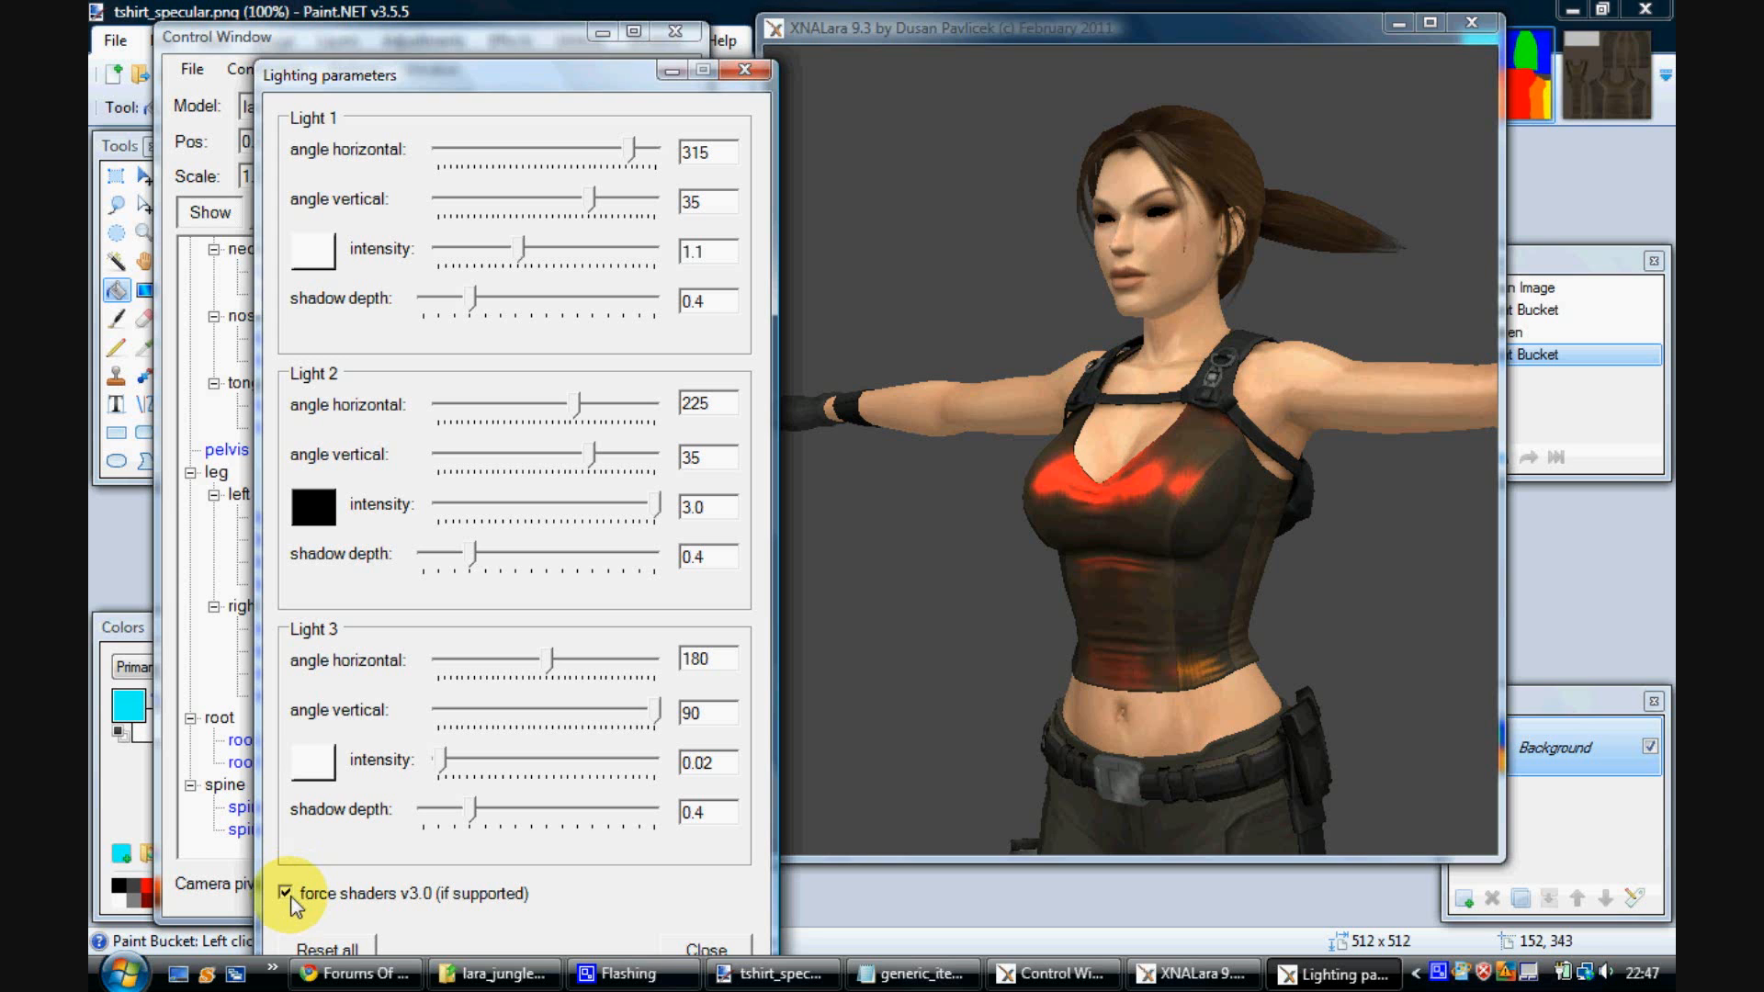
# Step: Turn off 'force shaders v3.0' and orbit around Lara to view the glossy red shine
pyautogui.click(287, 893)
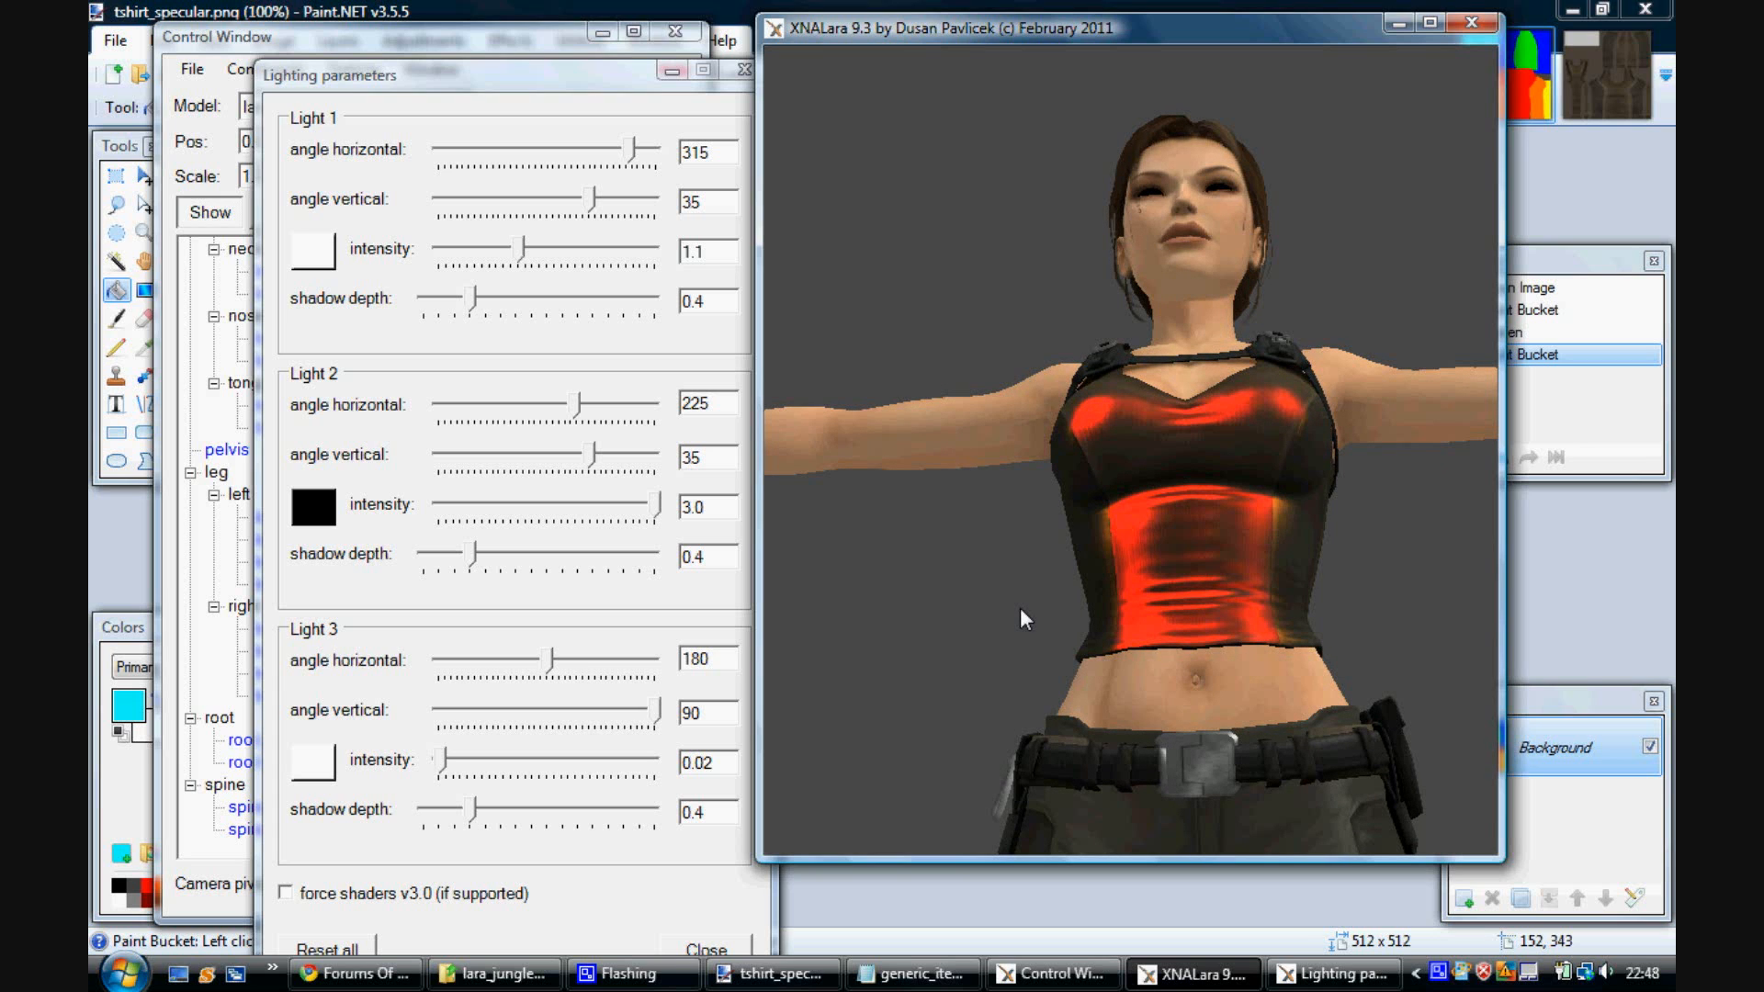
pyautogui.moveTo(993, 555)
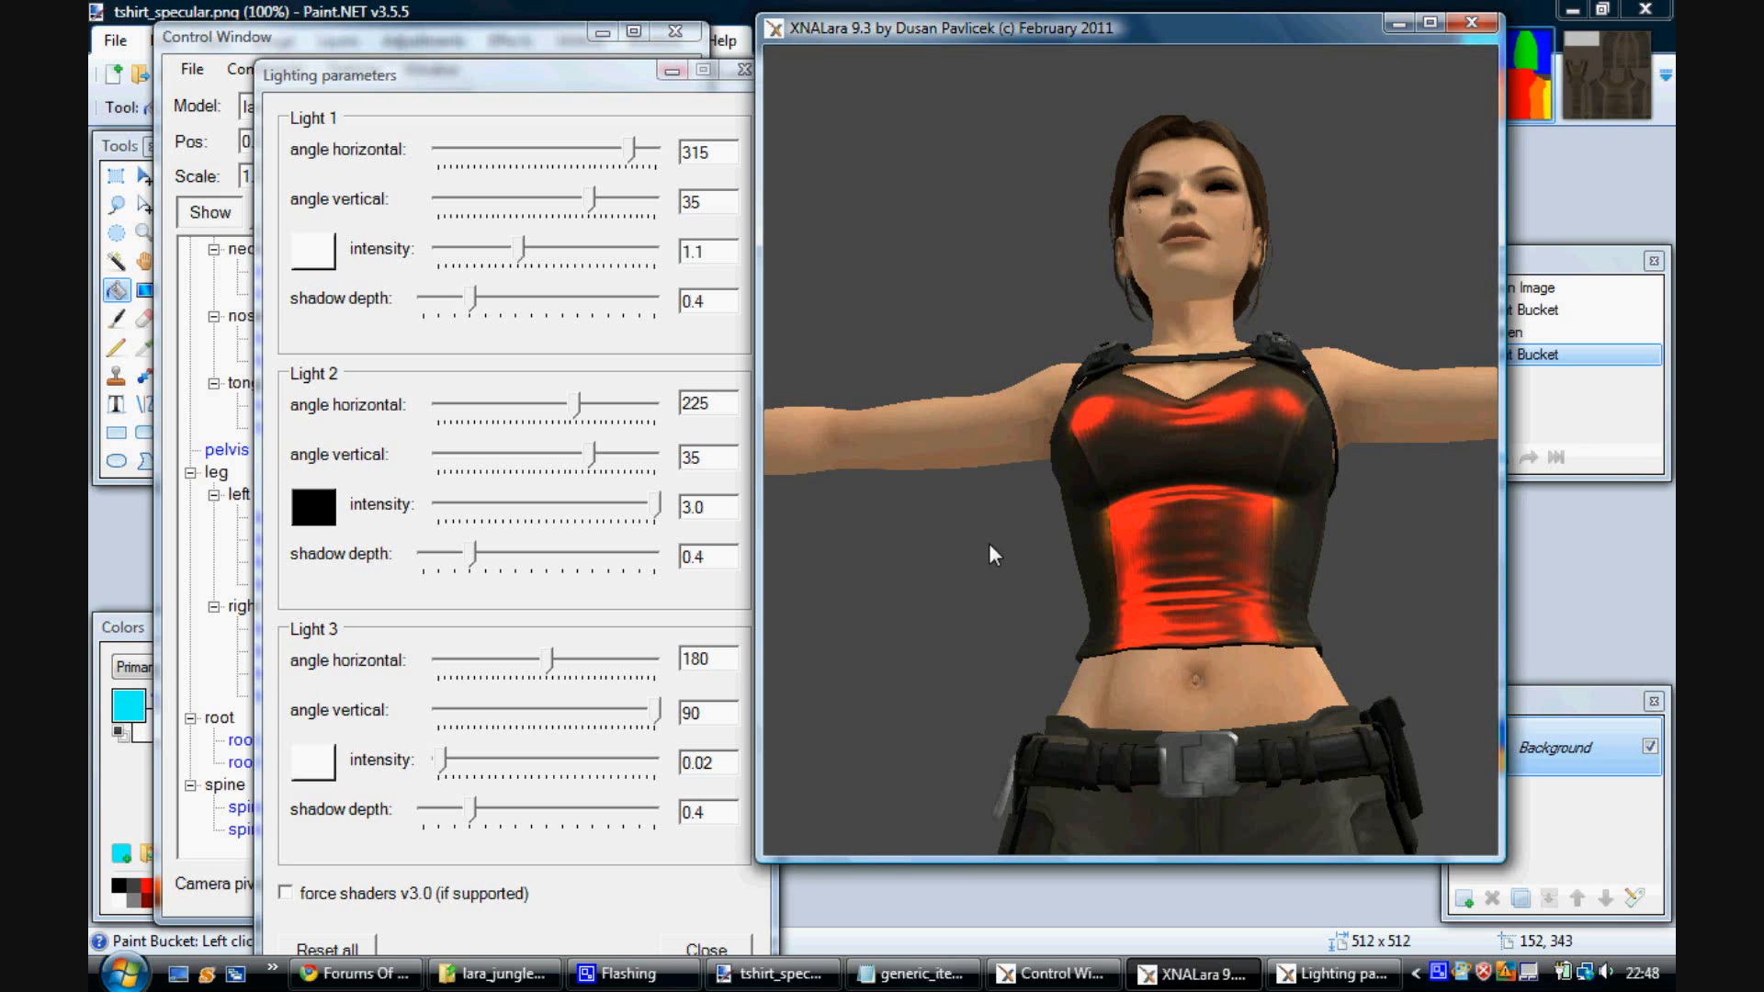
pyautogui.moveTo(993, 552); pyautogui.dragTo(783, 620)
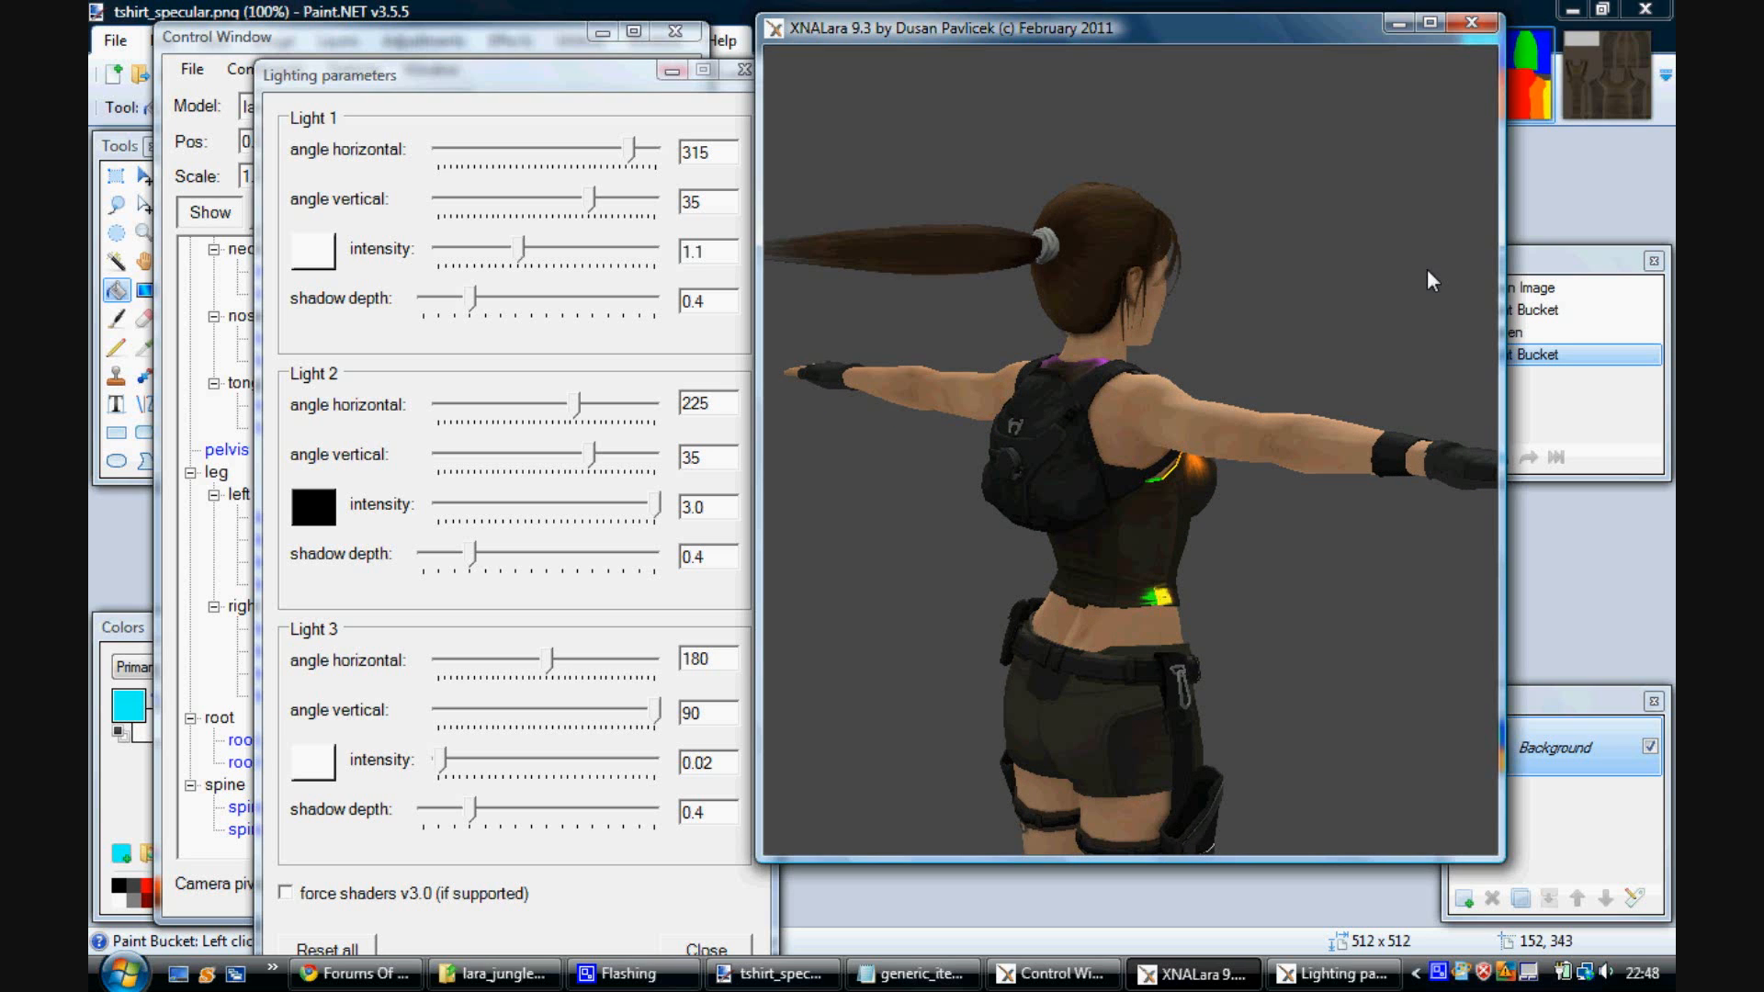
pyautogui.moveTo(1258, 124)
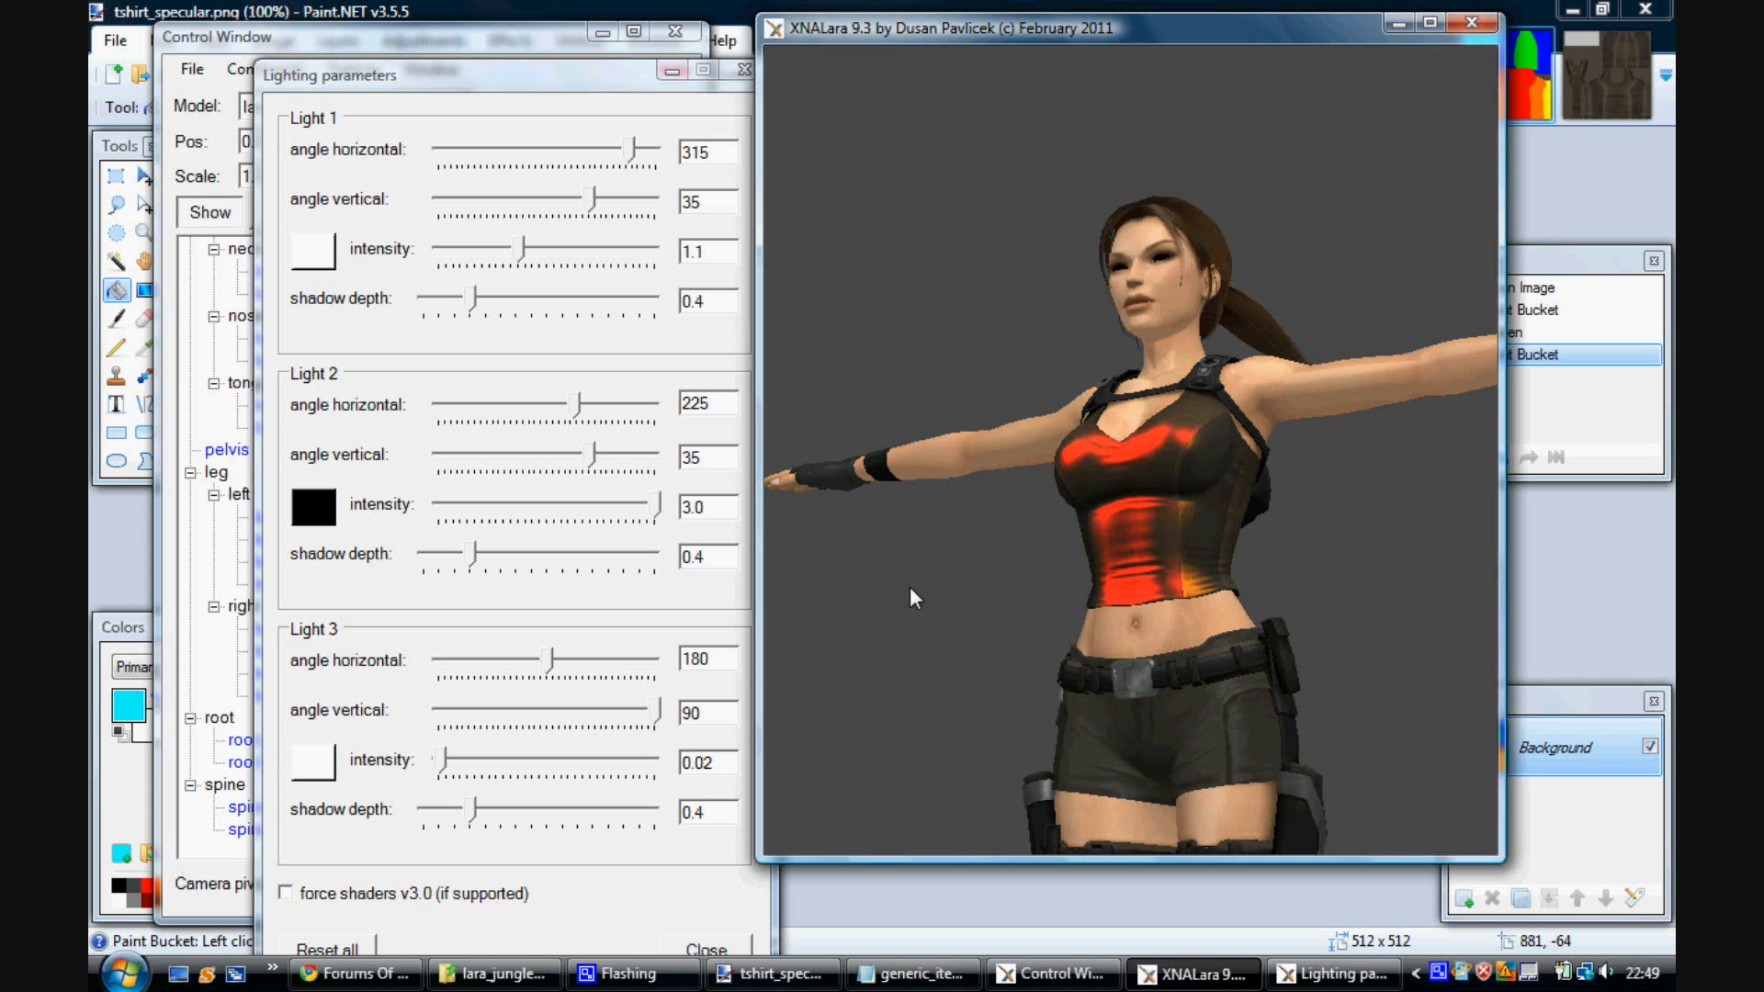
pyautogui.moveTo(922, 630)
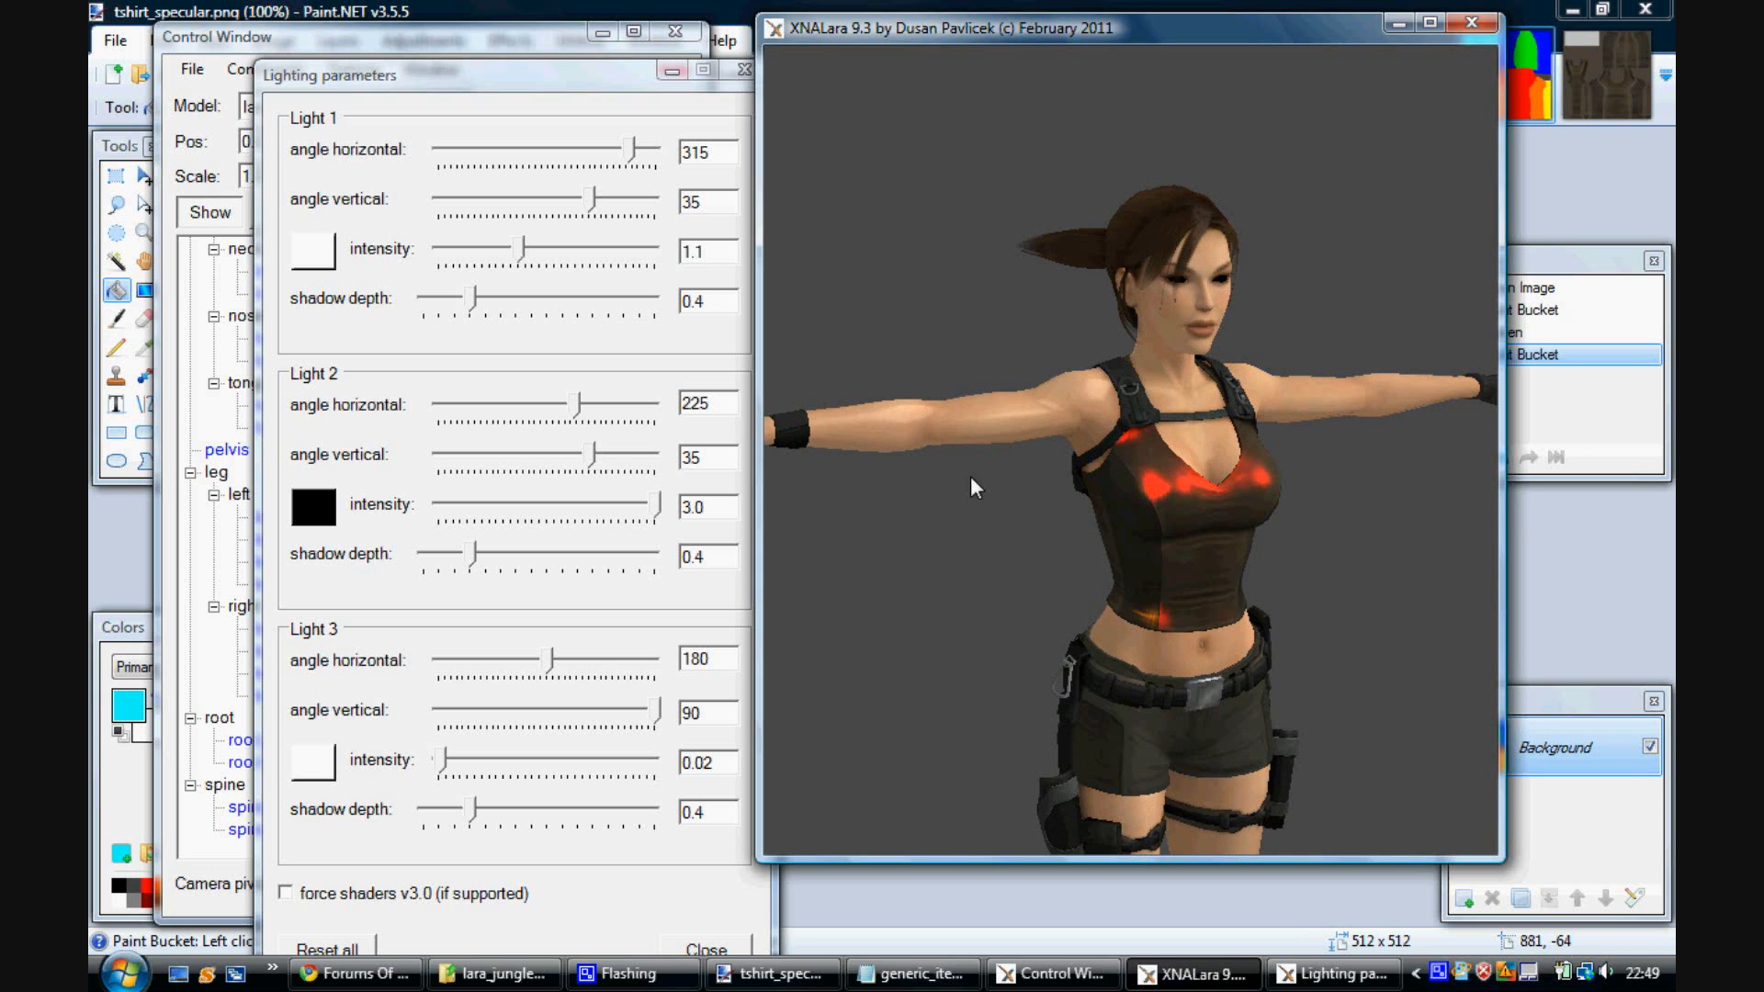
pyautogui.moveTo(977, 563)
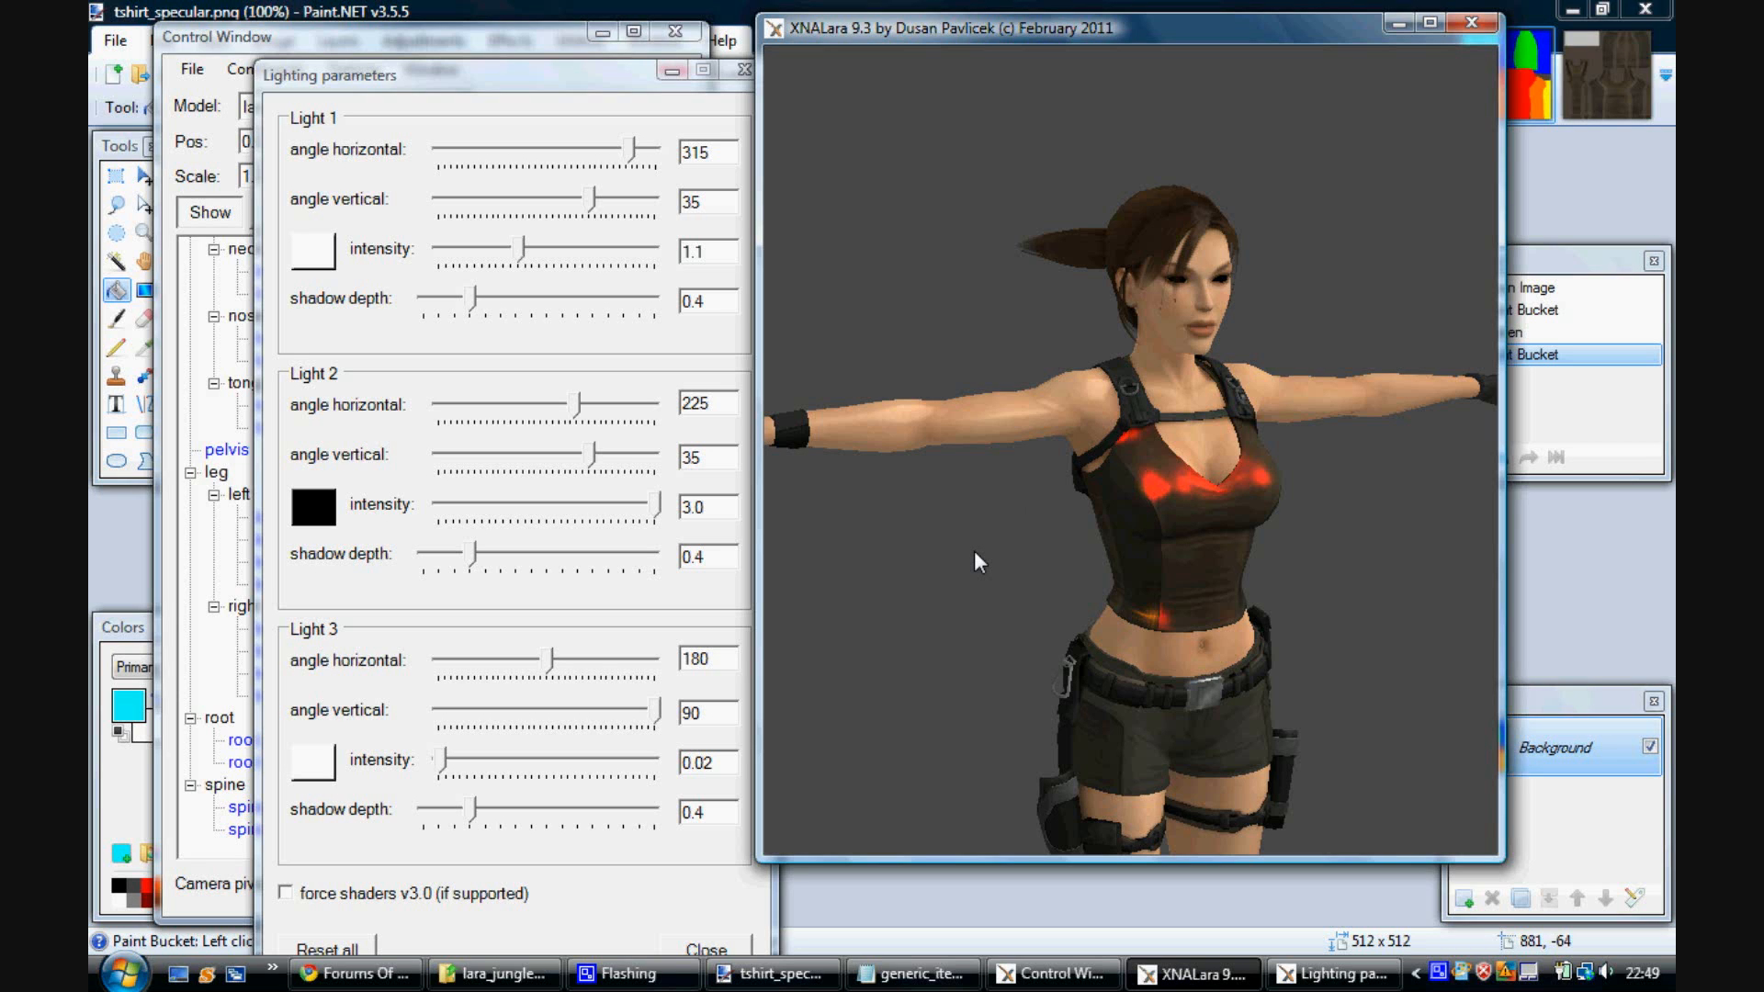
pyautogui.moveTo(1000, 600)
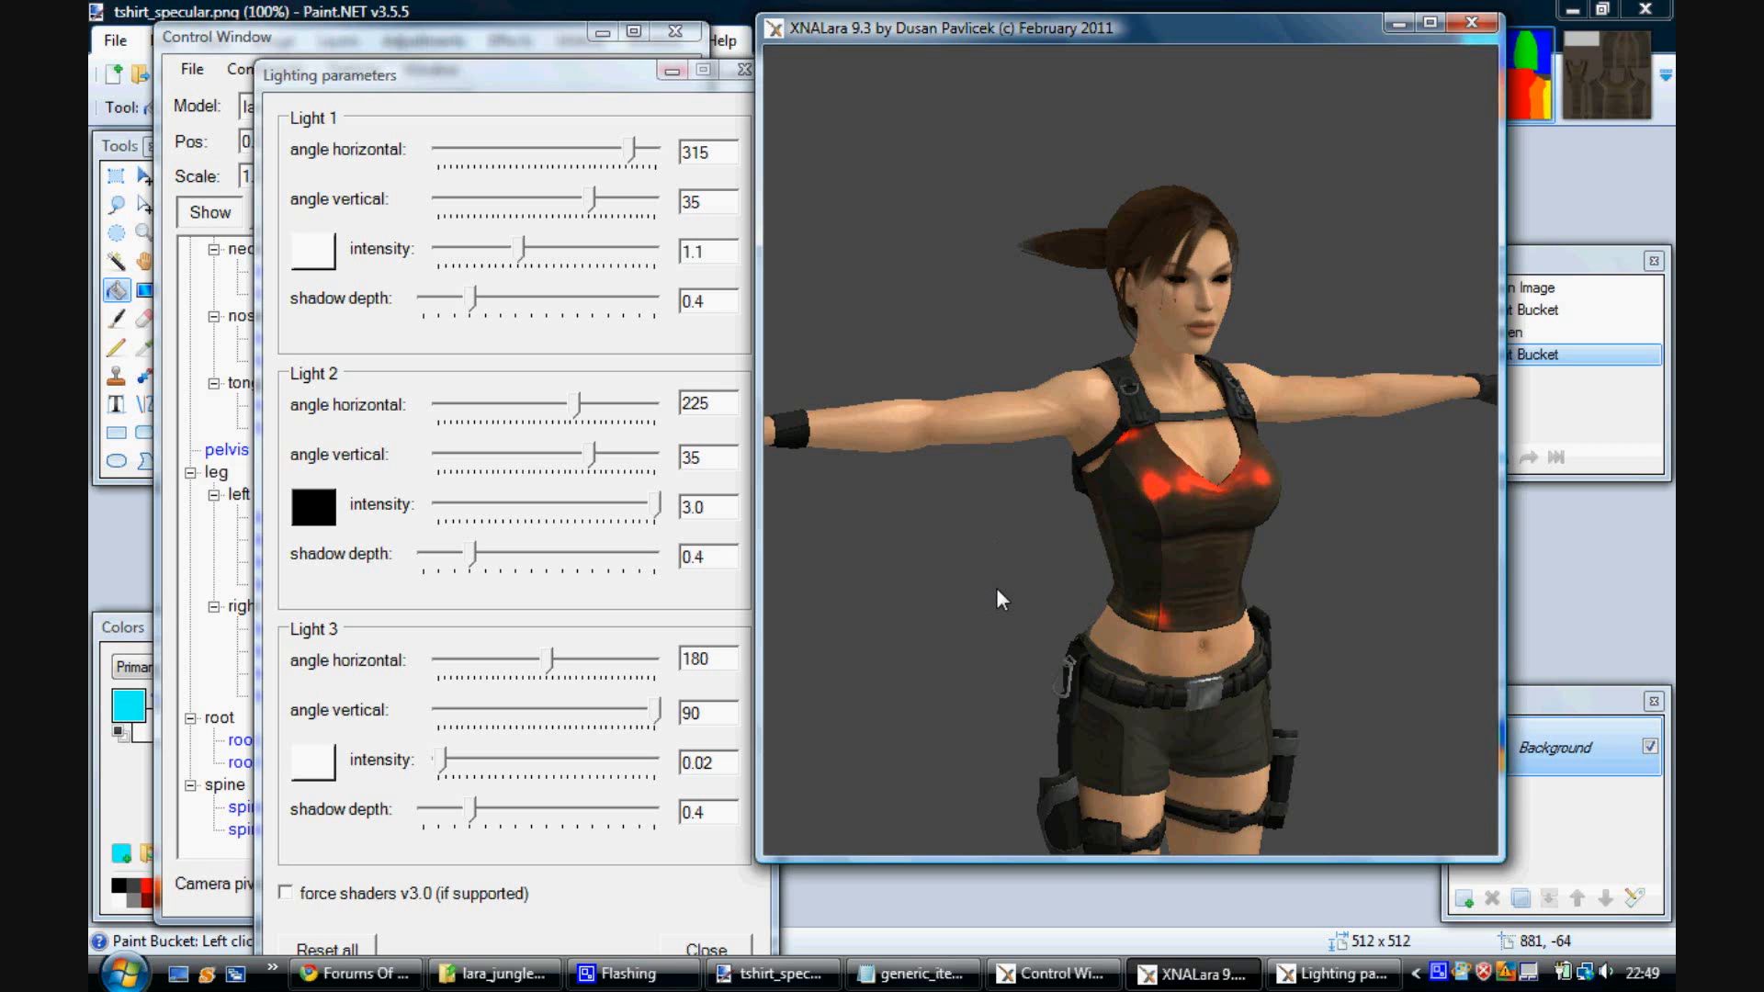
pyautogui.moveTo(1010, 597)
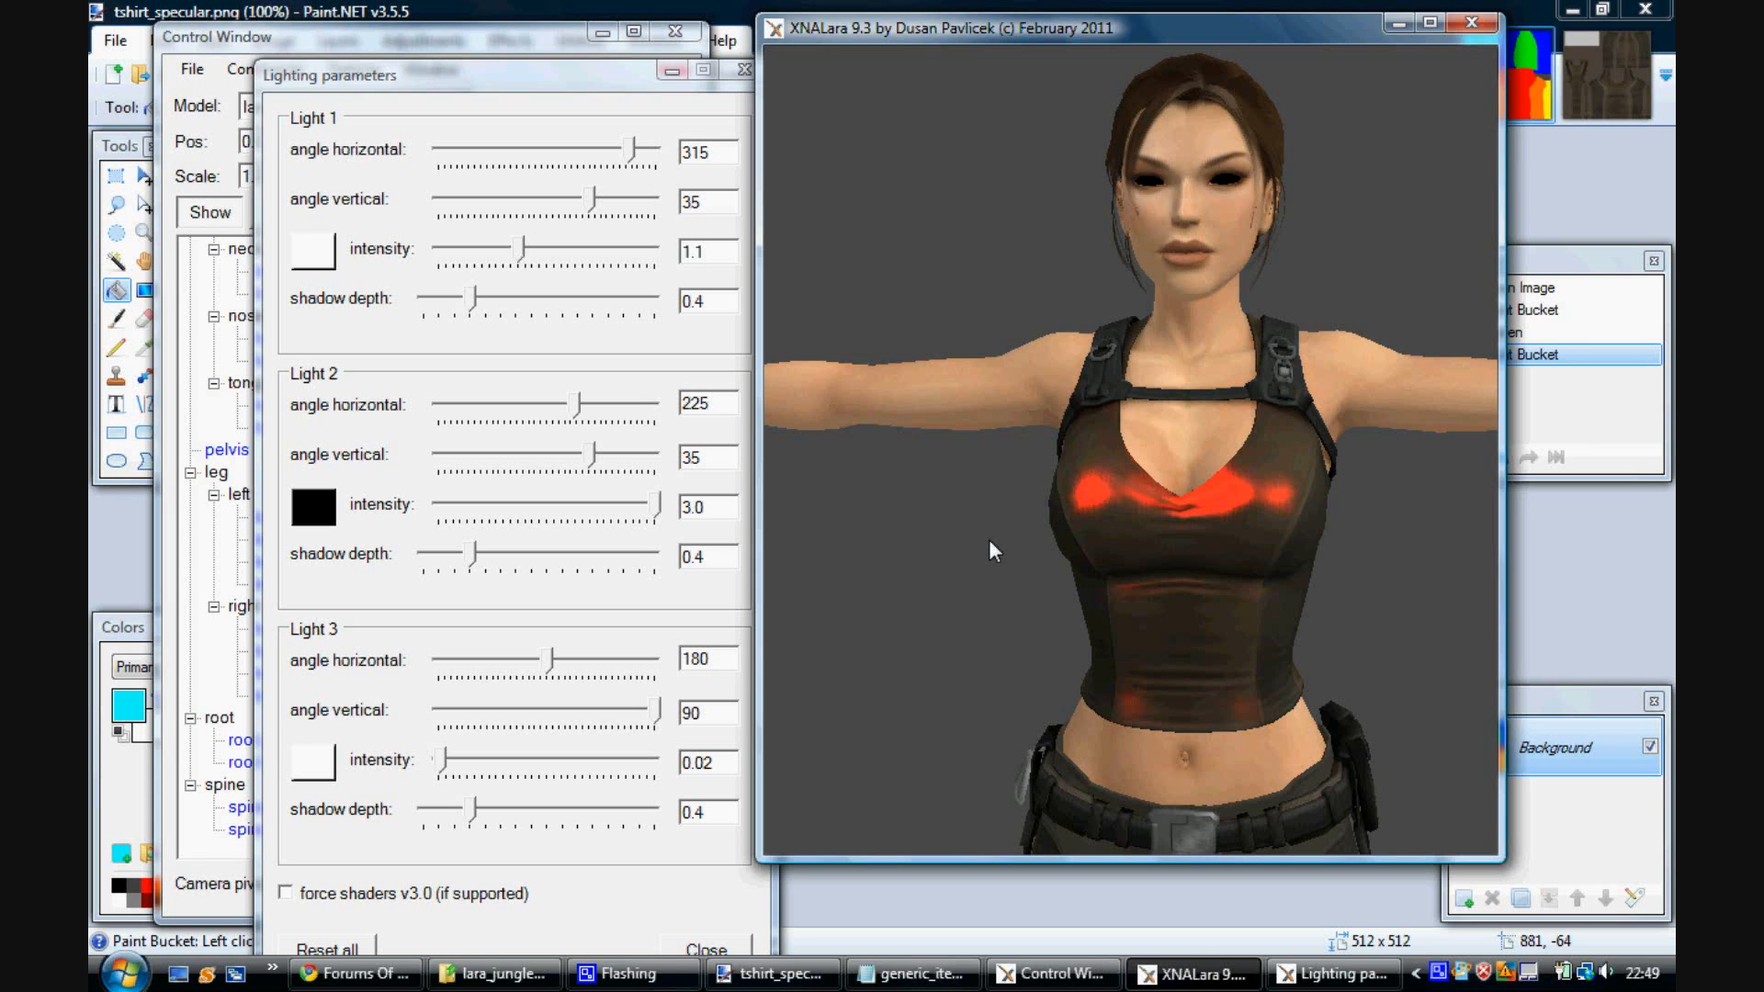
pyautogui.moveTo(991, 550)
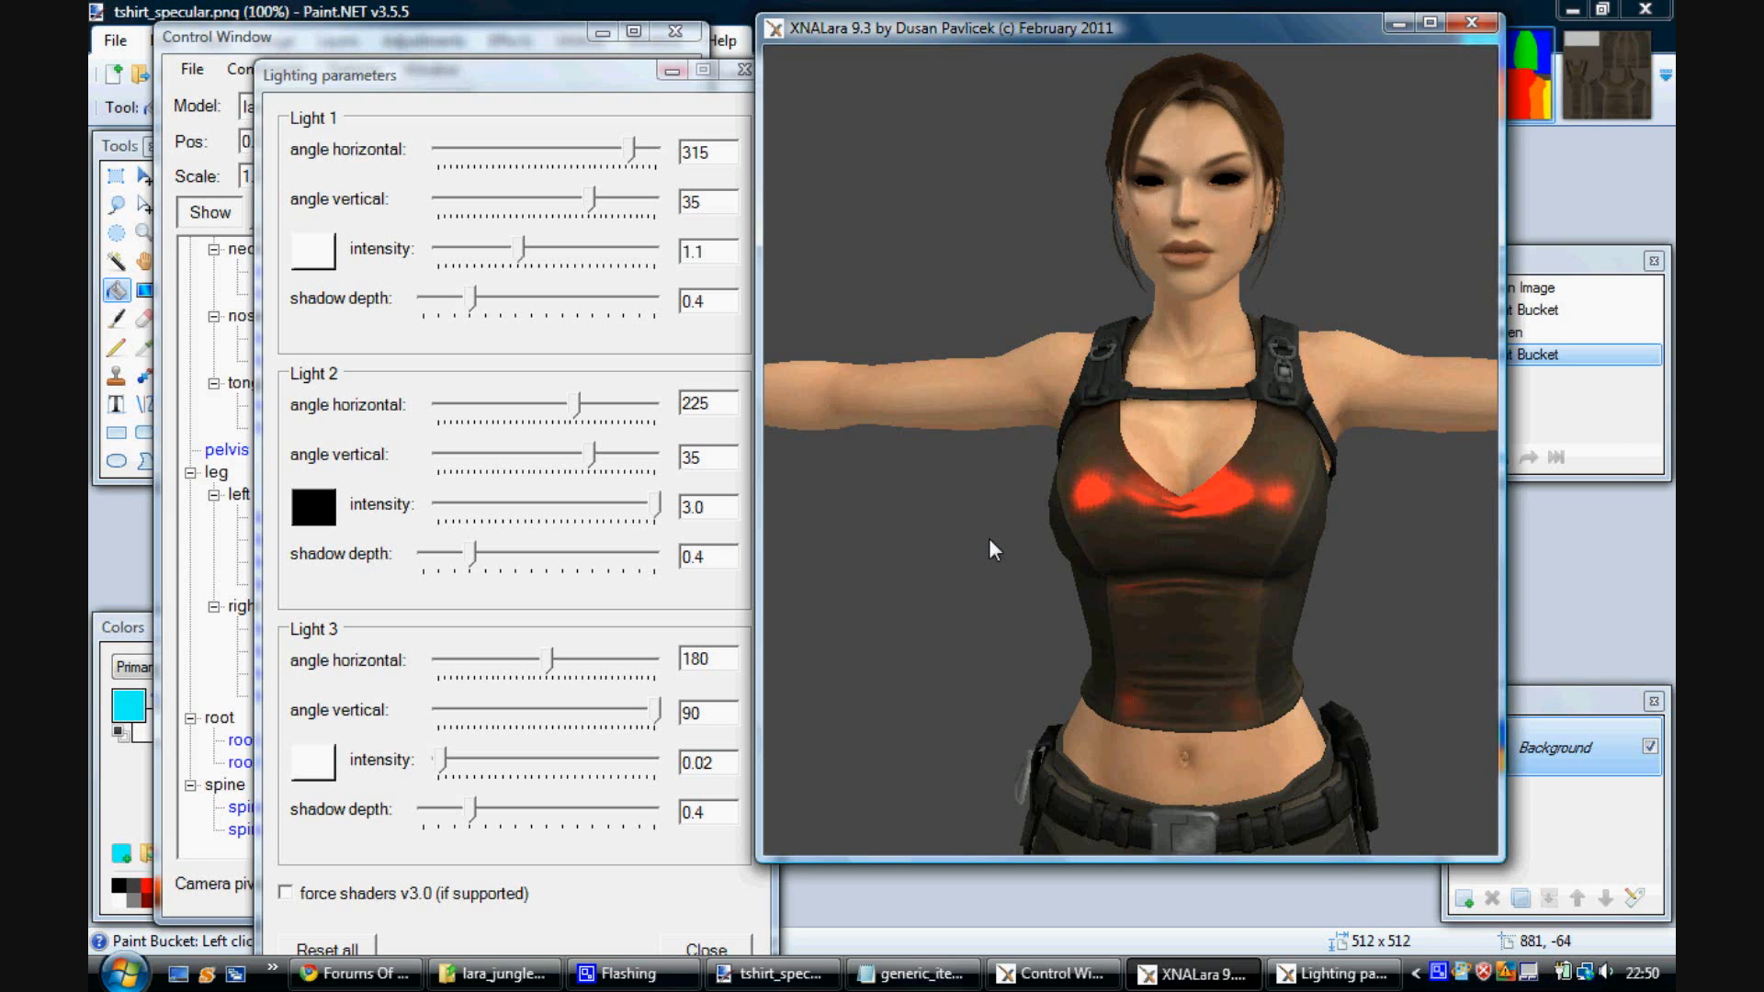
pyautogui.moveTo(916, 417)
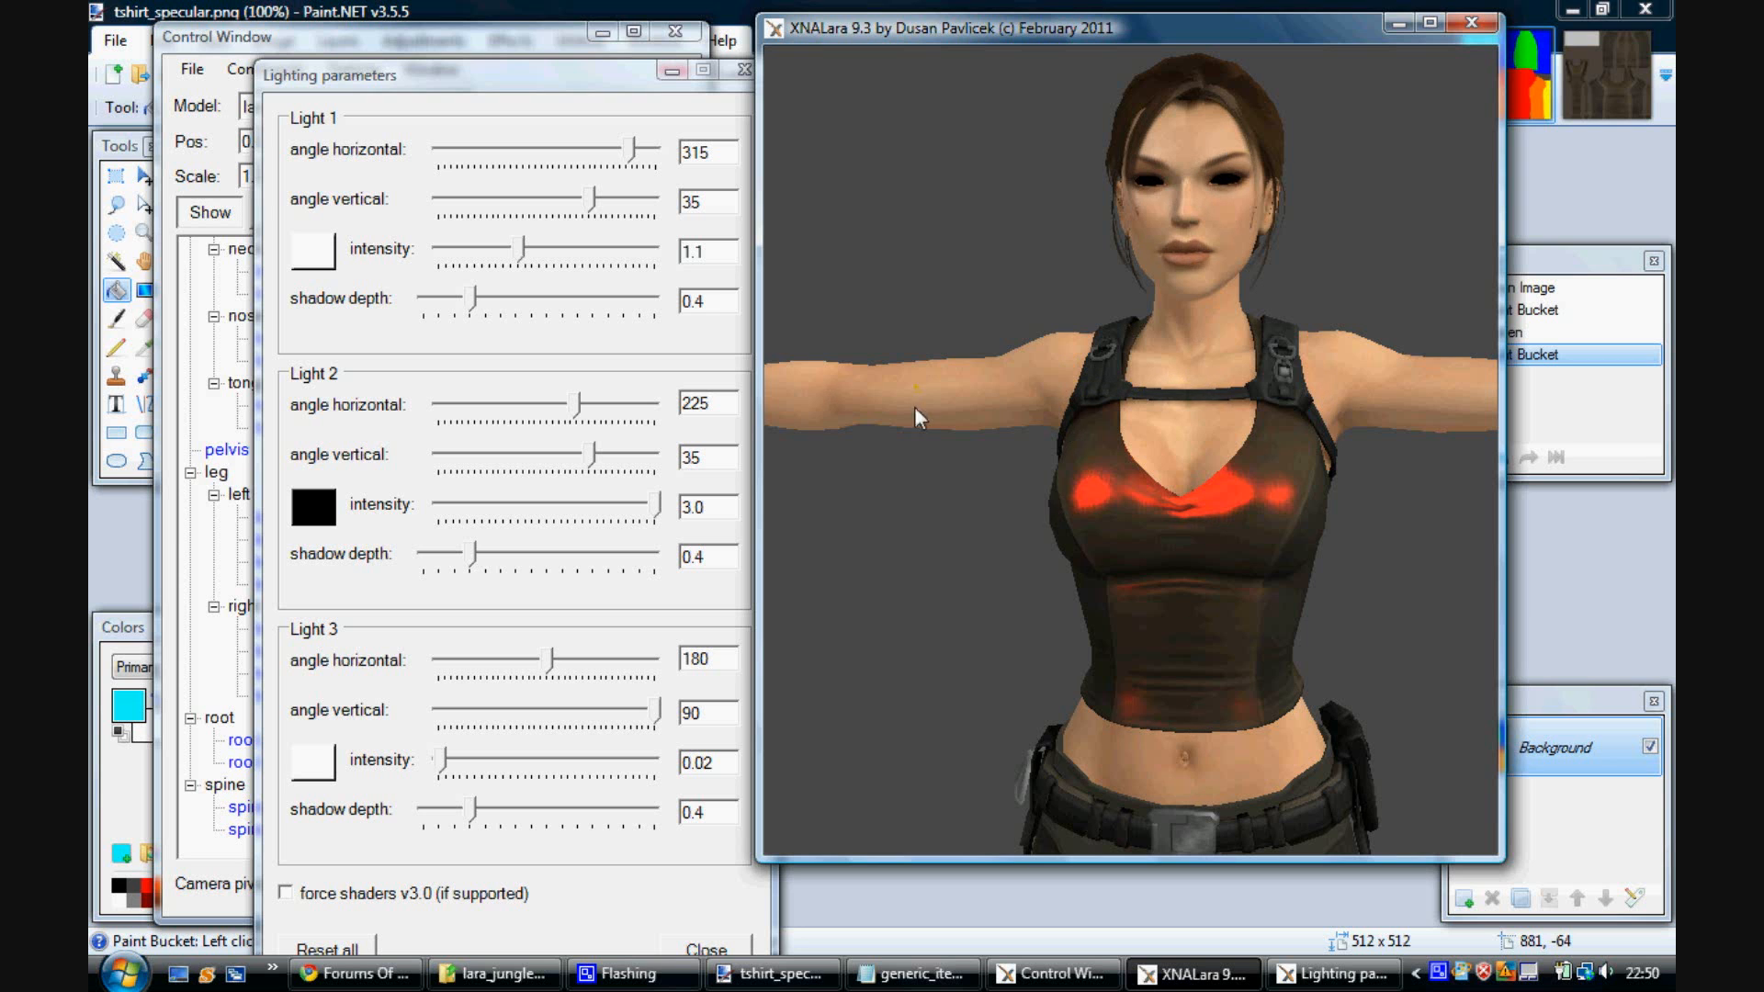